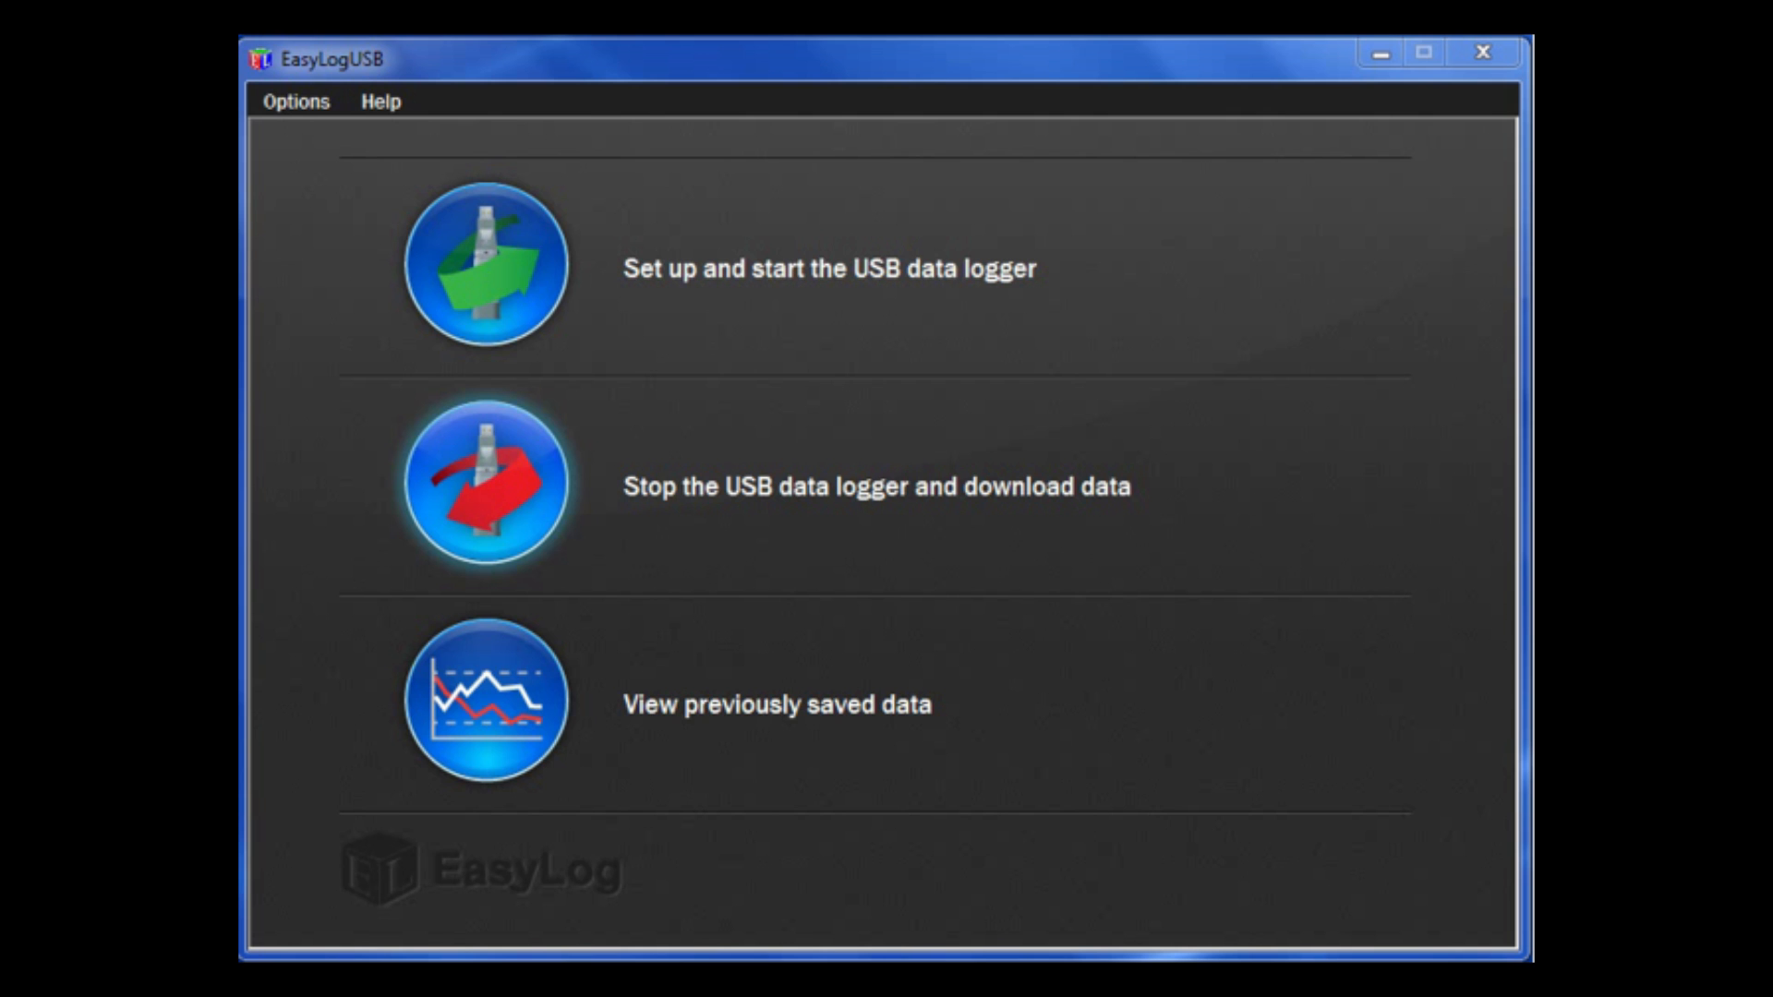
Begin logger setup, agreeing to stop the Black Mamba III's current log
left_click(484, 263)
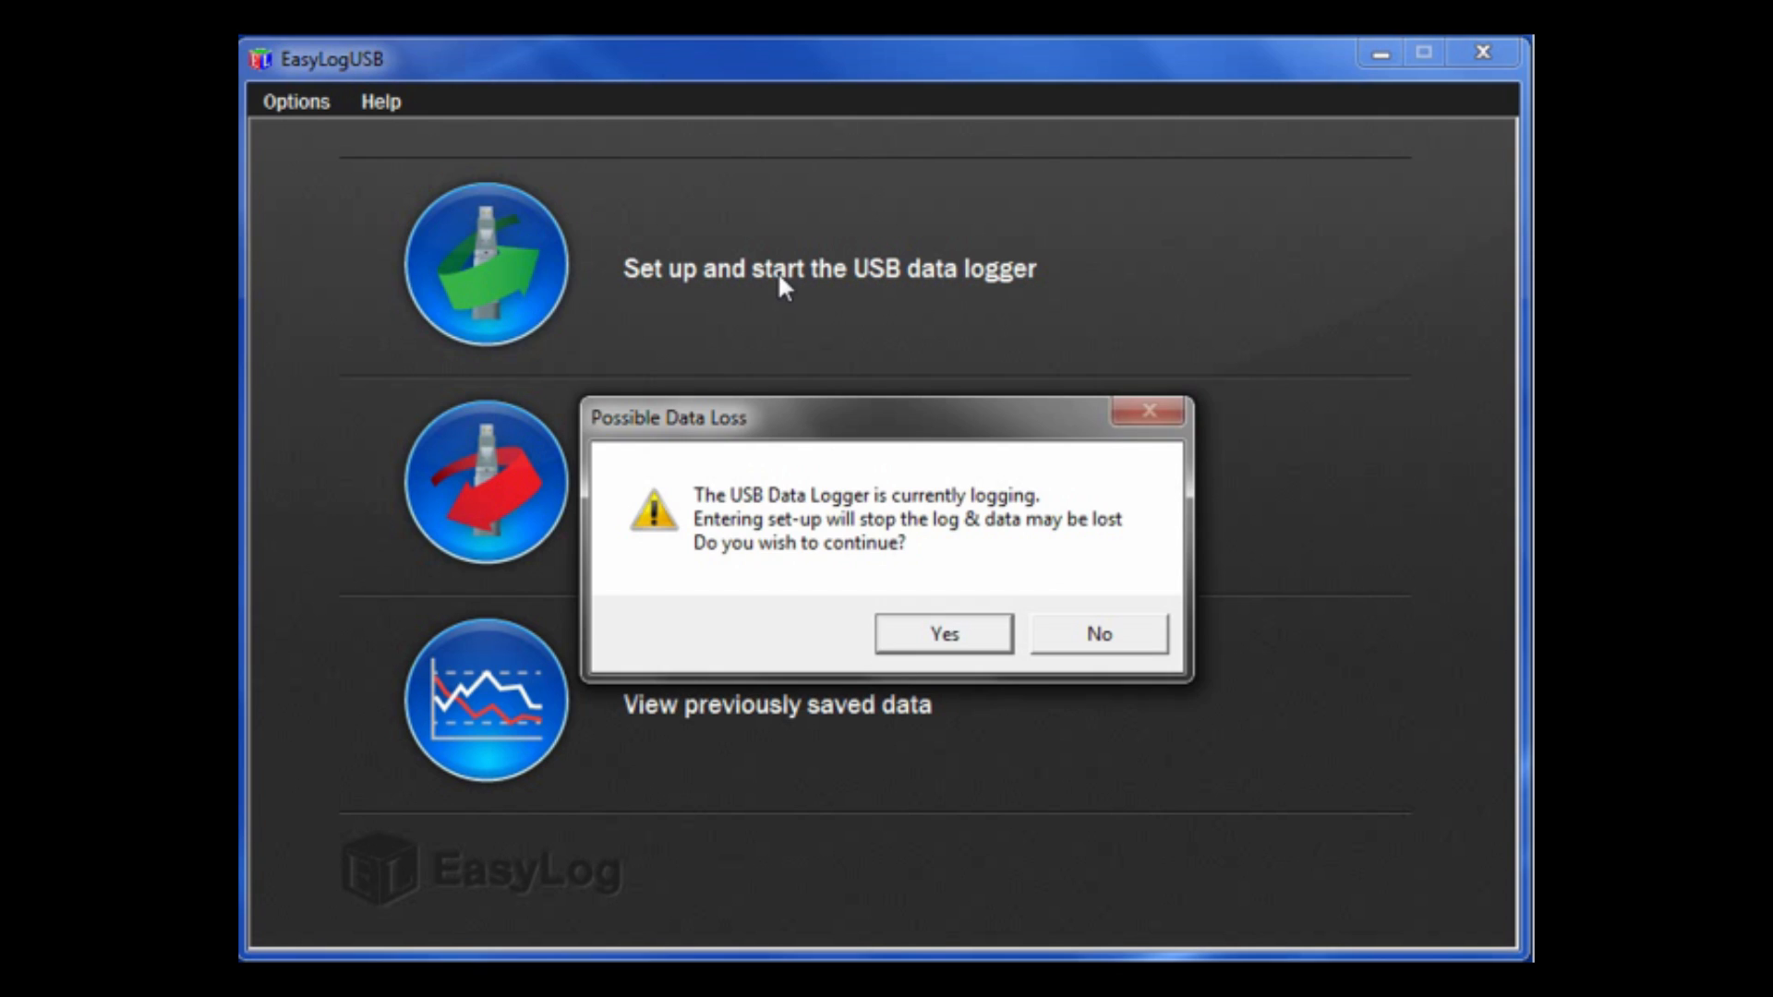
left_click(942, 633)
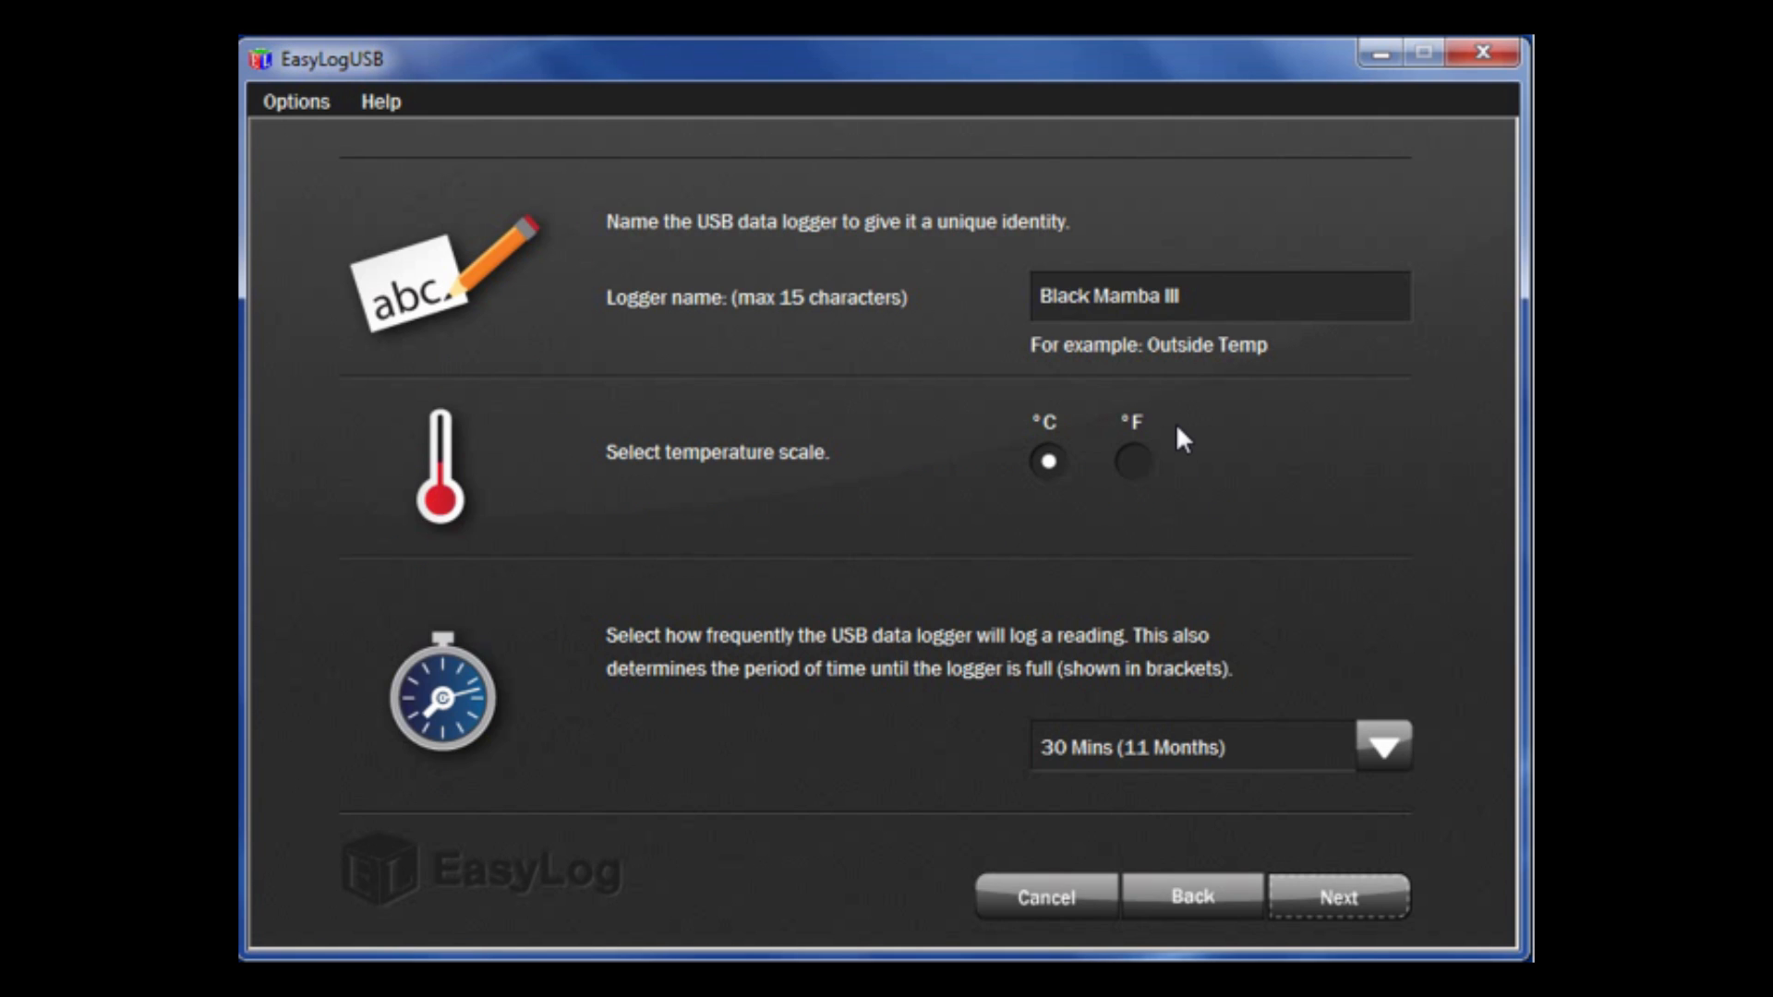
mouse_move(1215, 439)
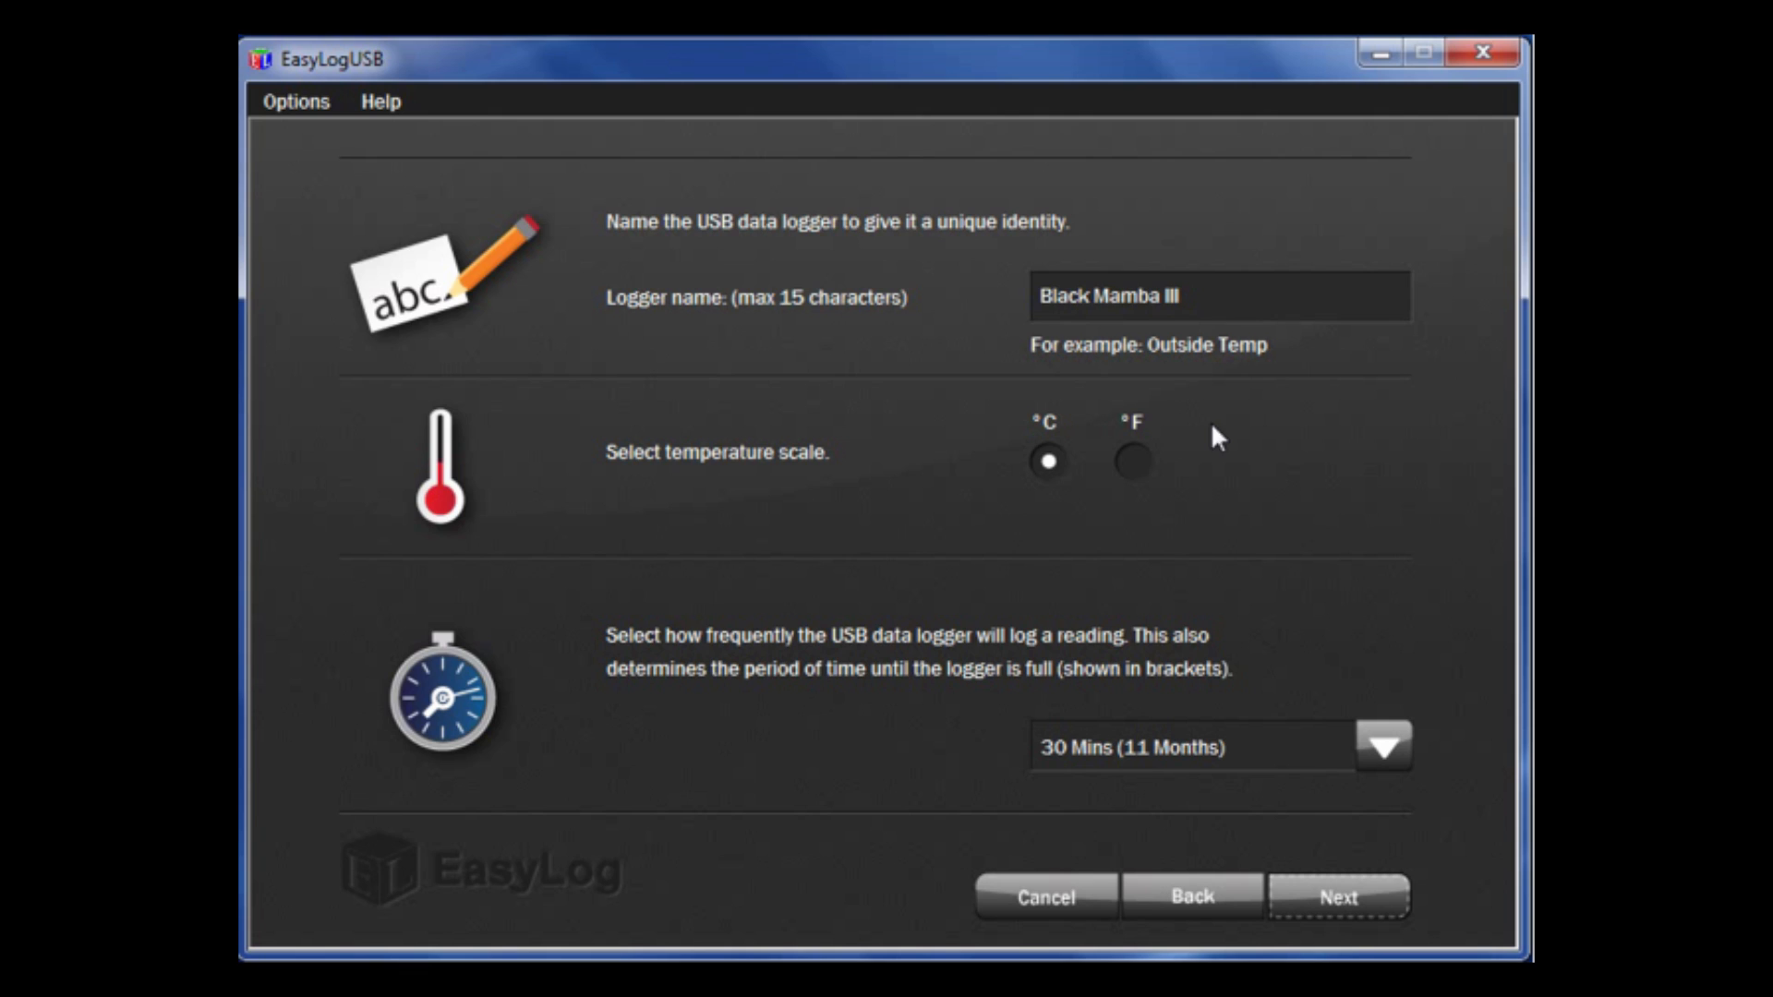
mouse_move(1260, 417)
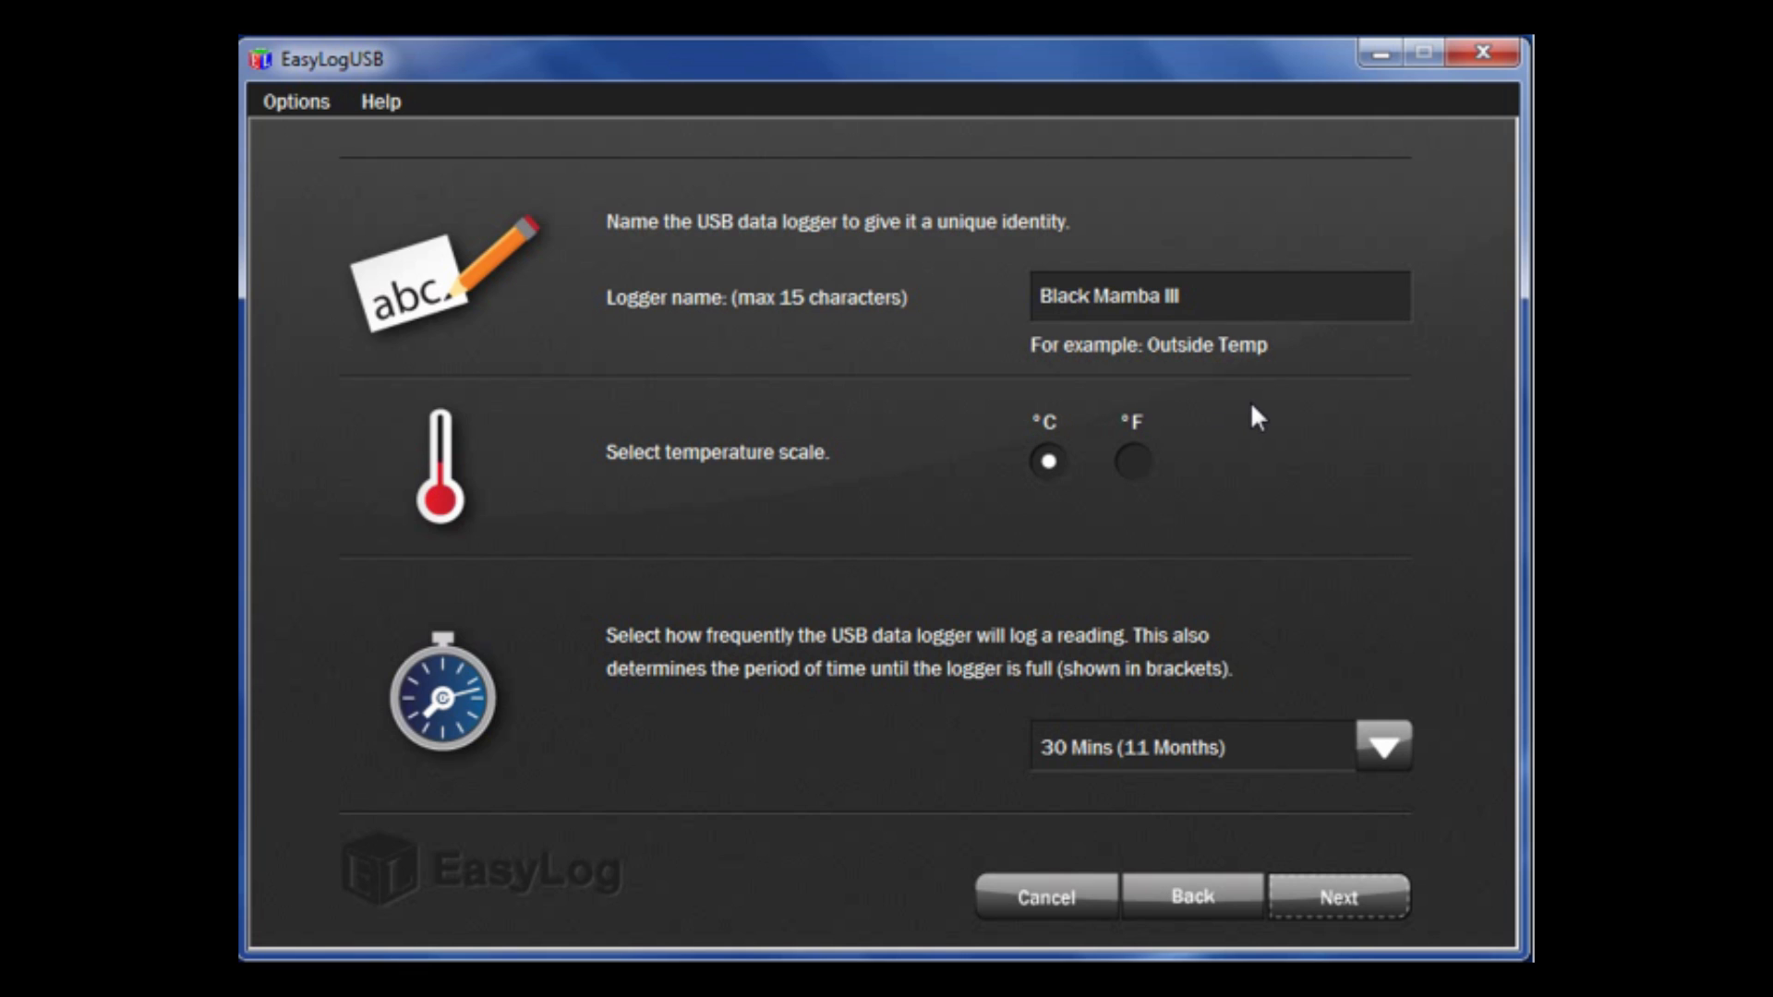
mouse_move(1258, 421)
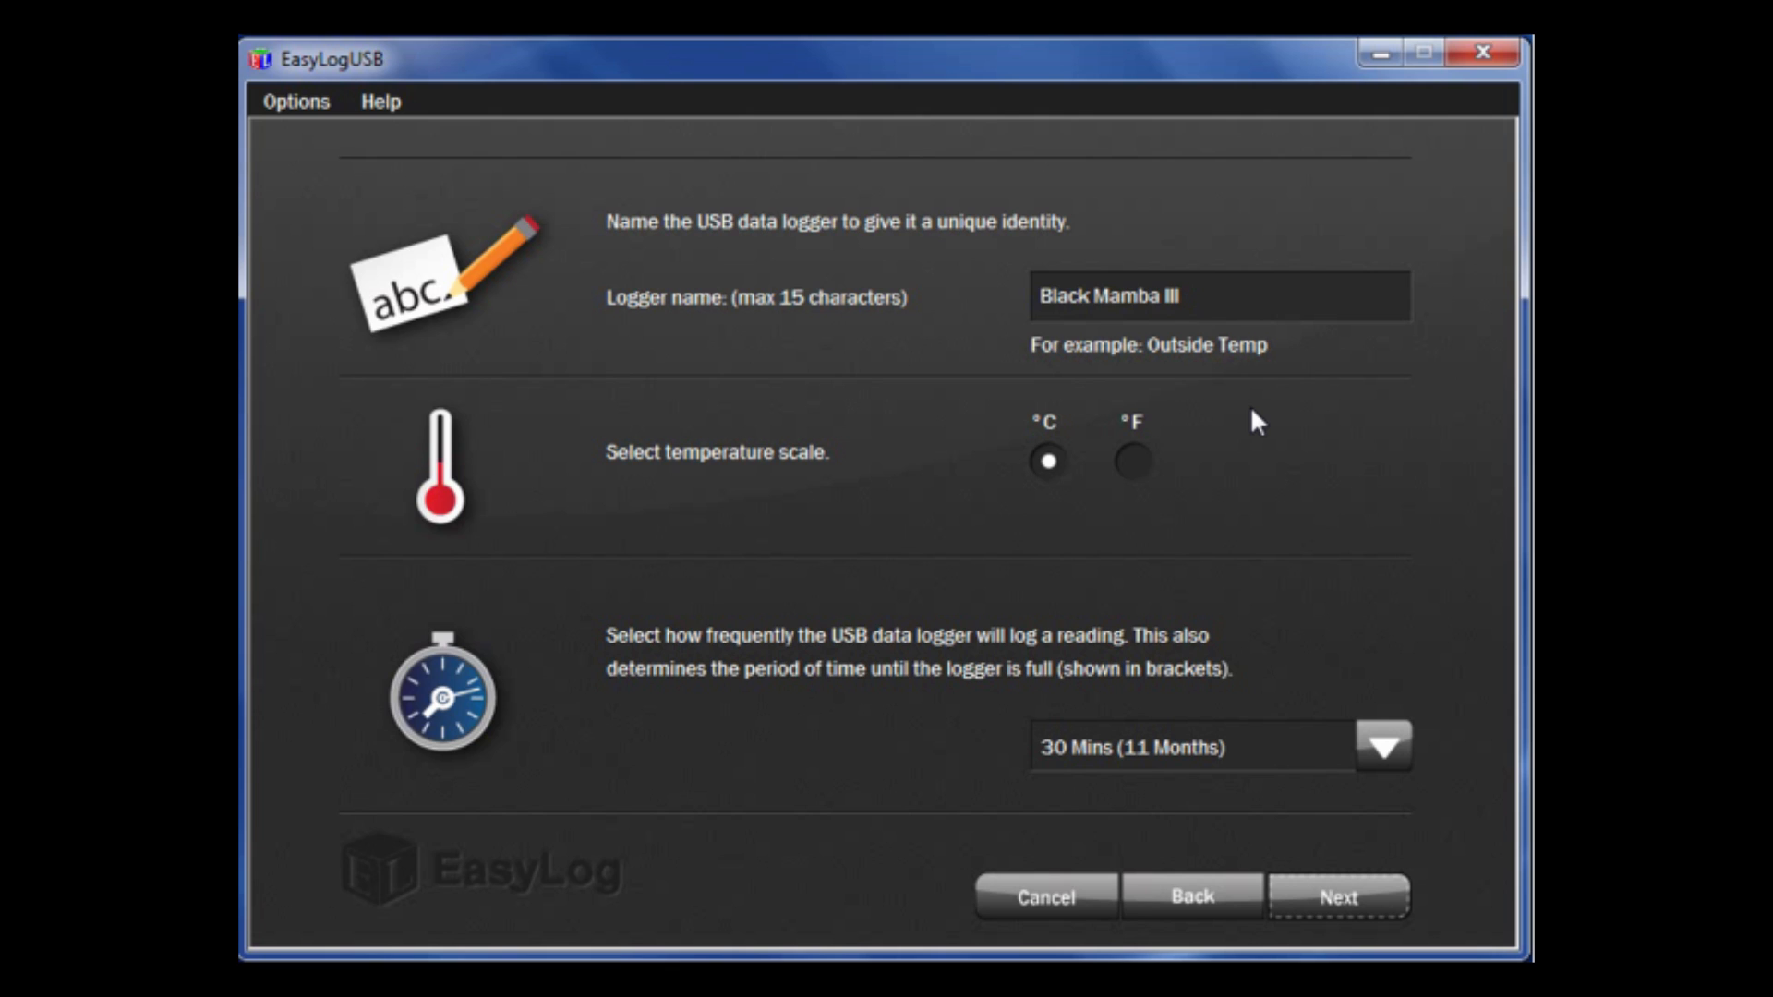
mouse_move(1175, 511)
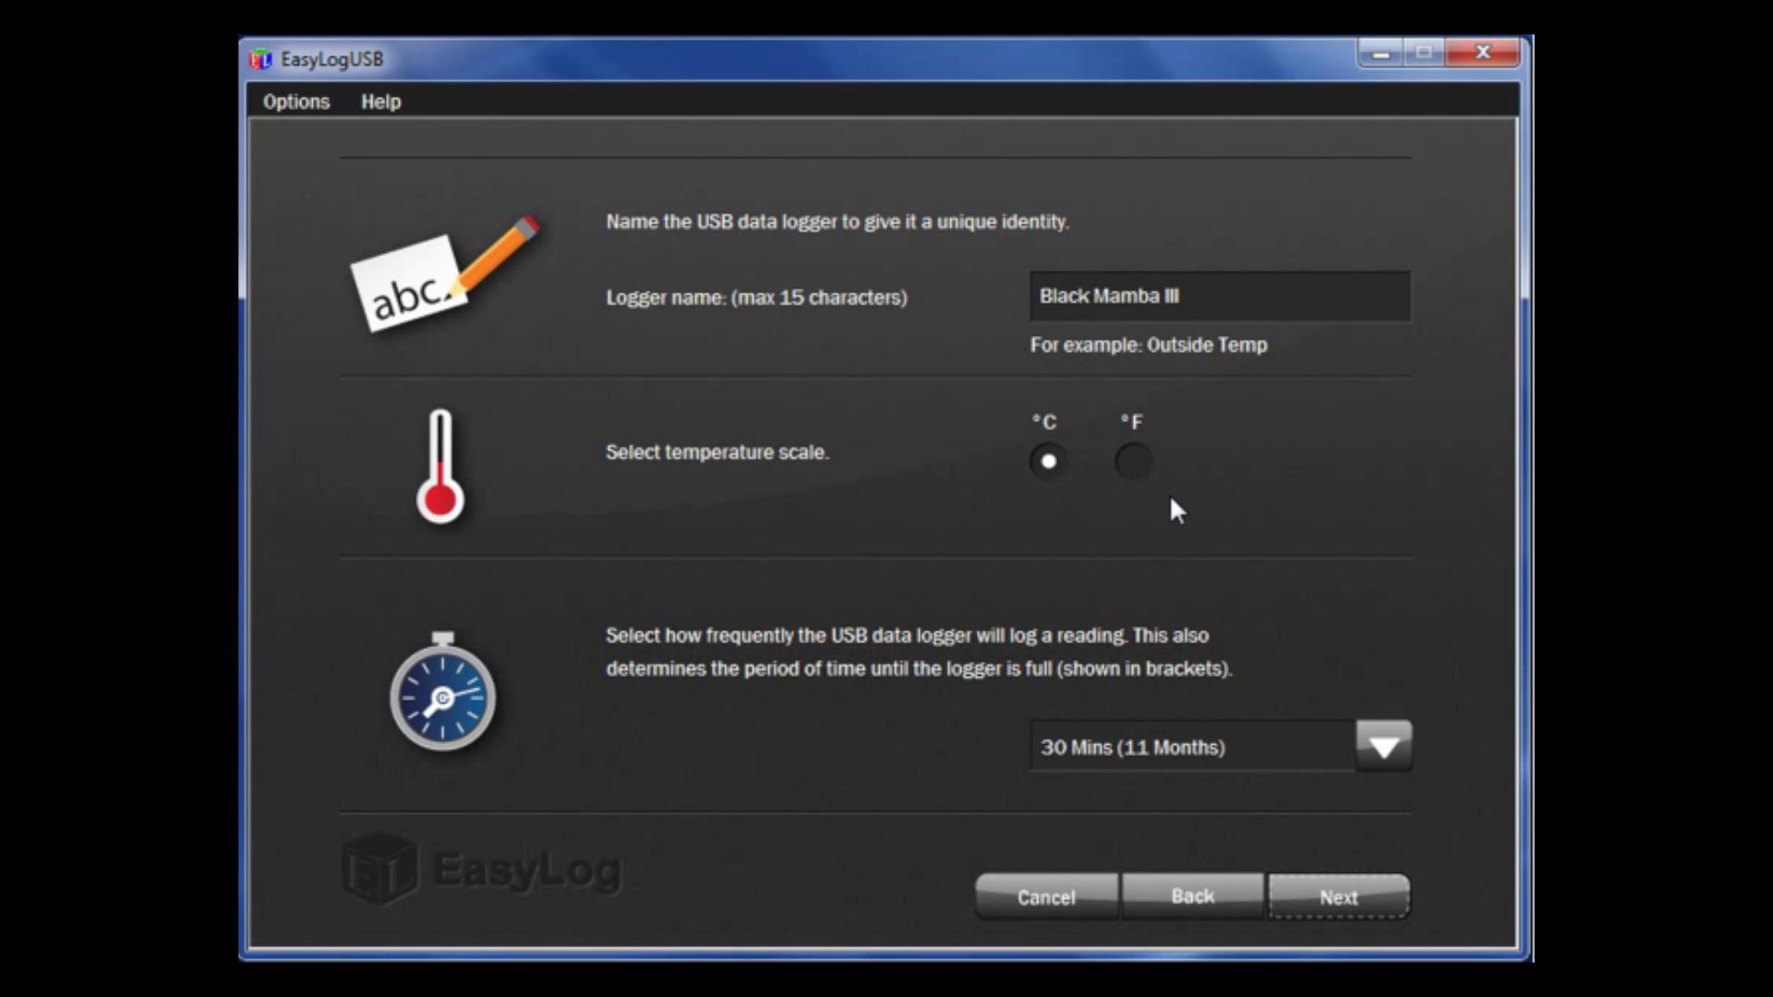
mouse_move(1170, 530)
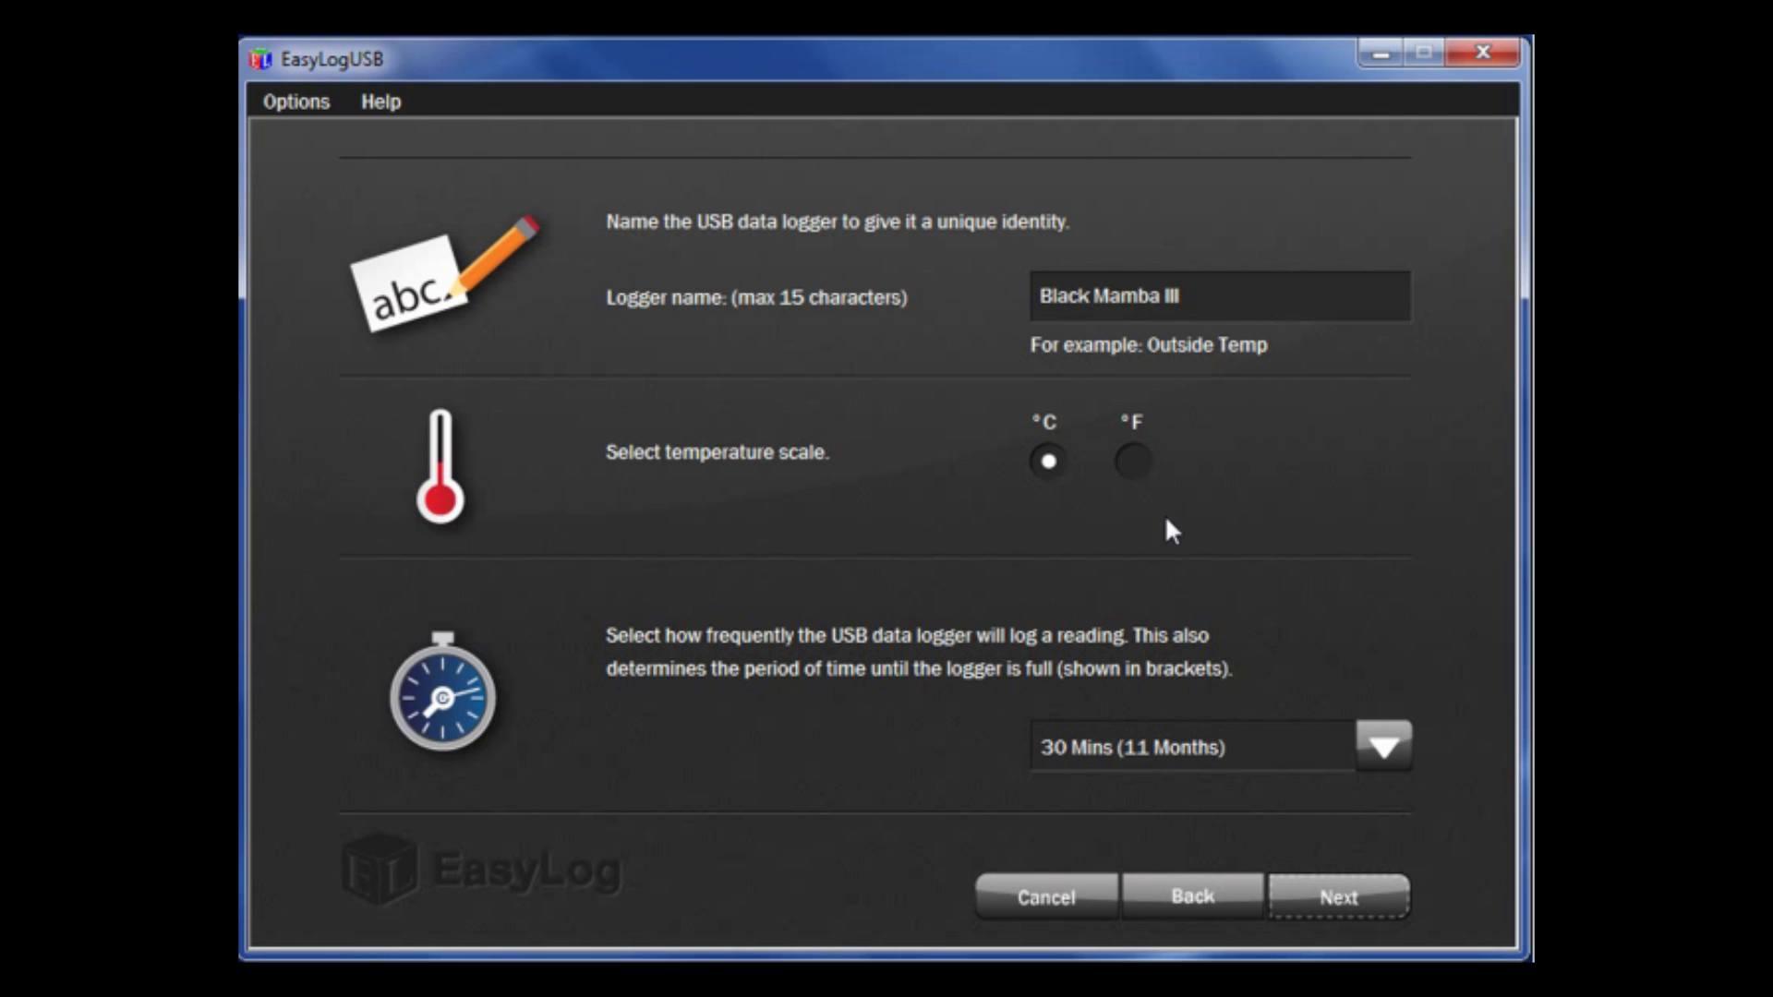
mouse_move(1154, 524)
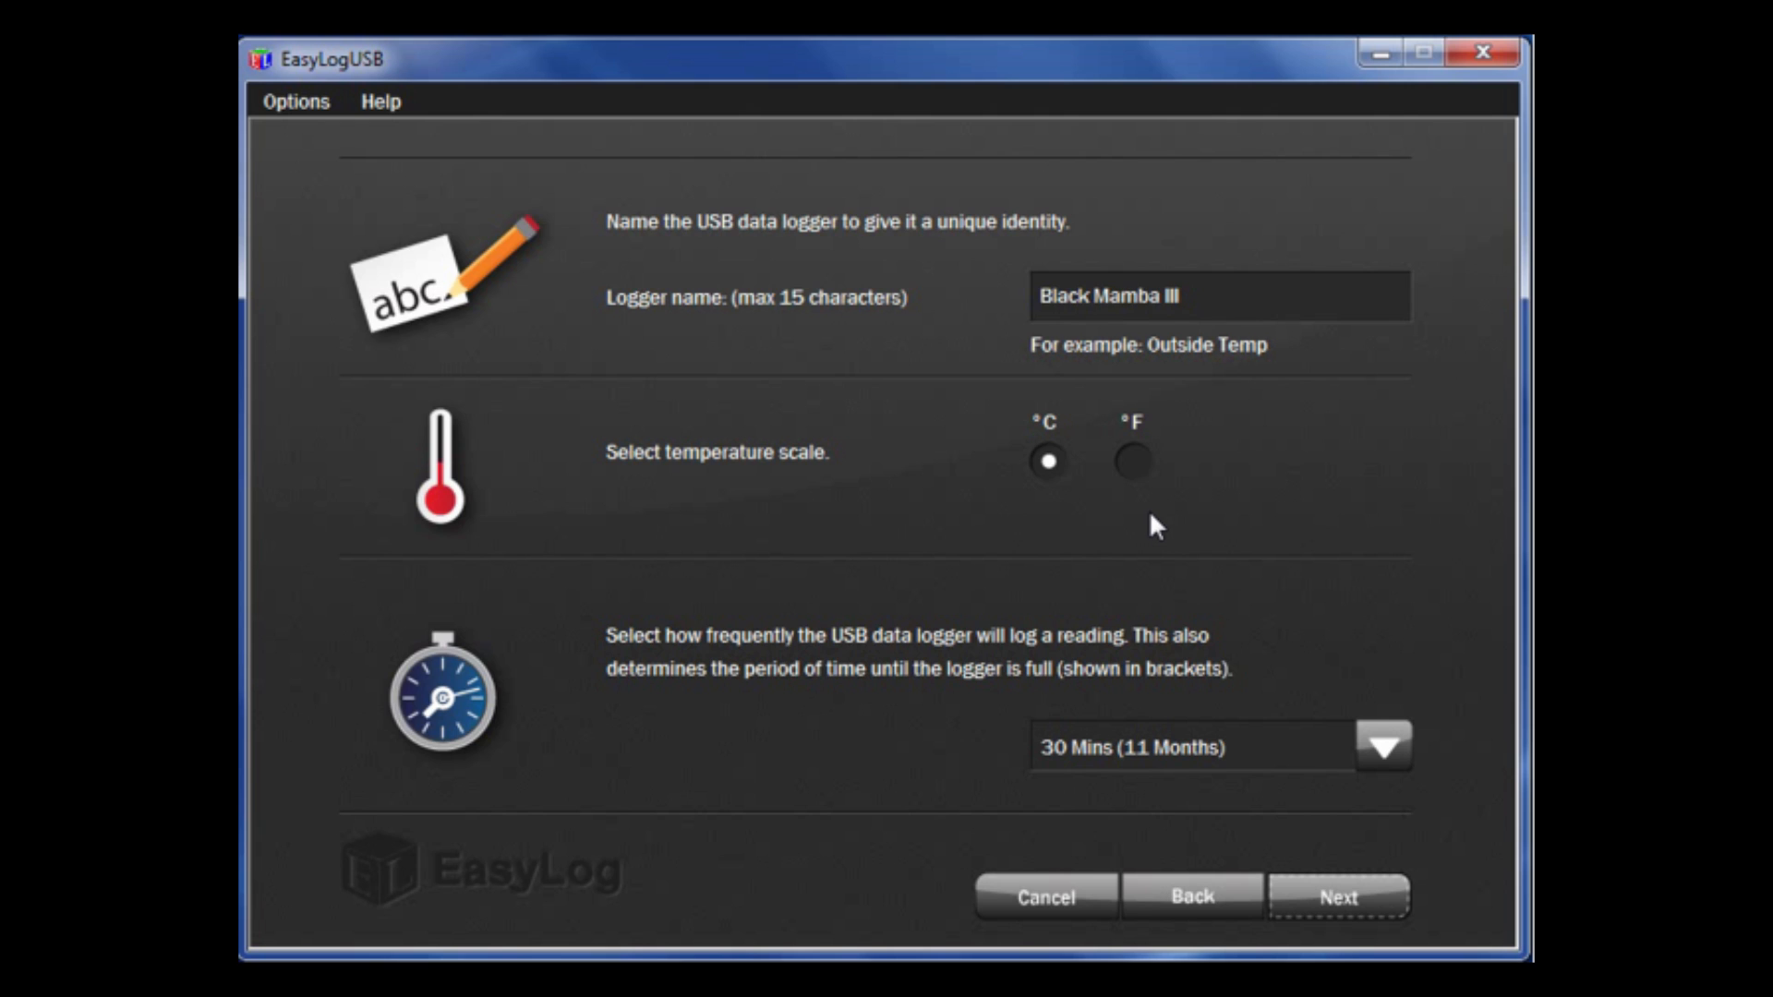
mouse_move(1184, 539)
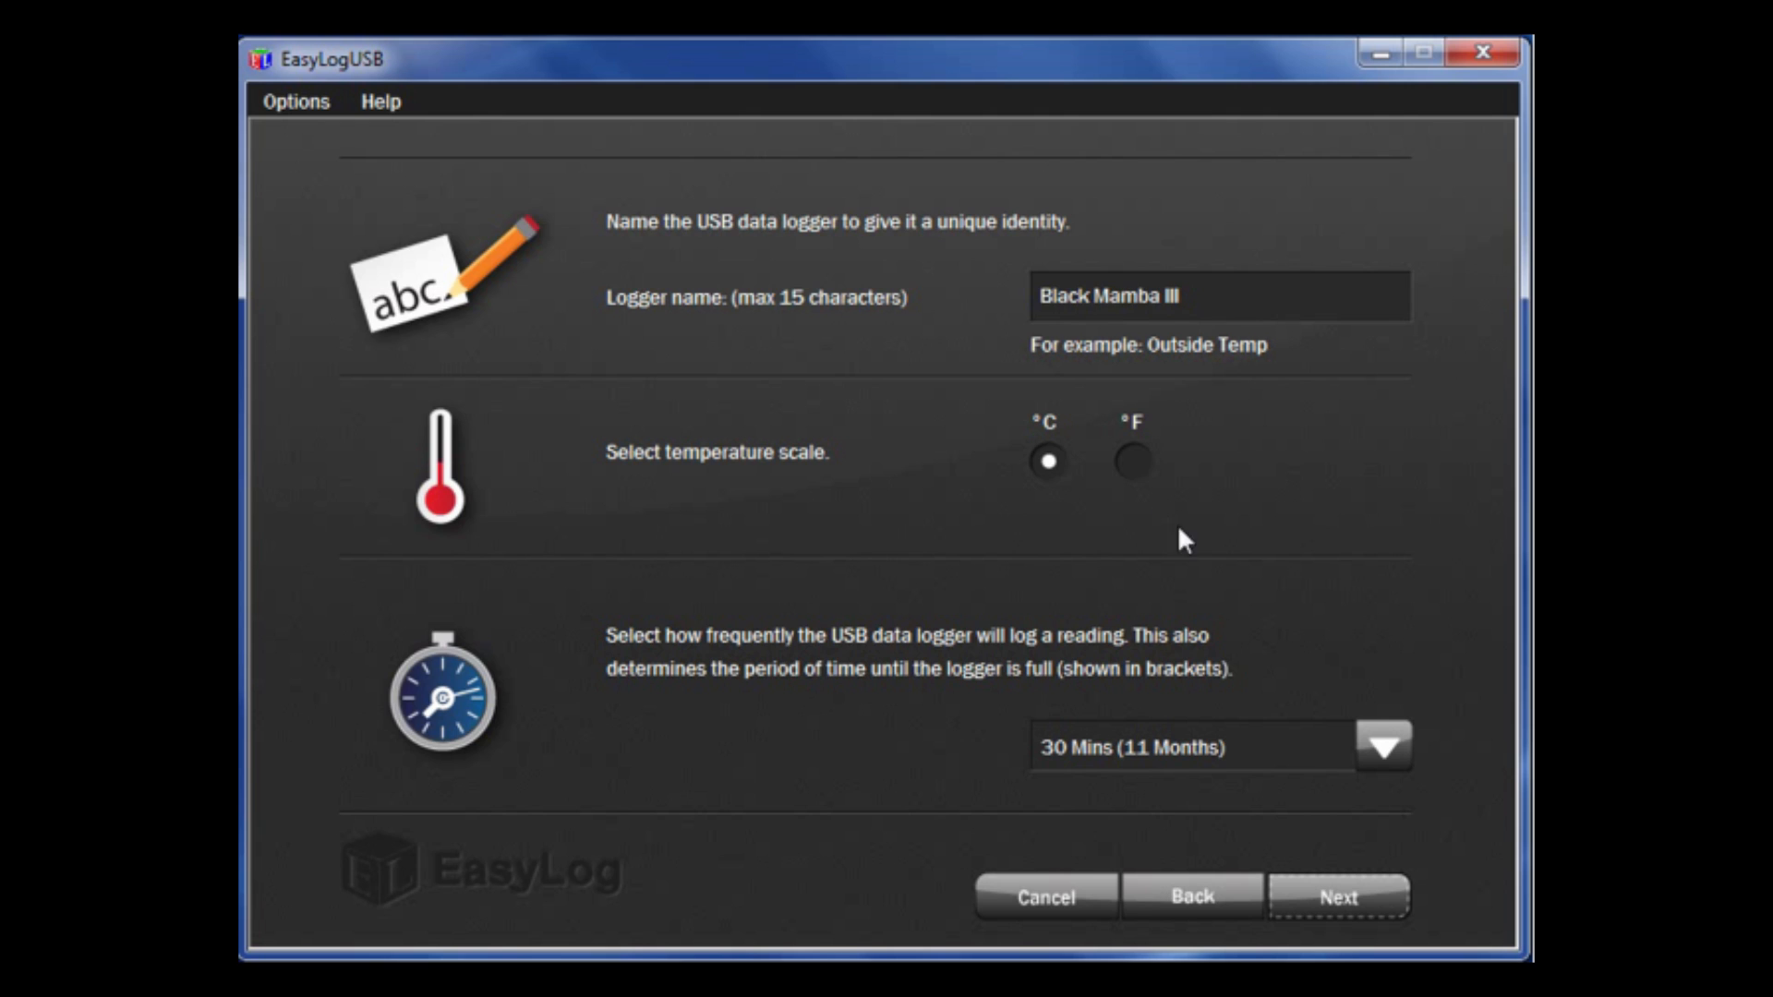
mouse_move(1400, 774)
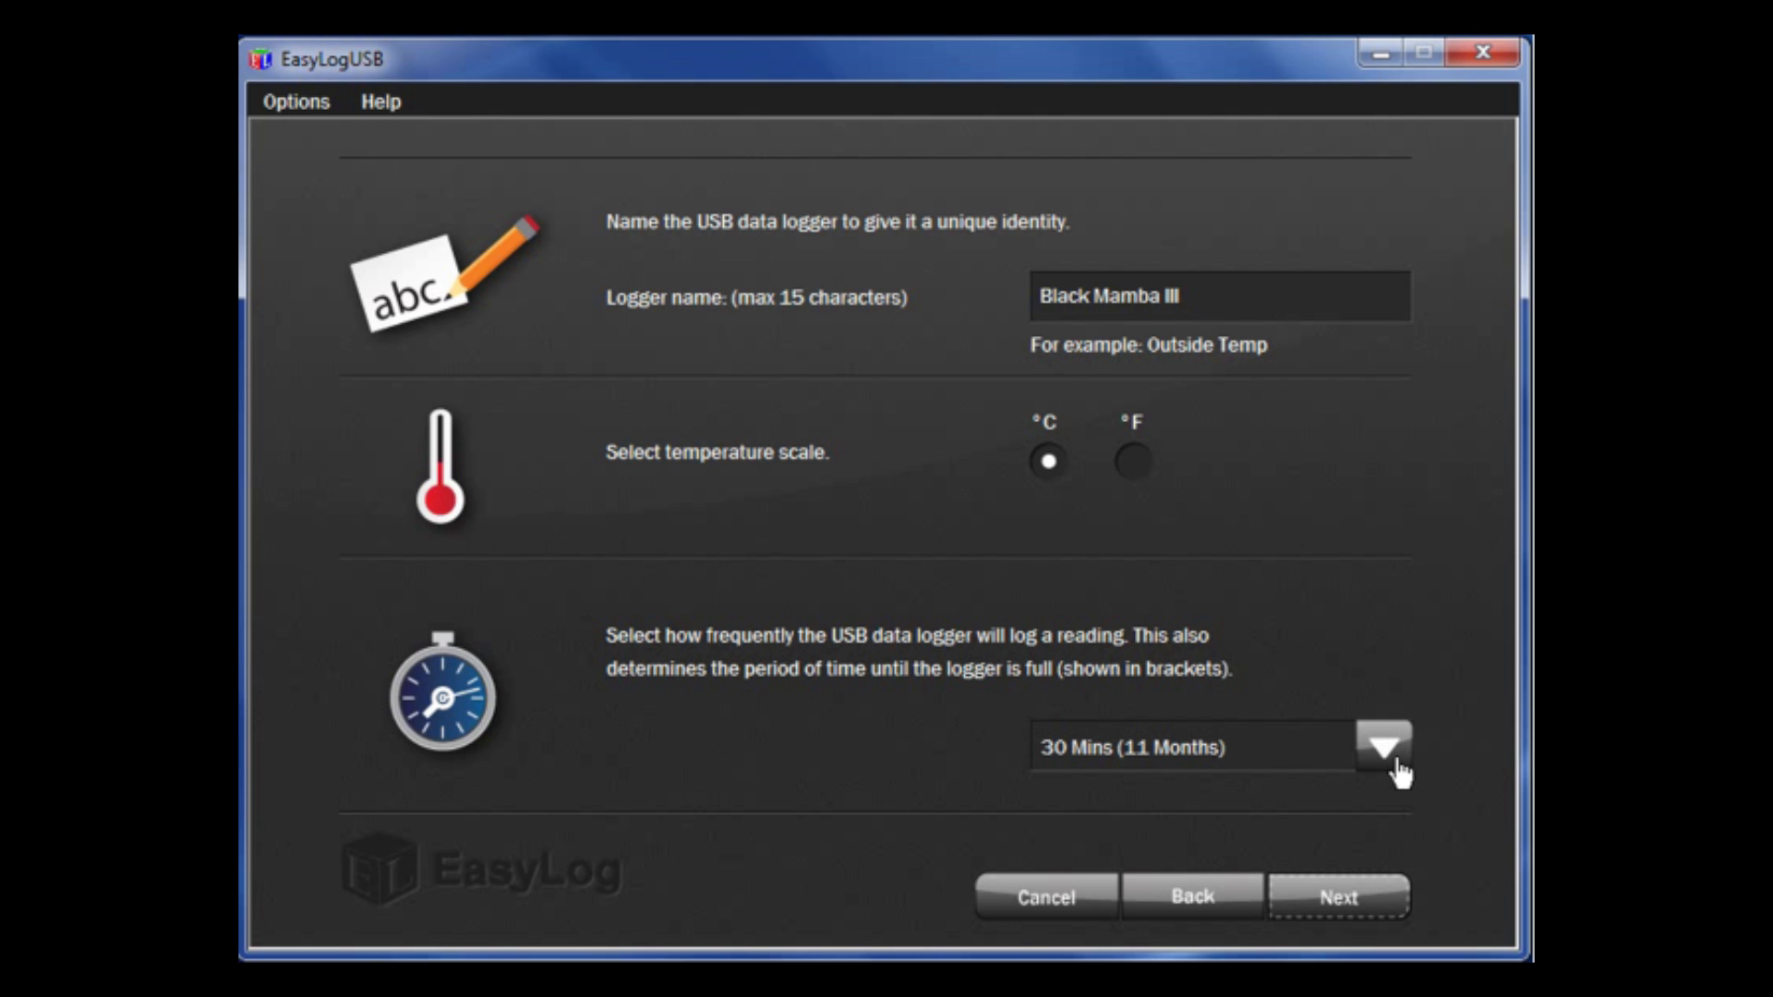
Set the logging rate to 20 Secs (3.5 Days until full)
left_click(1381, 746)
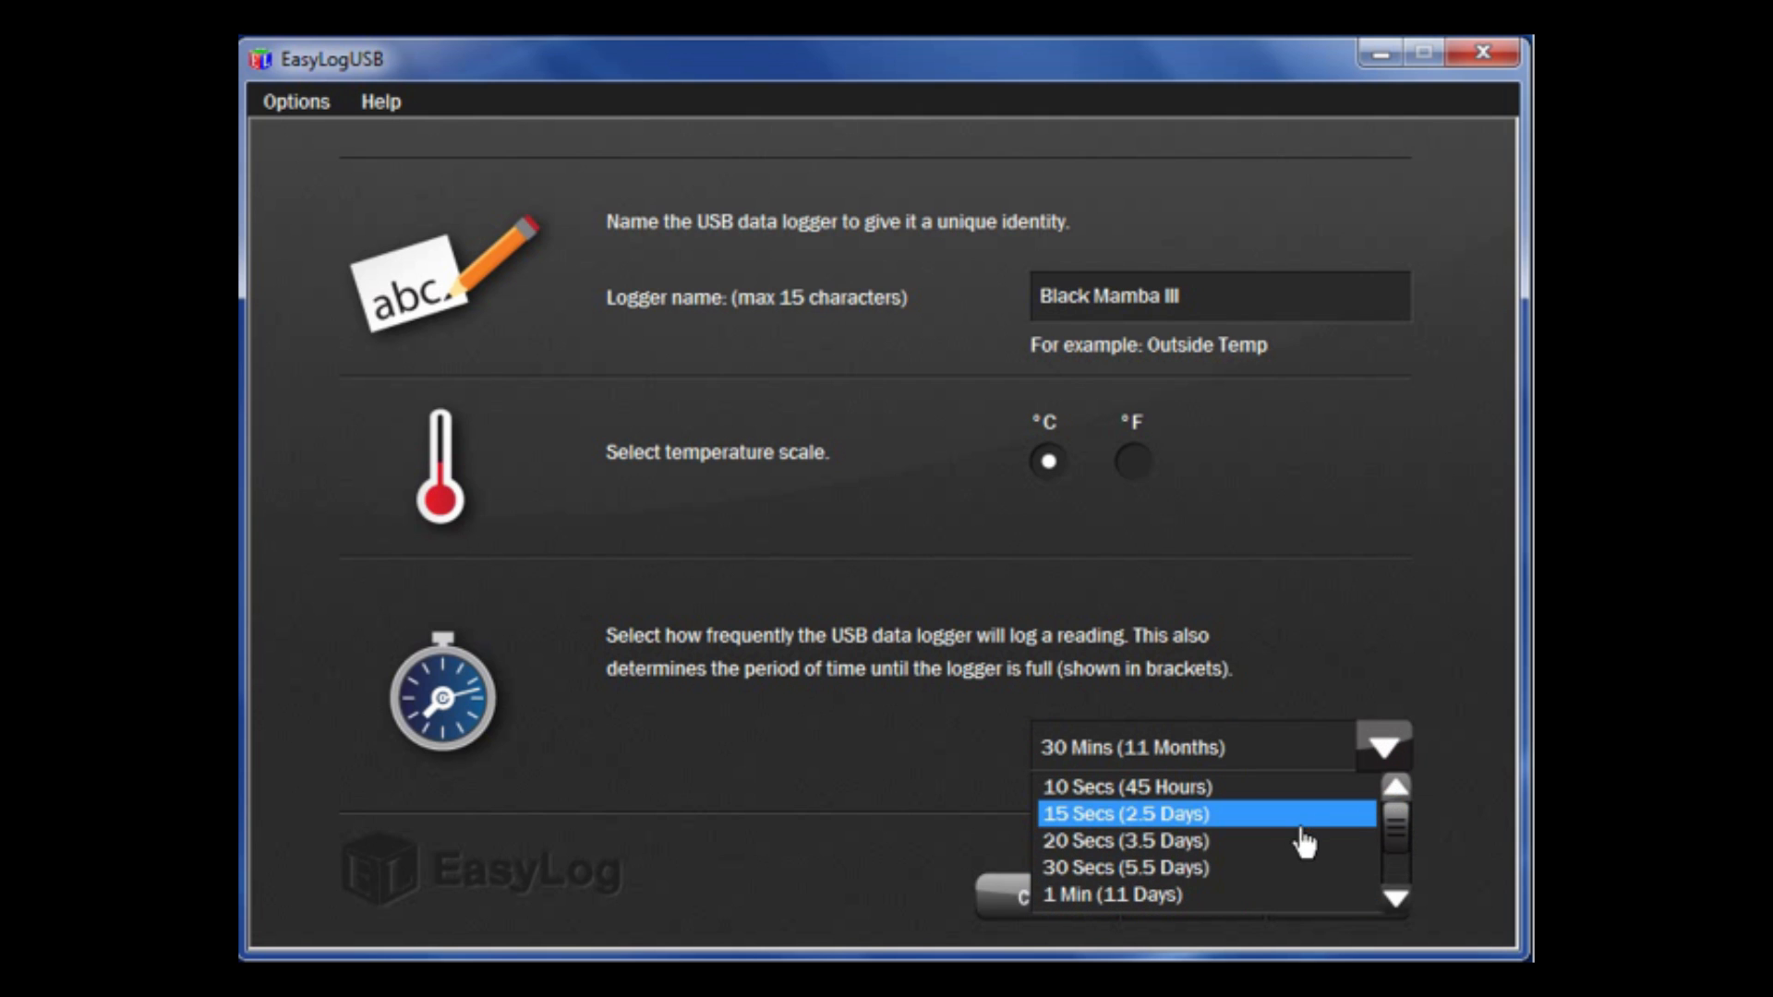
left_click(1123, 840)
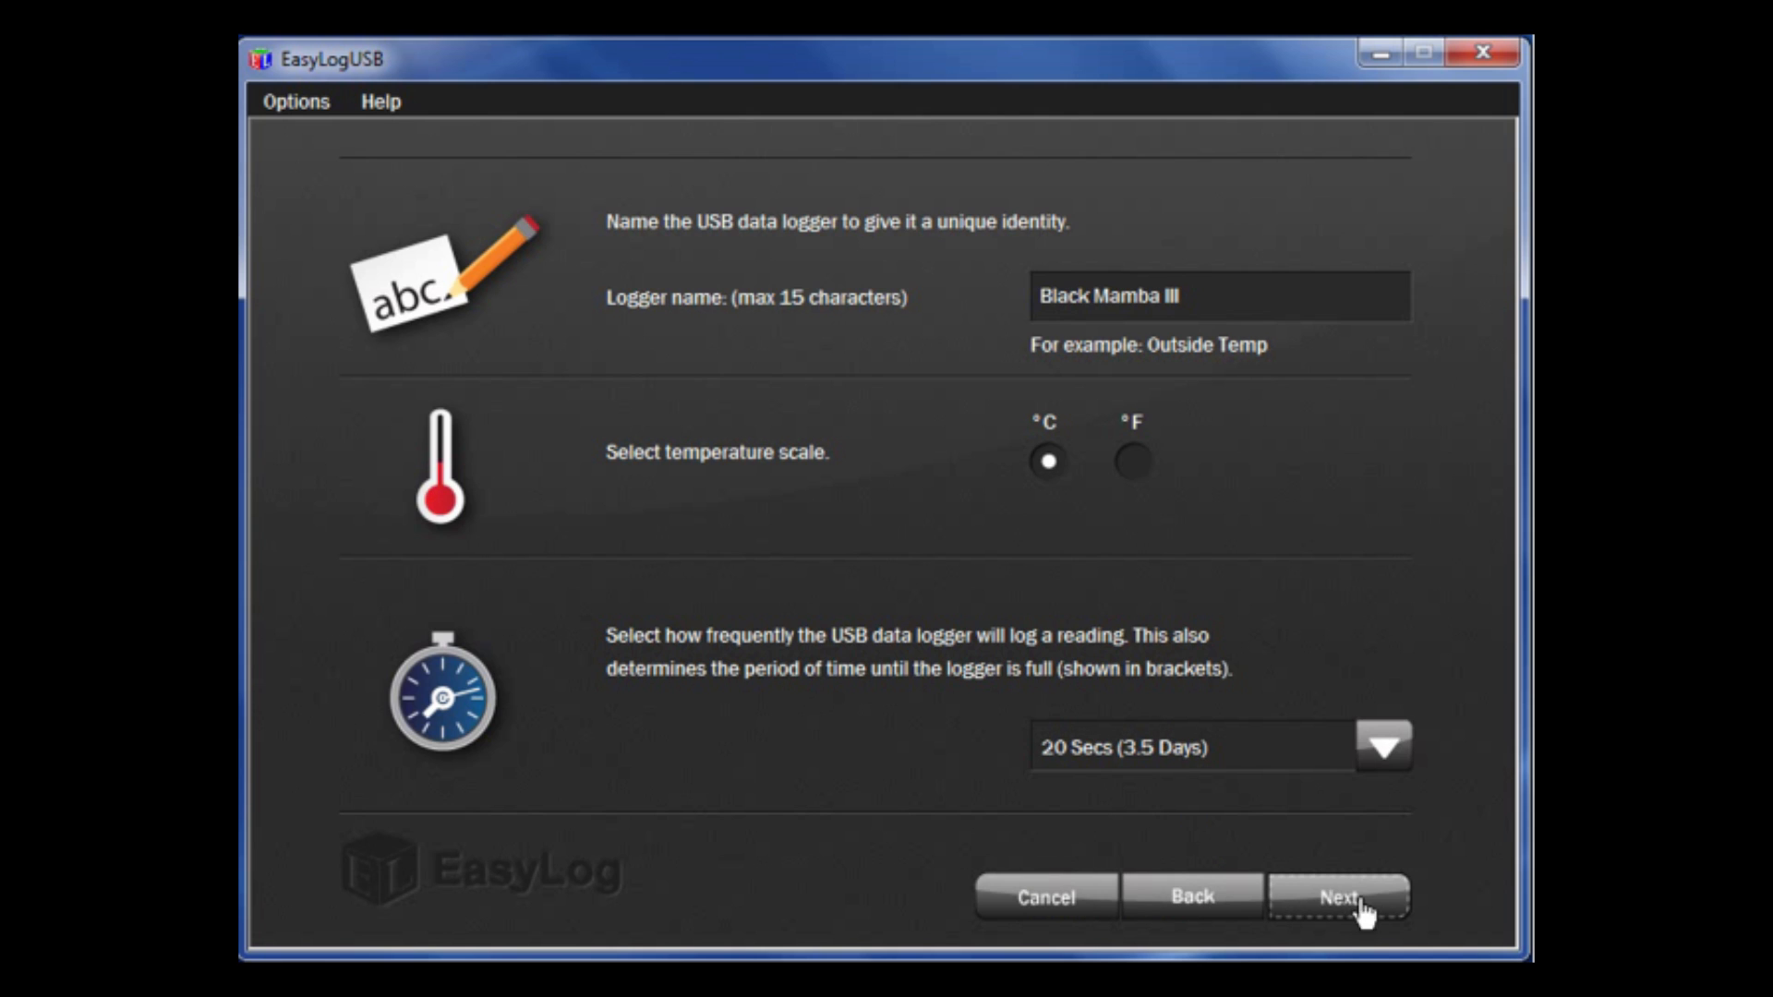
Keep LCD always on and overwrite oldest data when full, proceeding to temperature alarms
left_click(1339, 896)
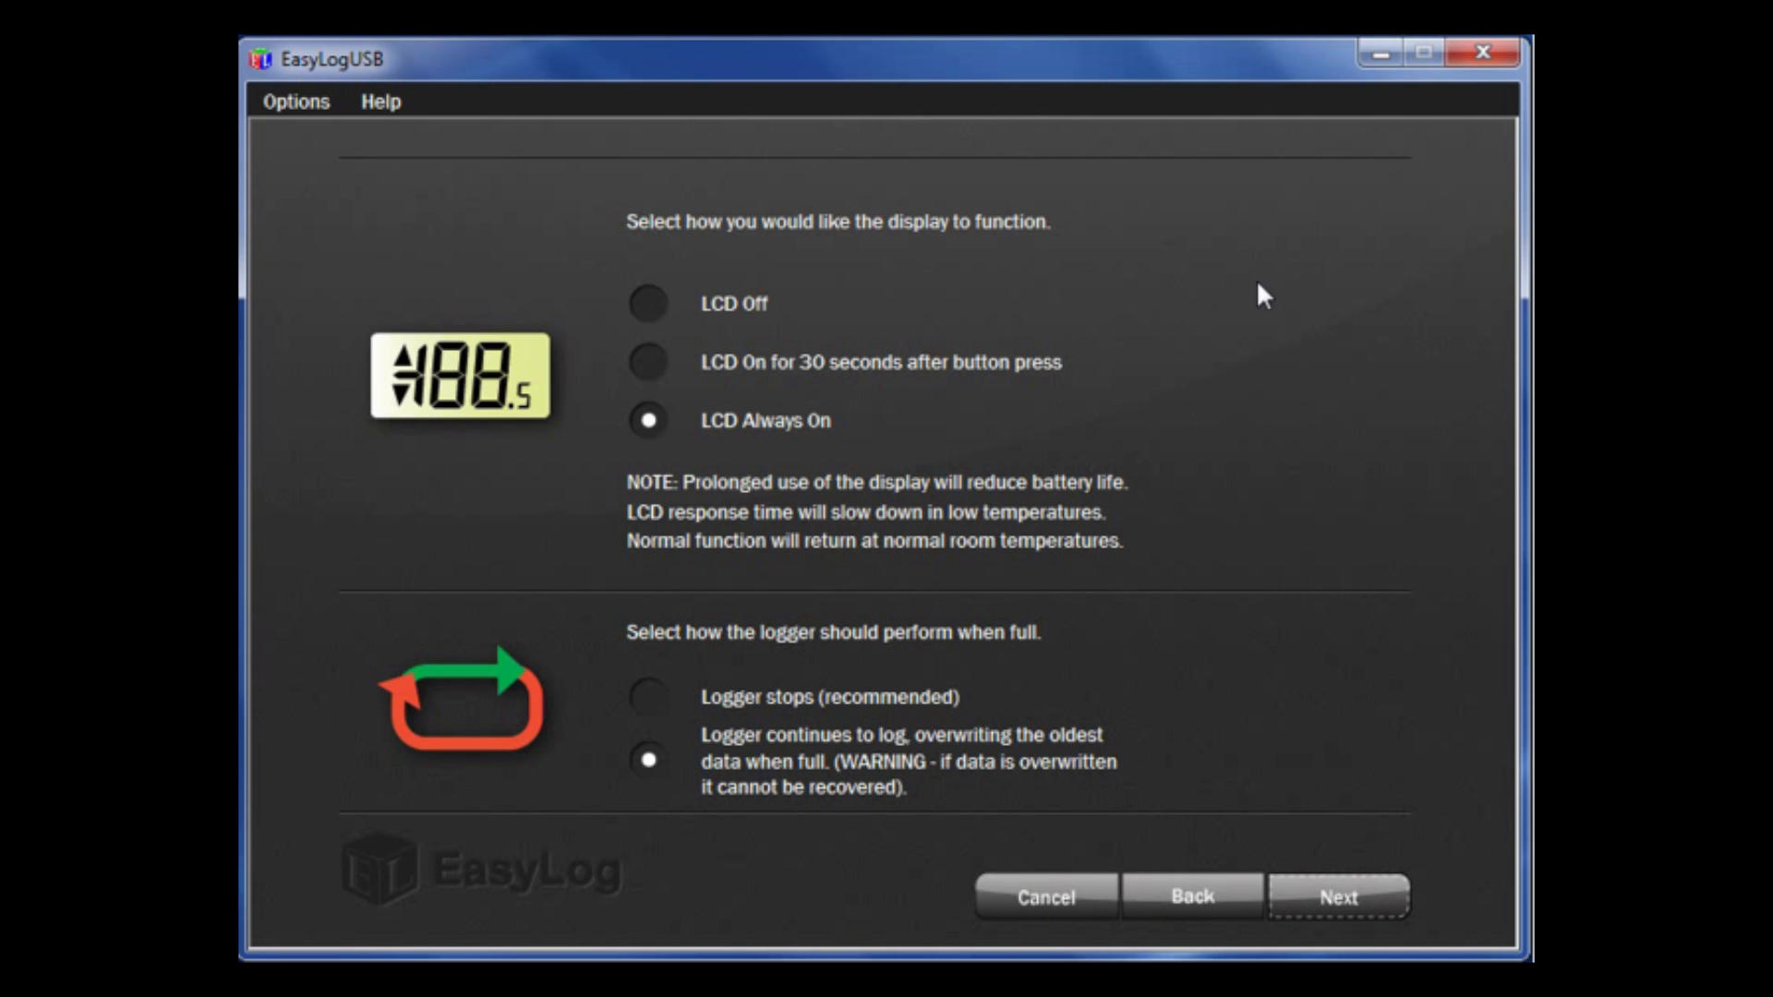
mouse_move(1284, 328)
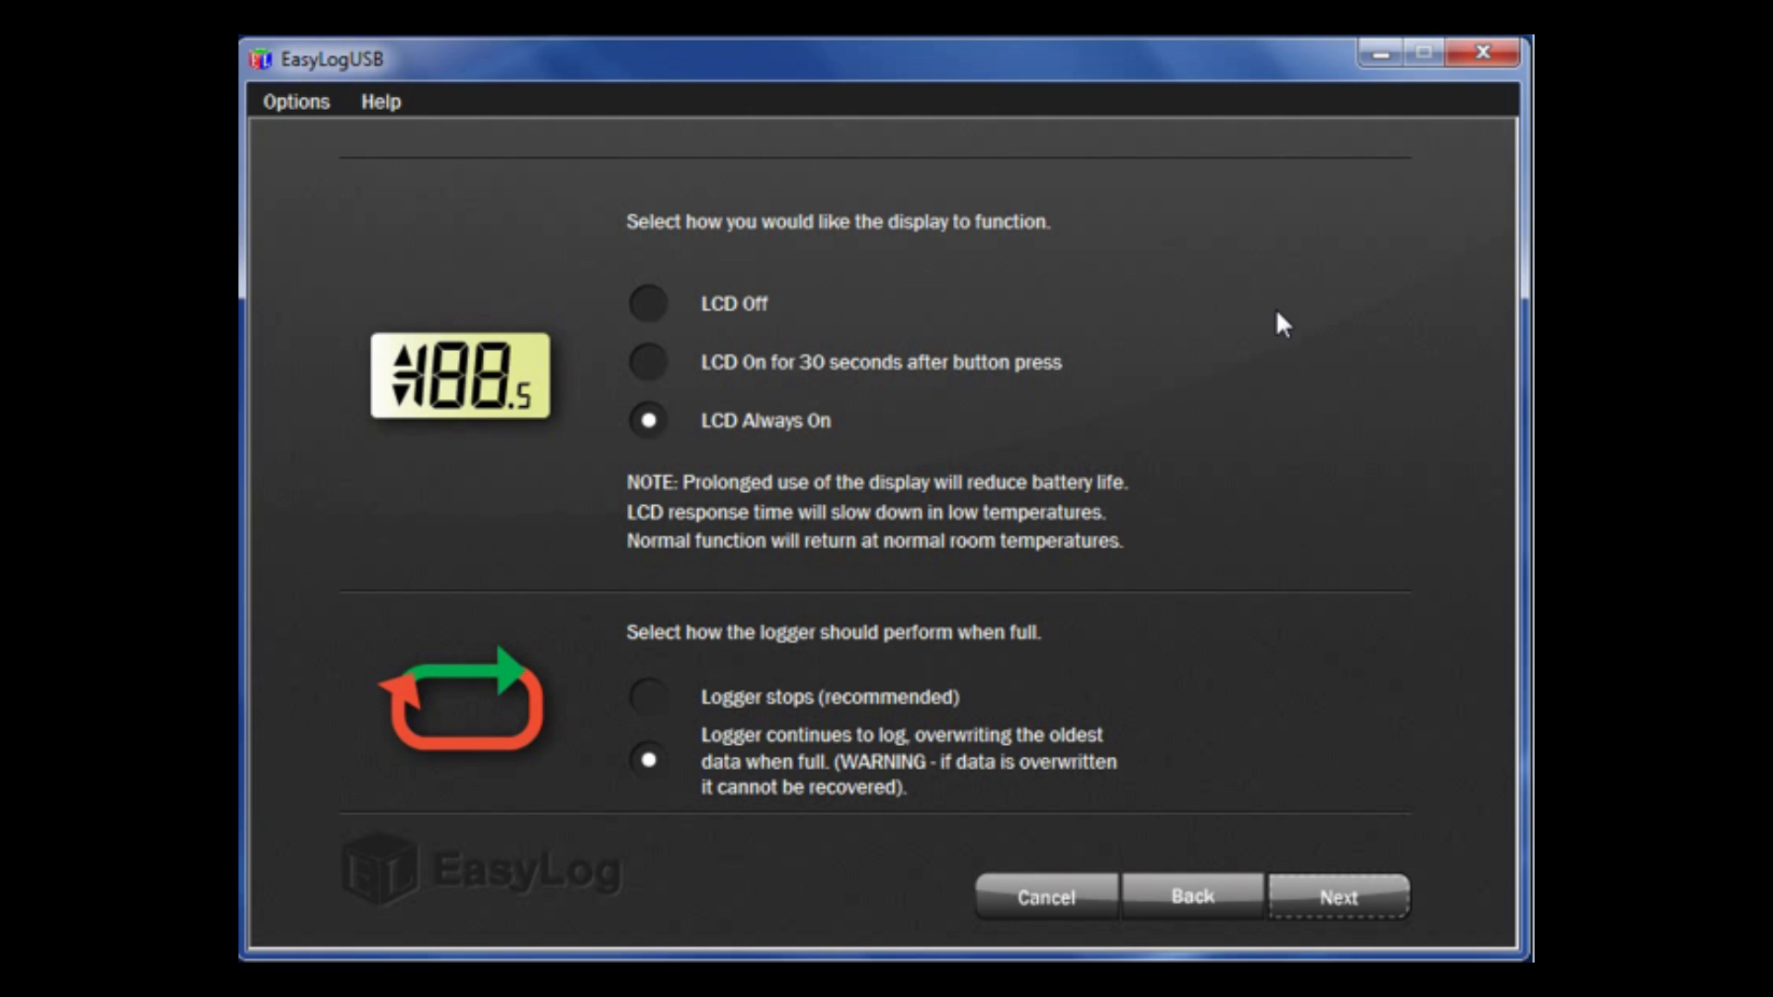
mouse_move(1062, 294)
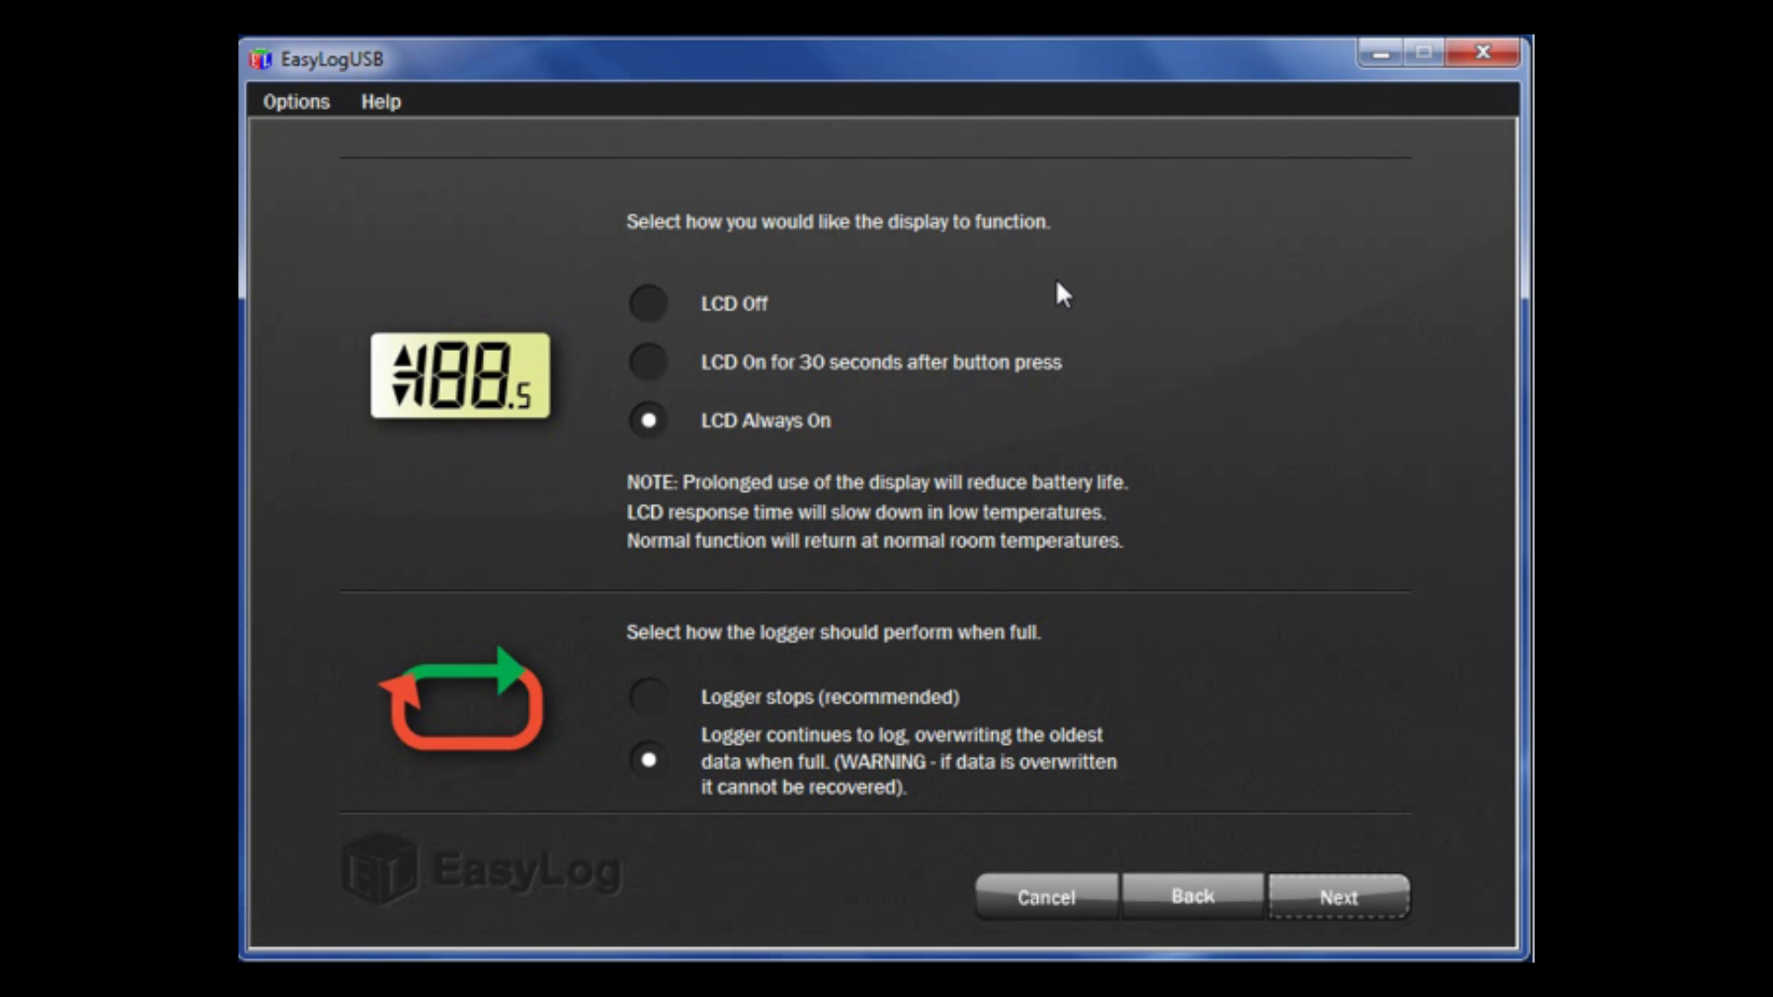
mouse_move(903, 329)
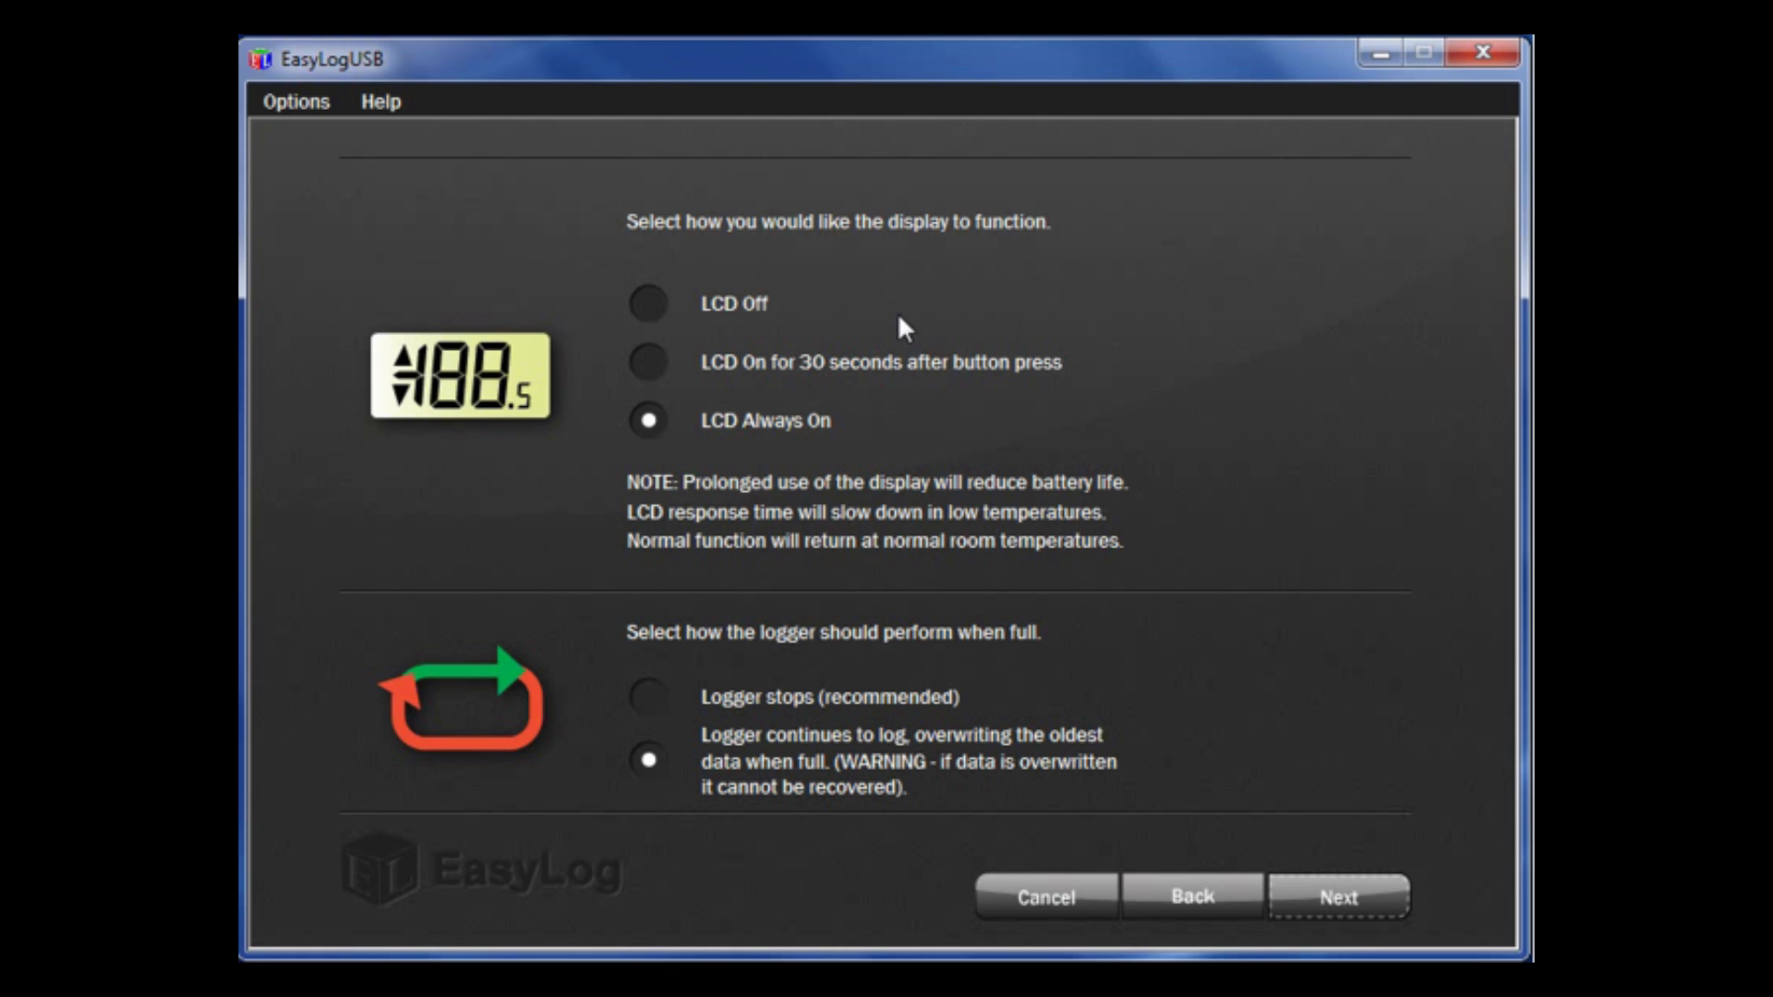
mouse_move(857, 320)
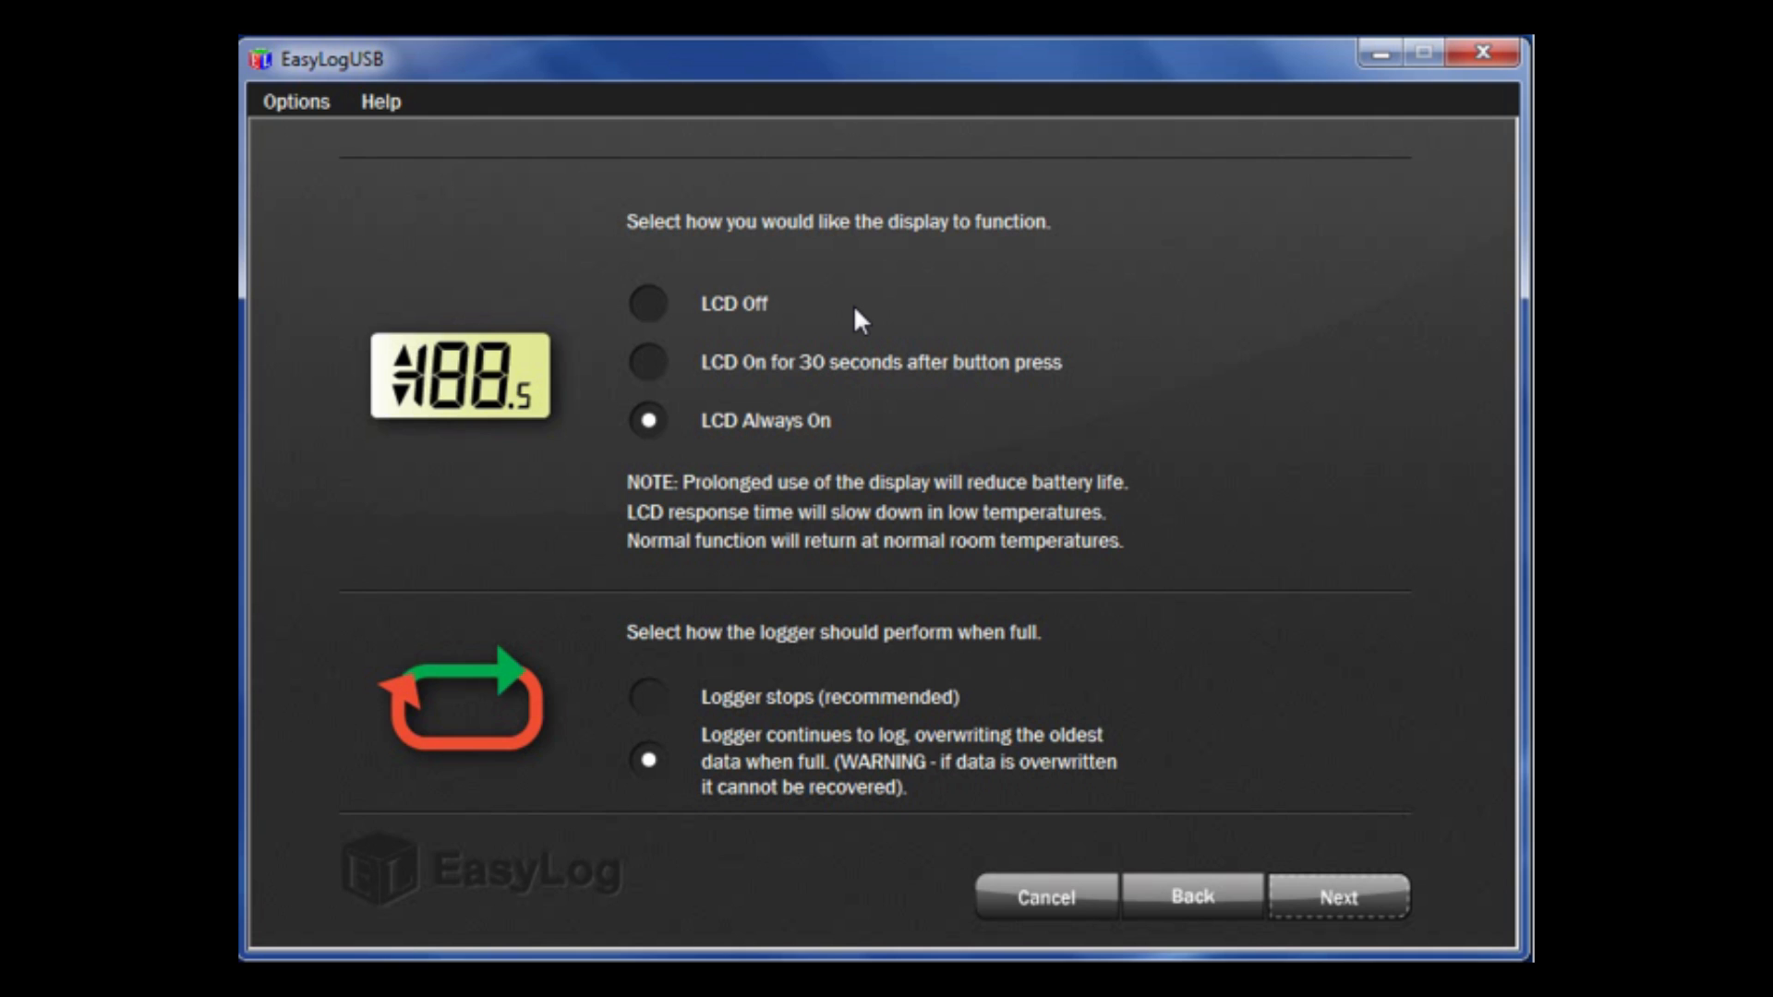
mouse_move(952, 390)
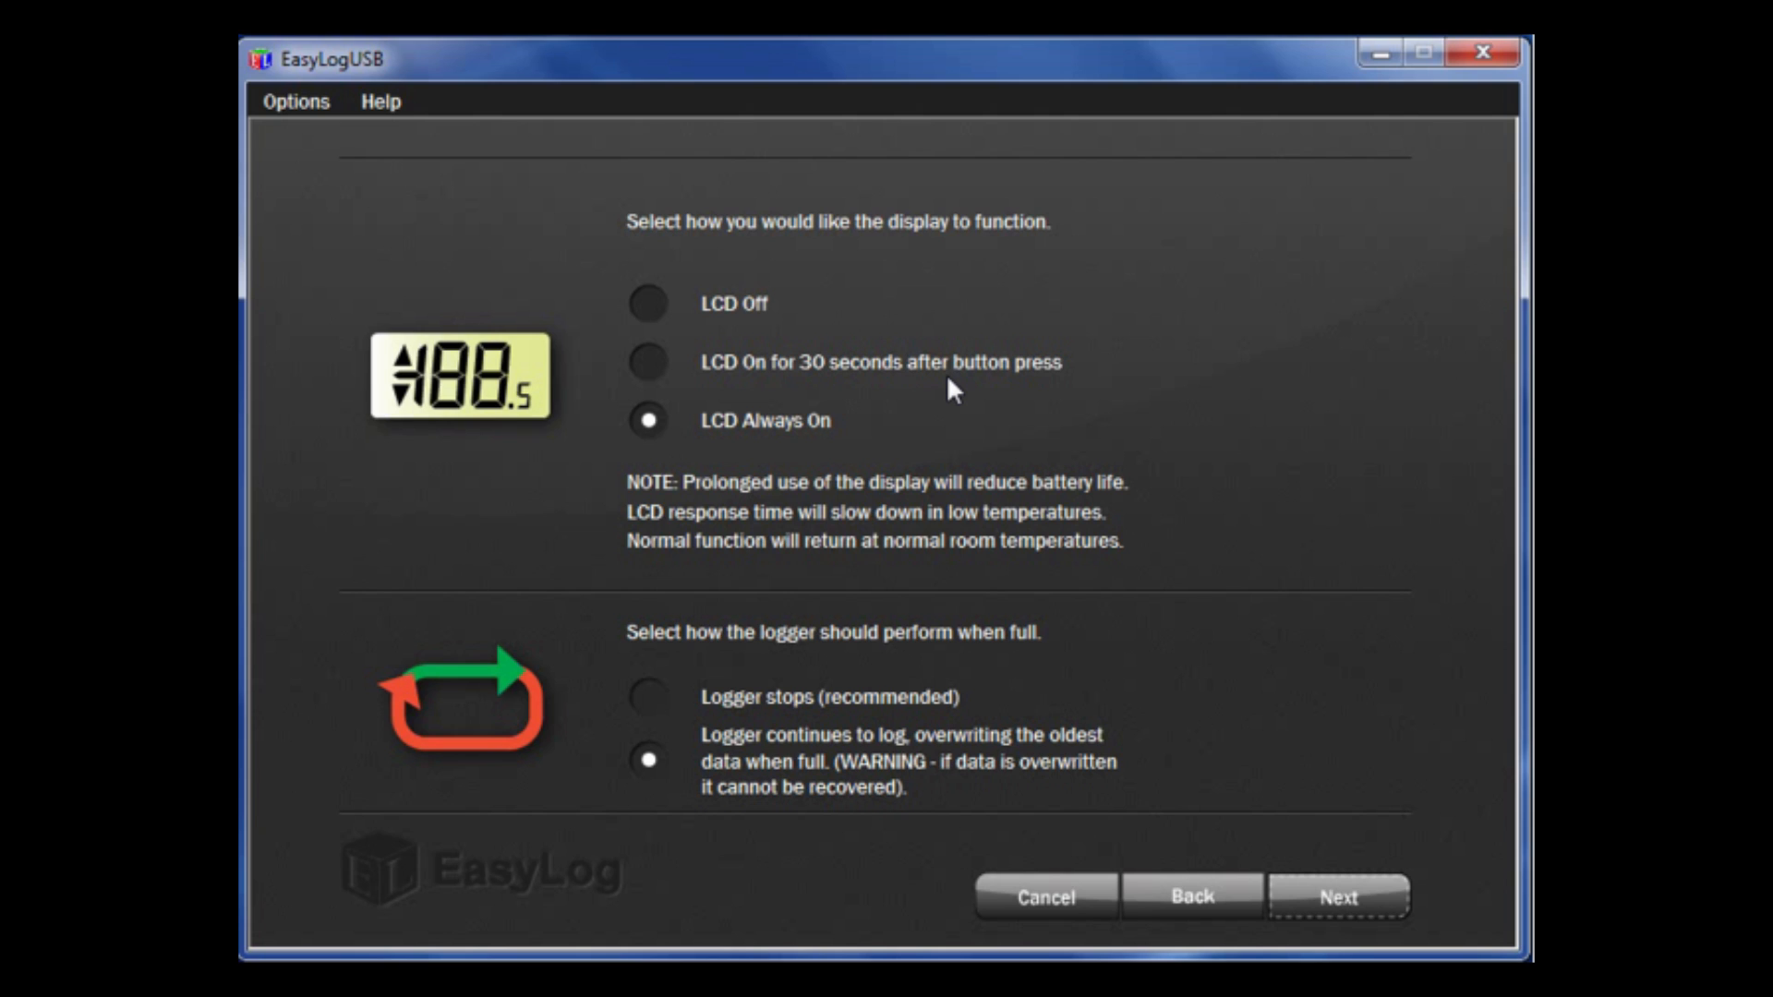
mouse_move(977, 426)
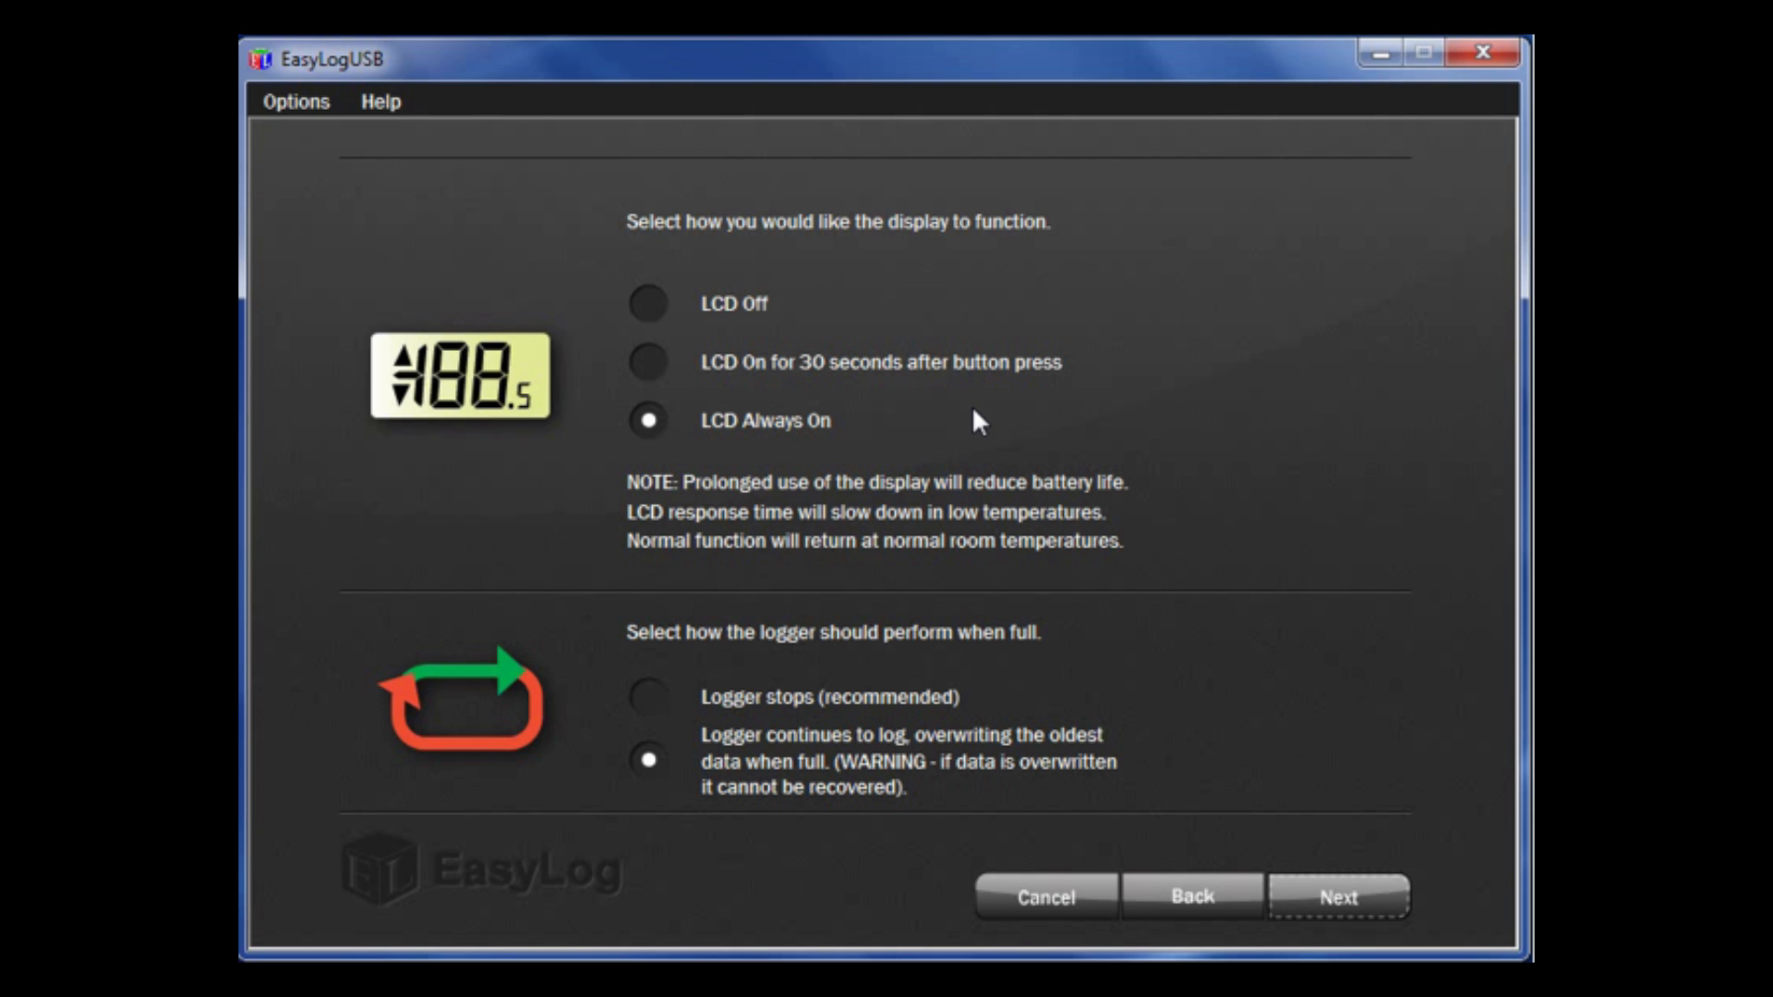
mouse_move(1225, 646)
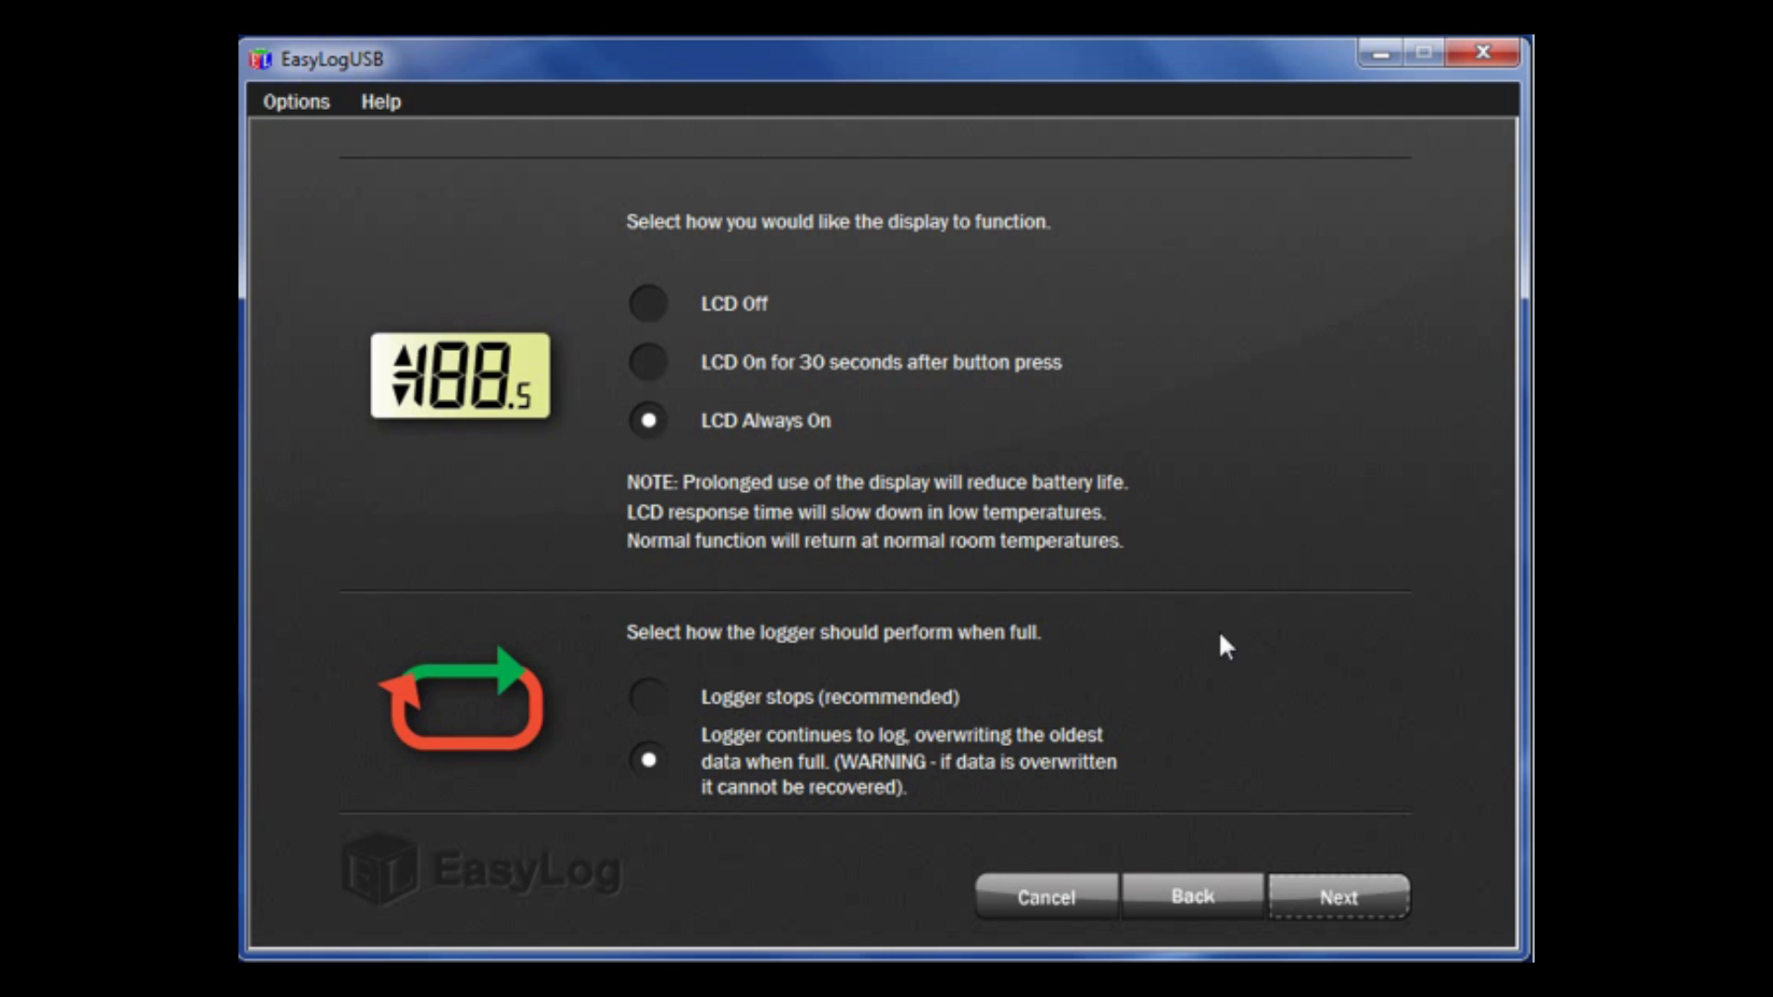
mouse_move(1272, 646)
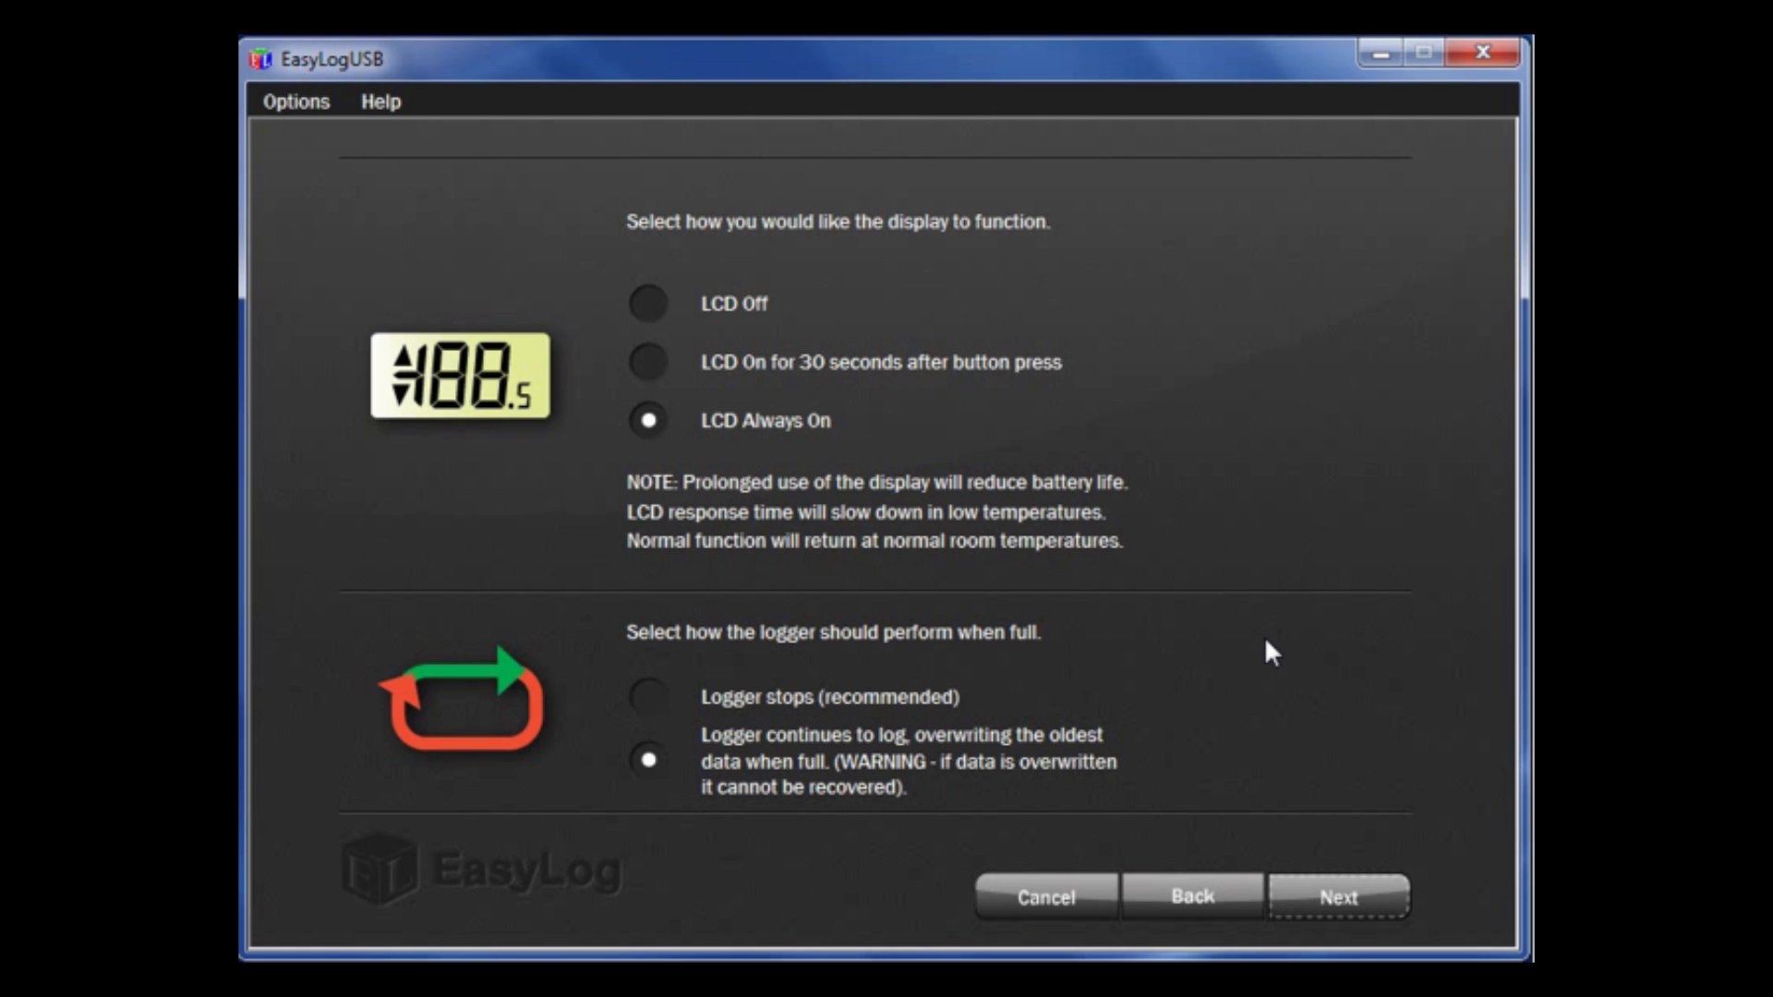
mouse_move(1241, 659)
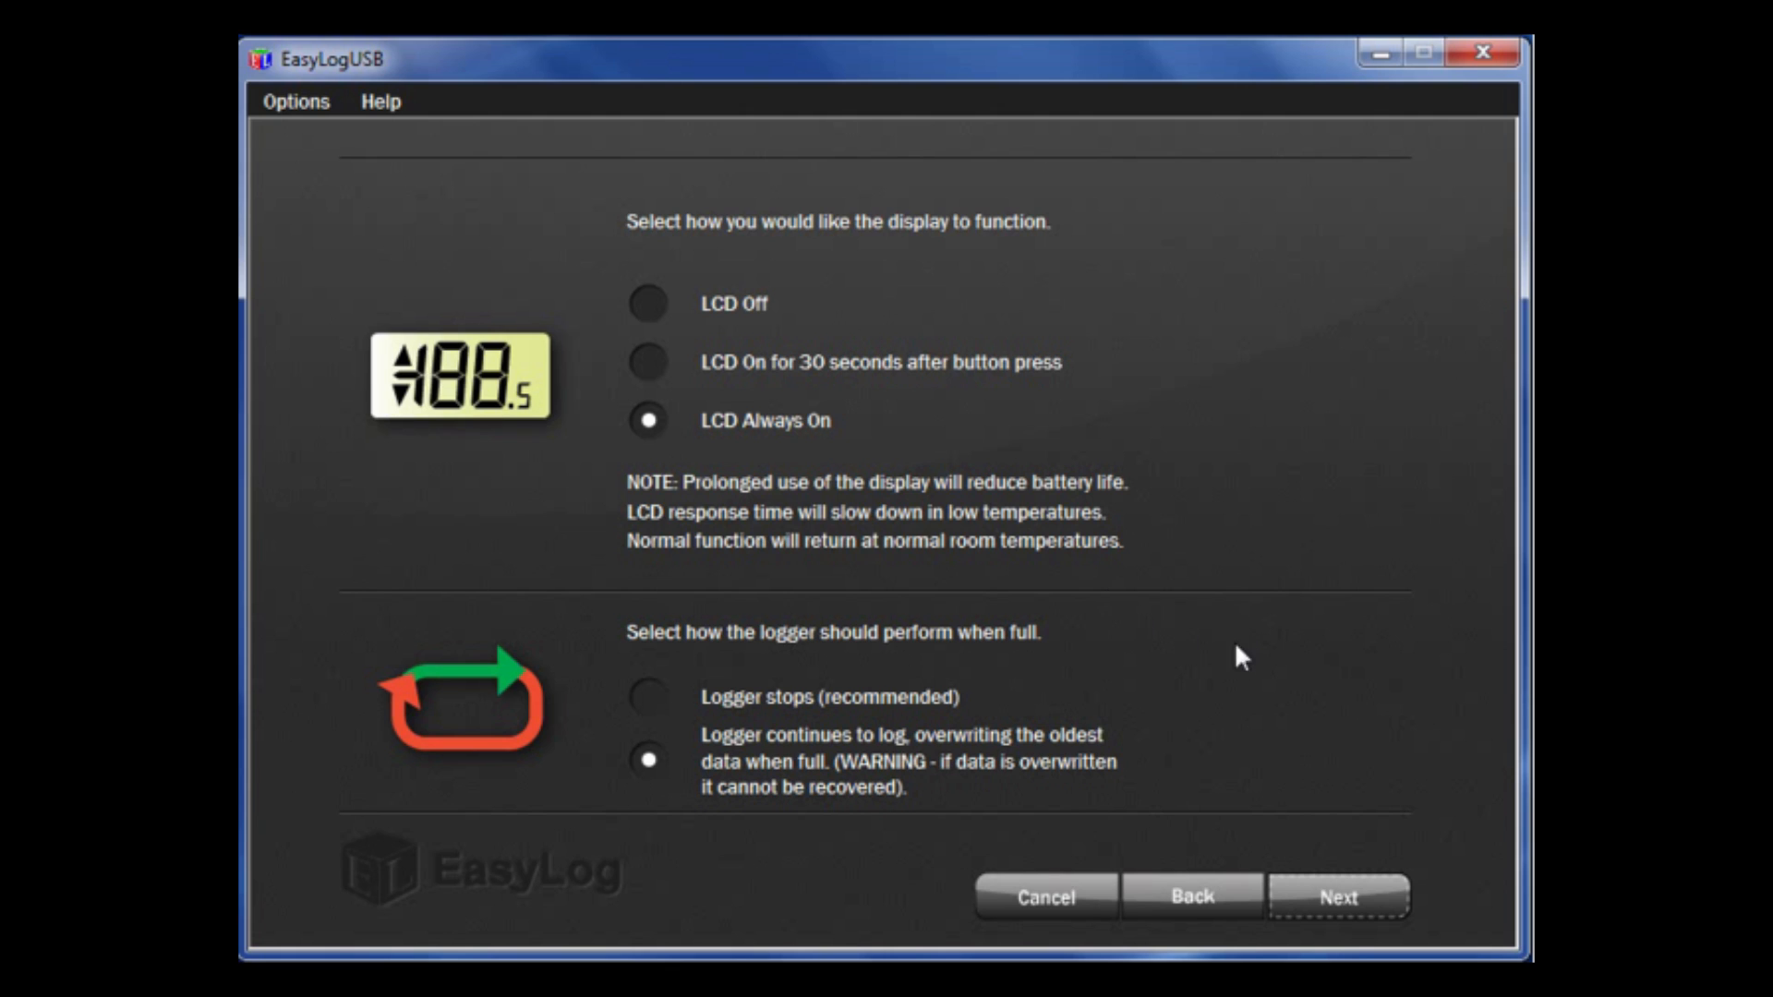
mouse_move(1052, 696)
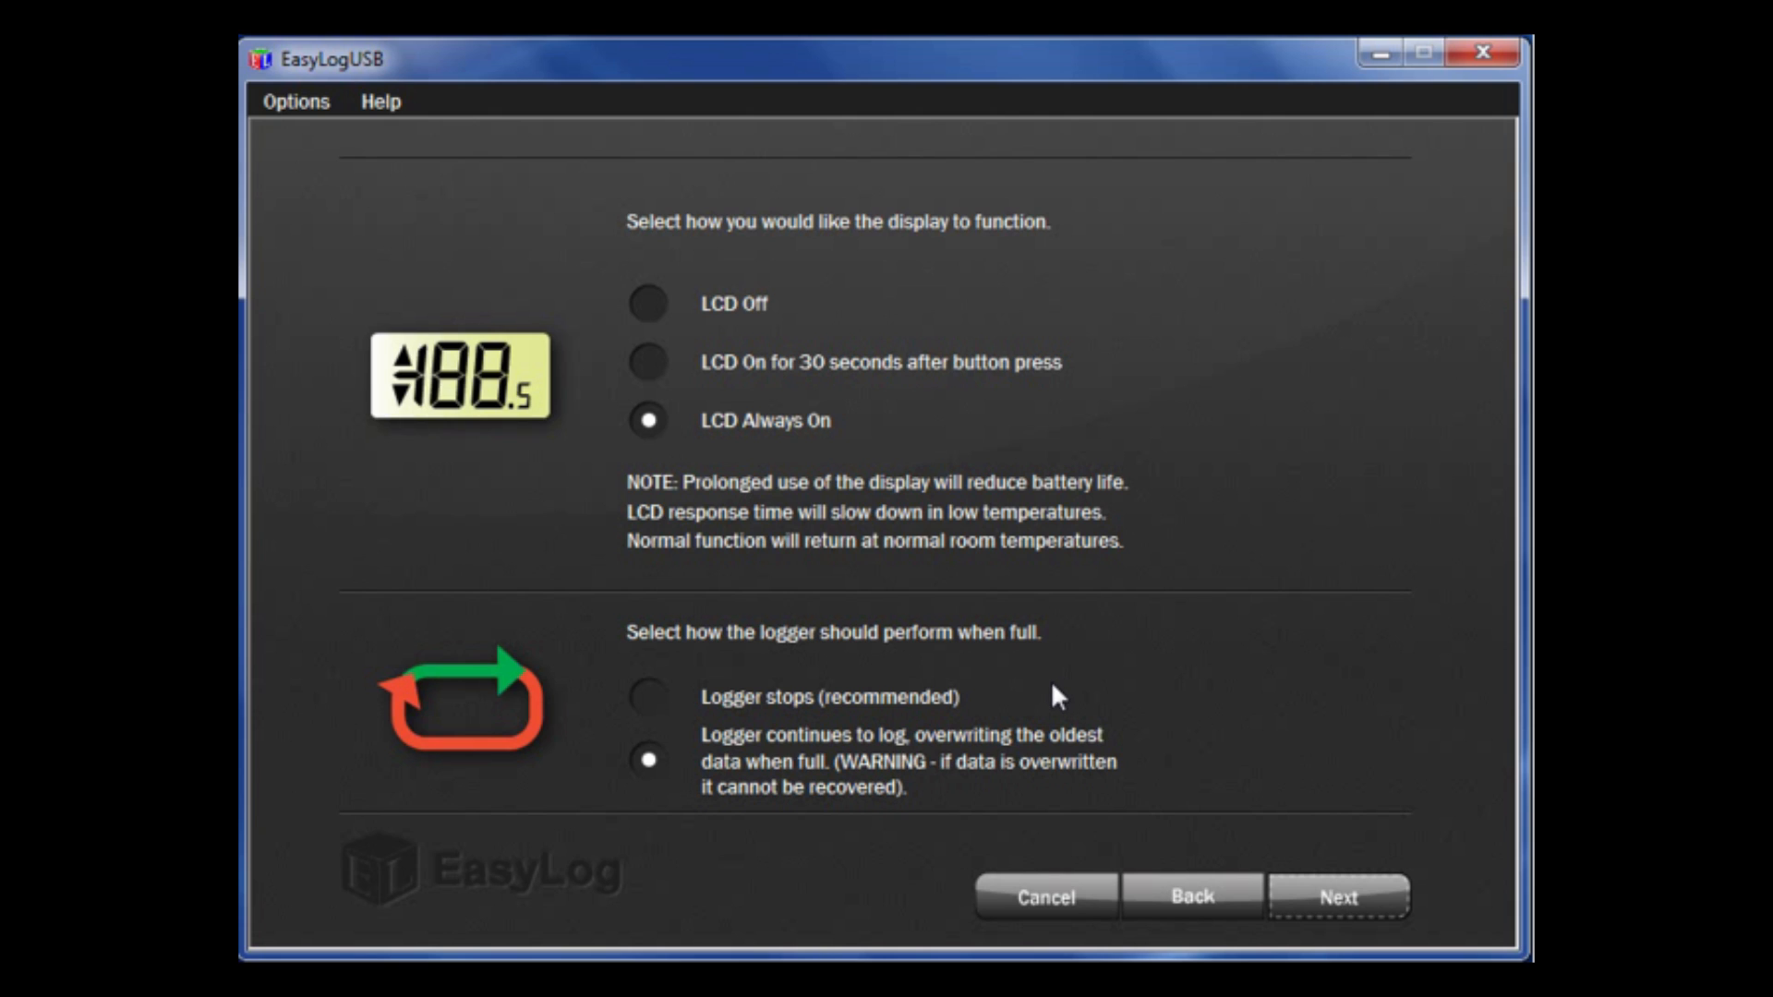
mouse_move(1068, 795)
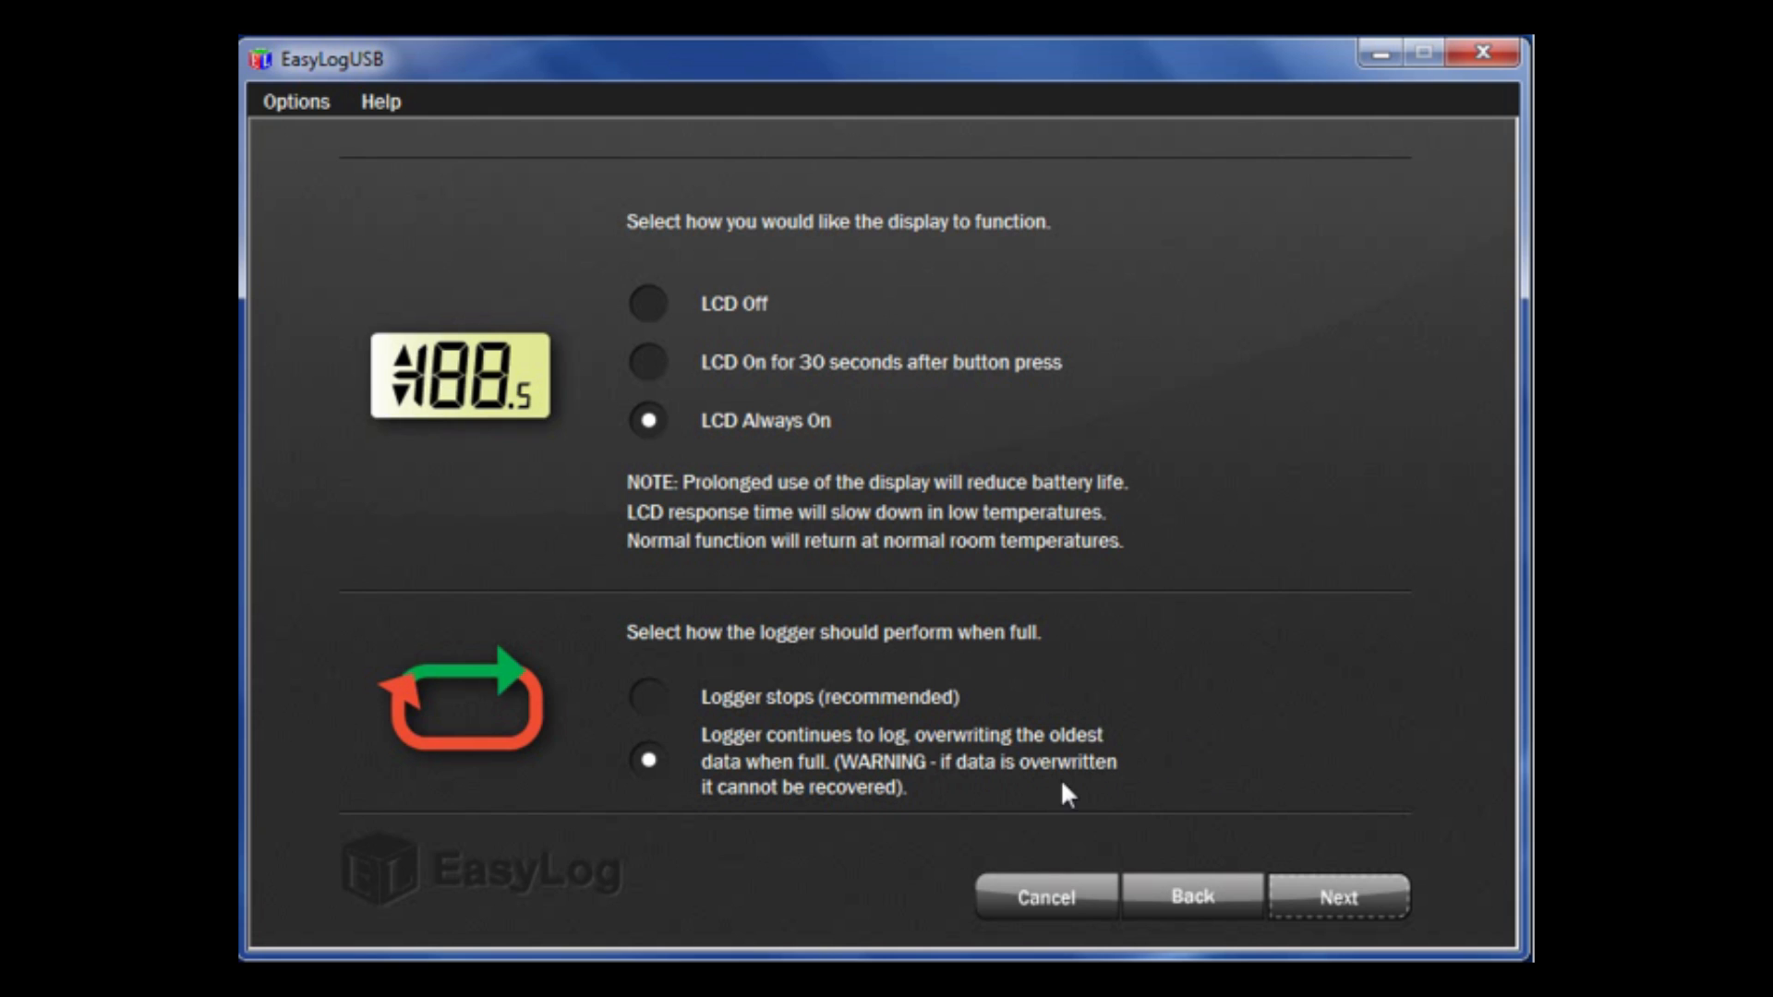
mouse_move(1009, 801)
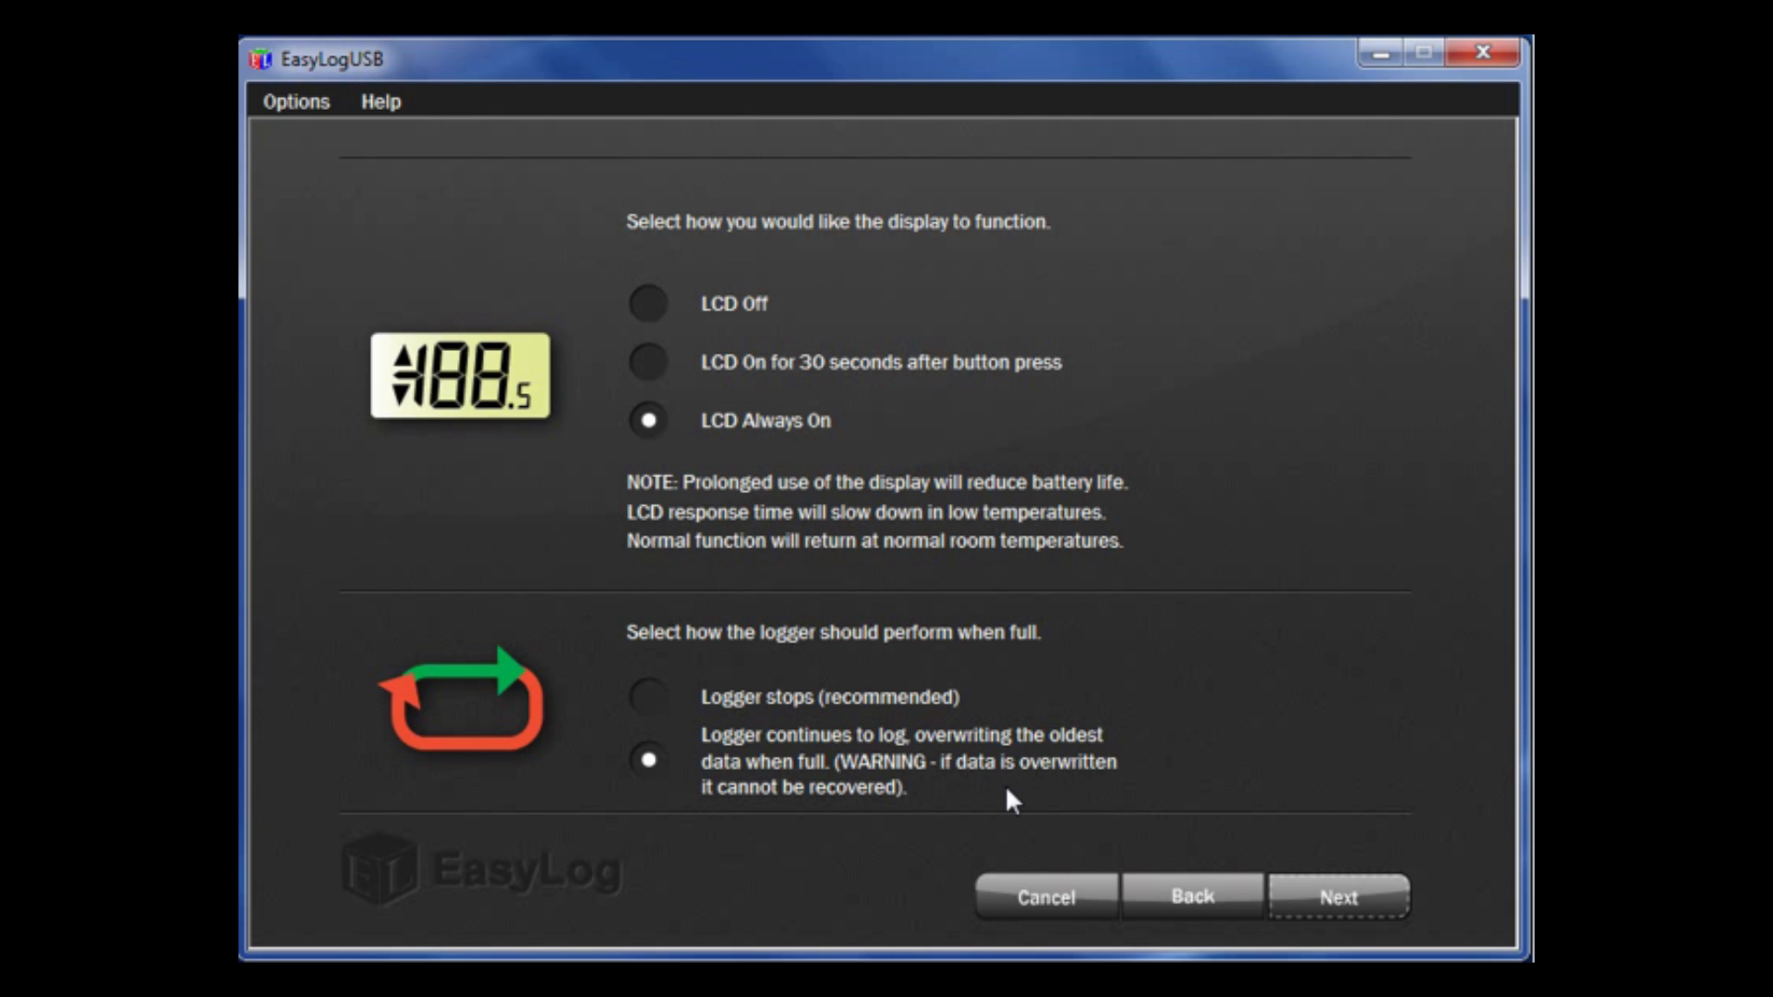
mouse_move(1053, 816)
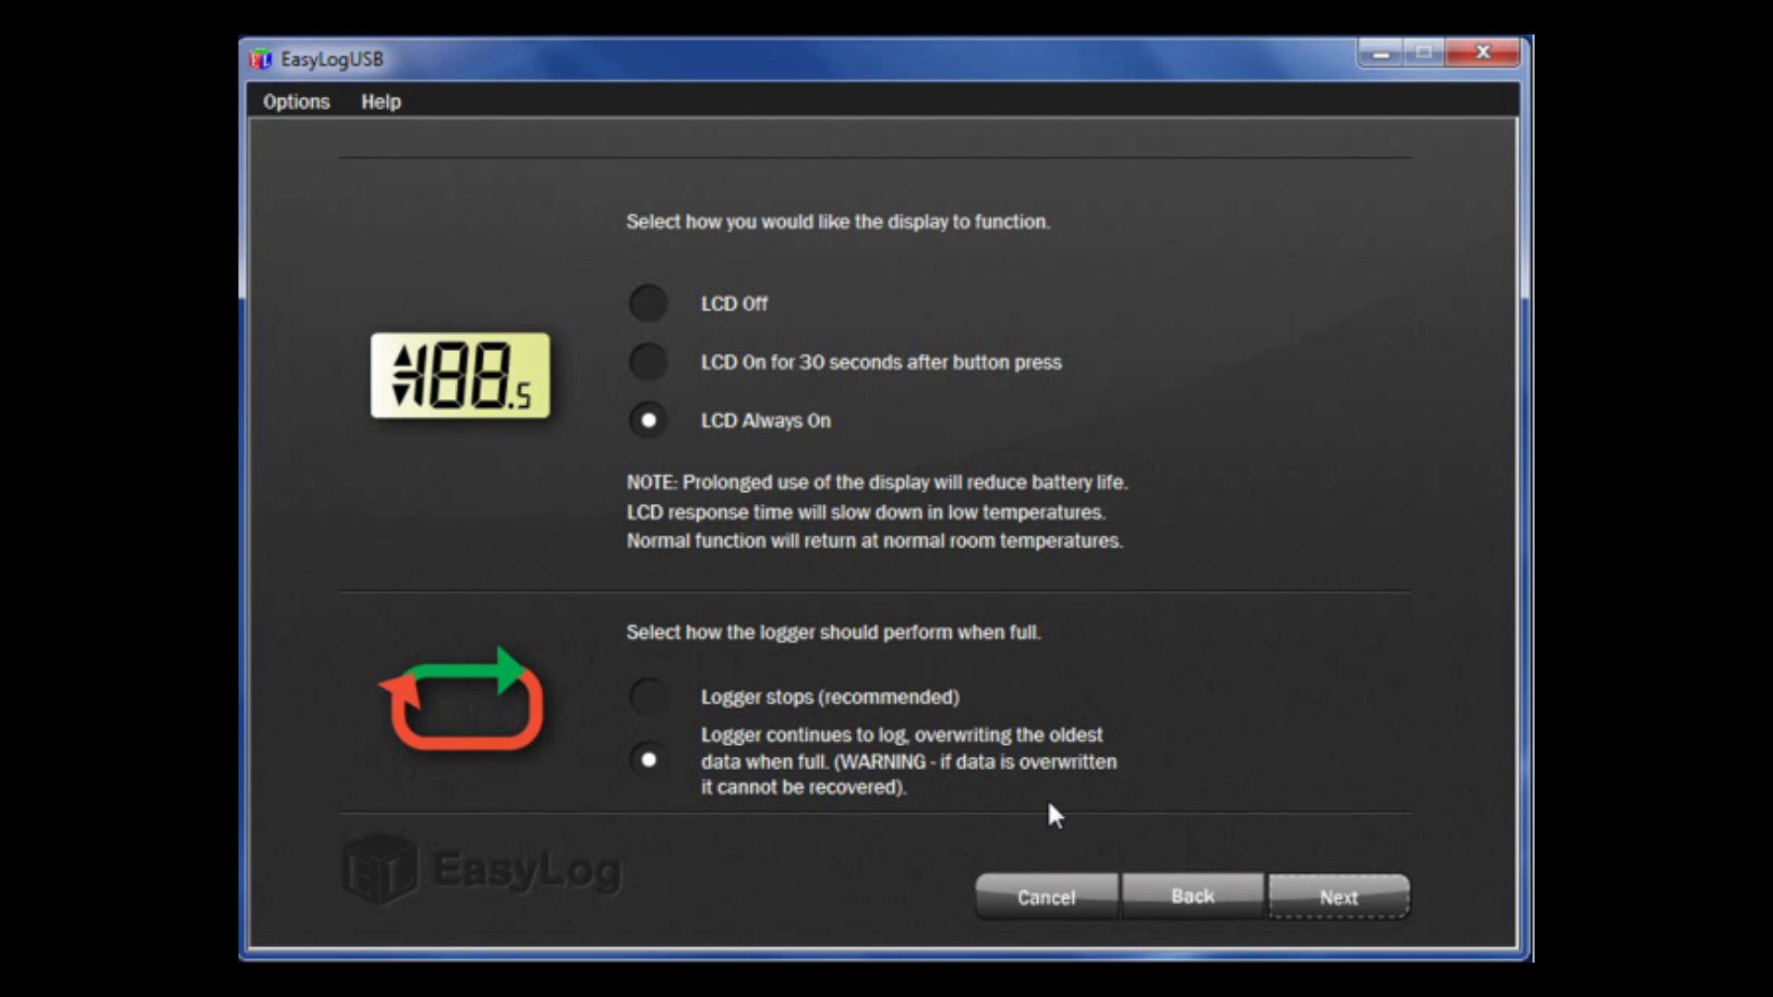
mouse_move(1061, 805)
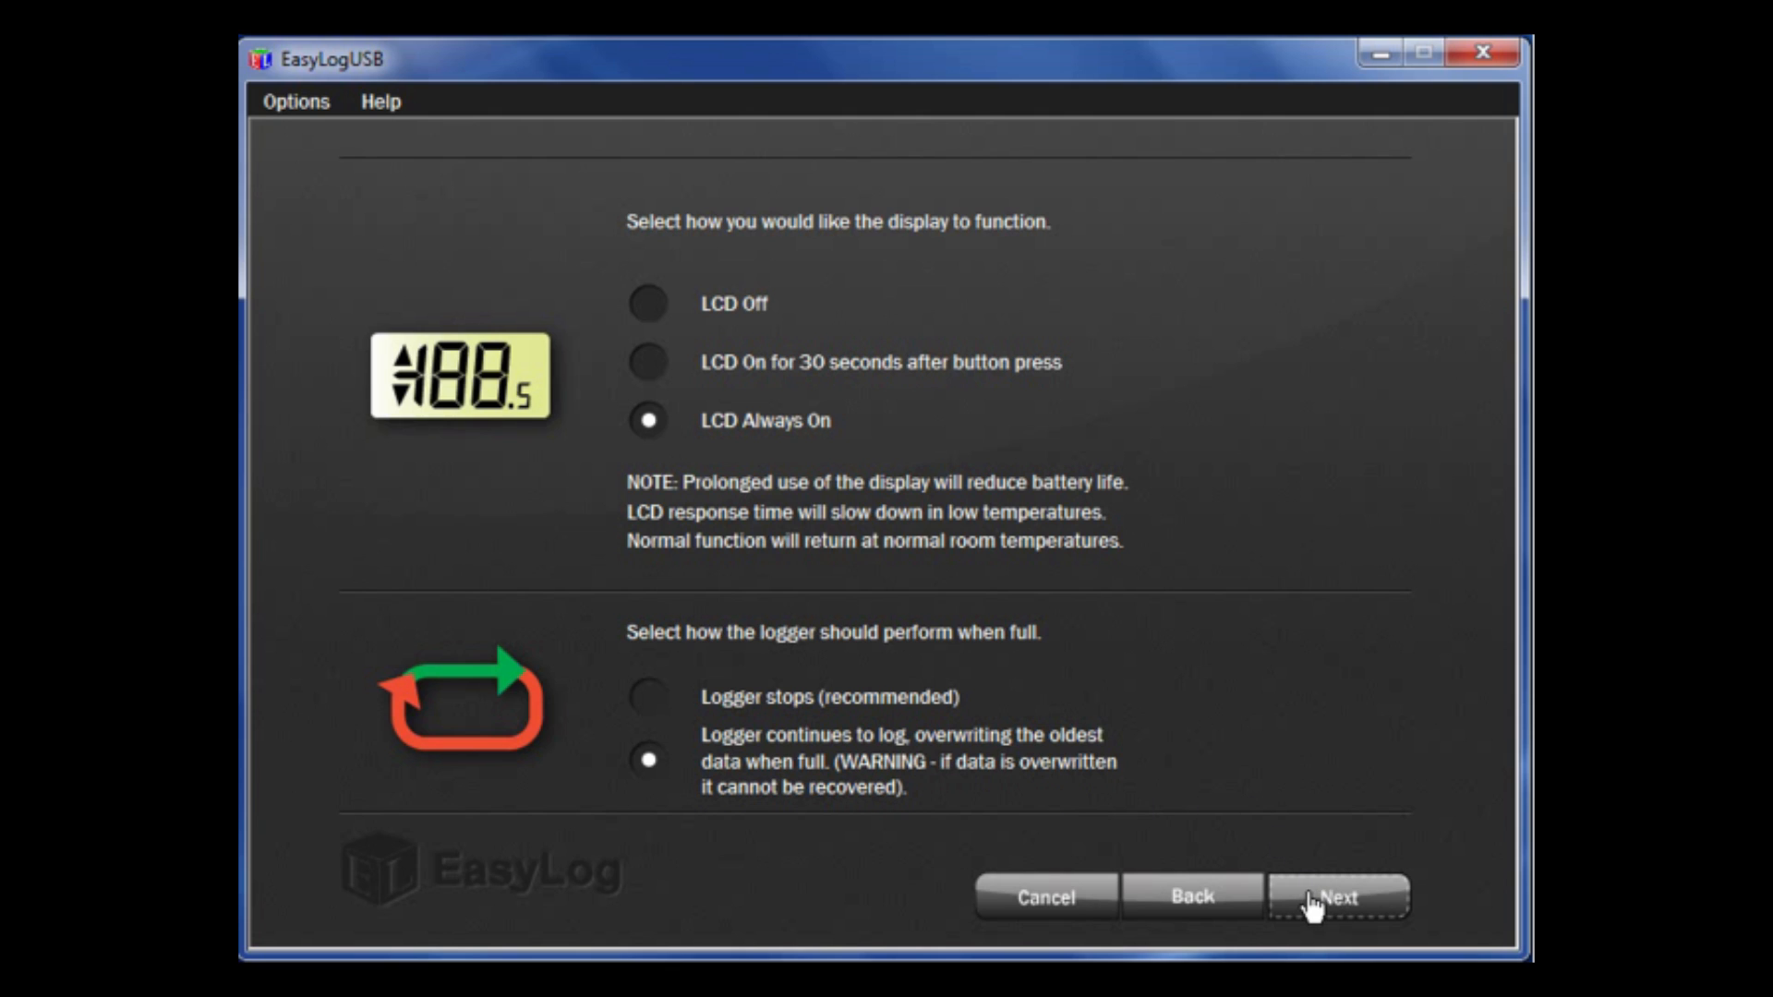
left_click(1338, 896)
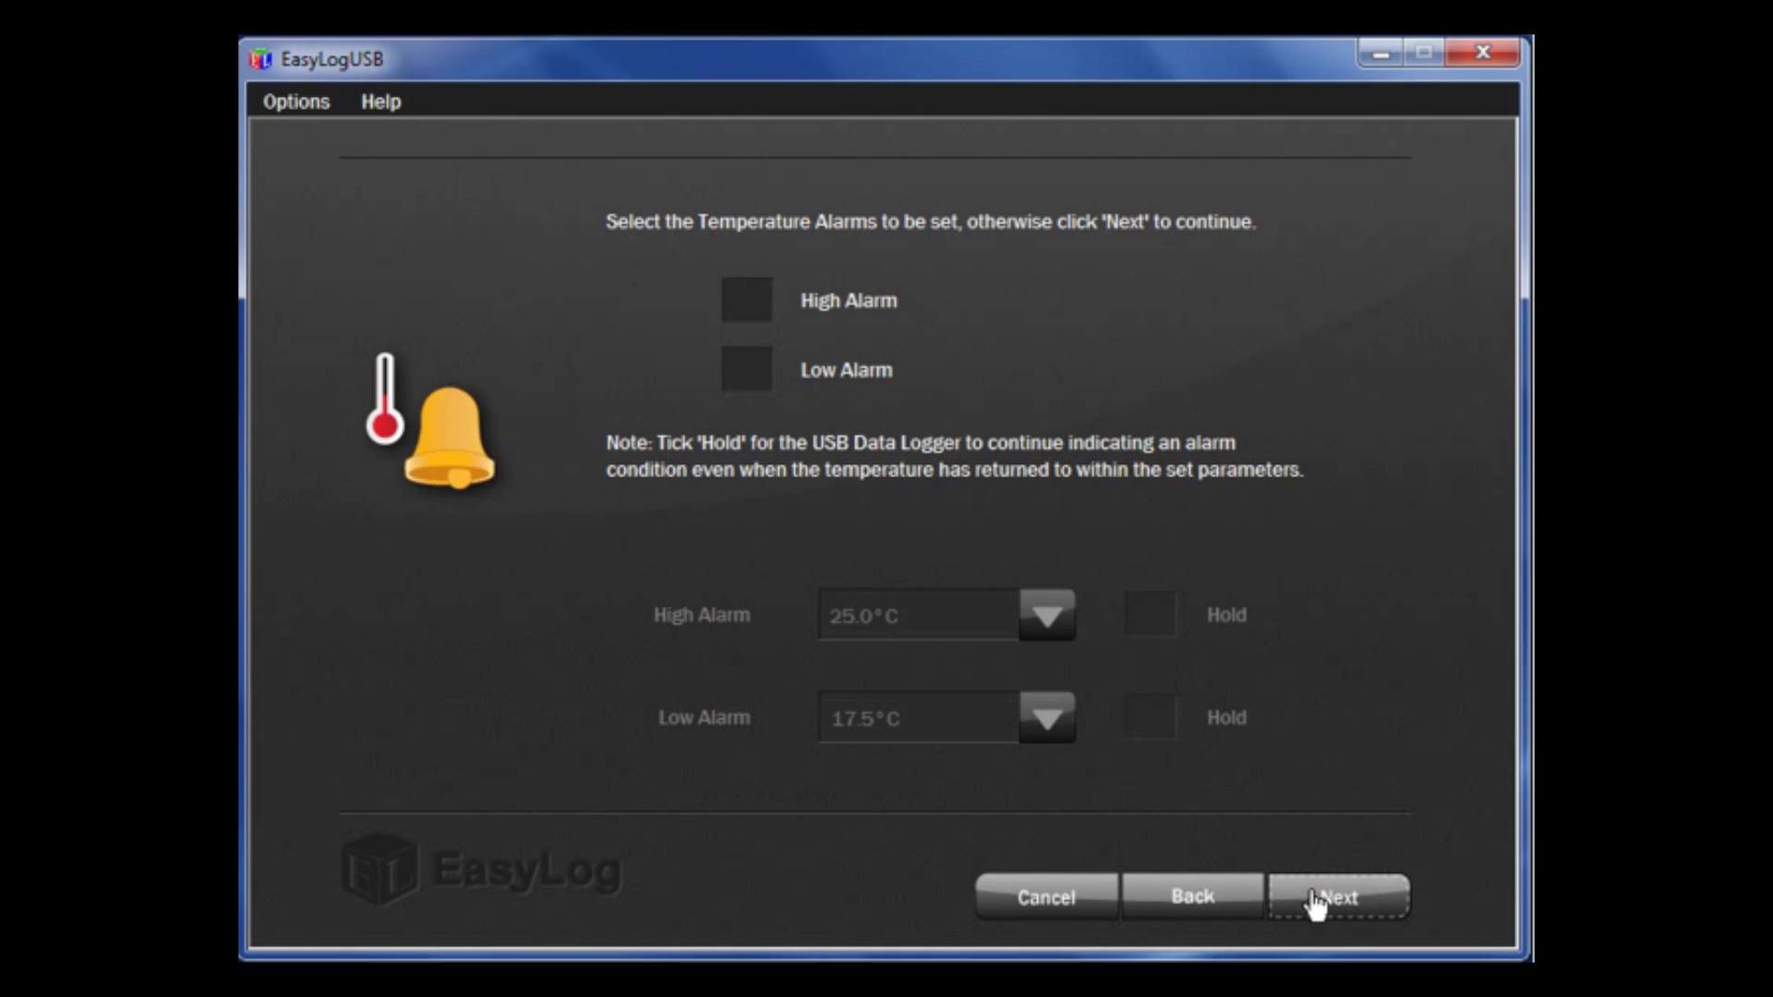
mouse_move(956, 296)
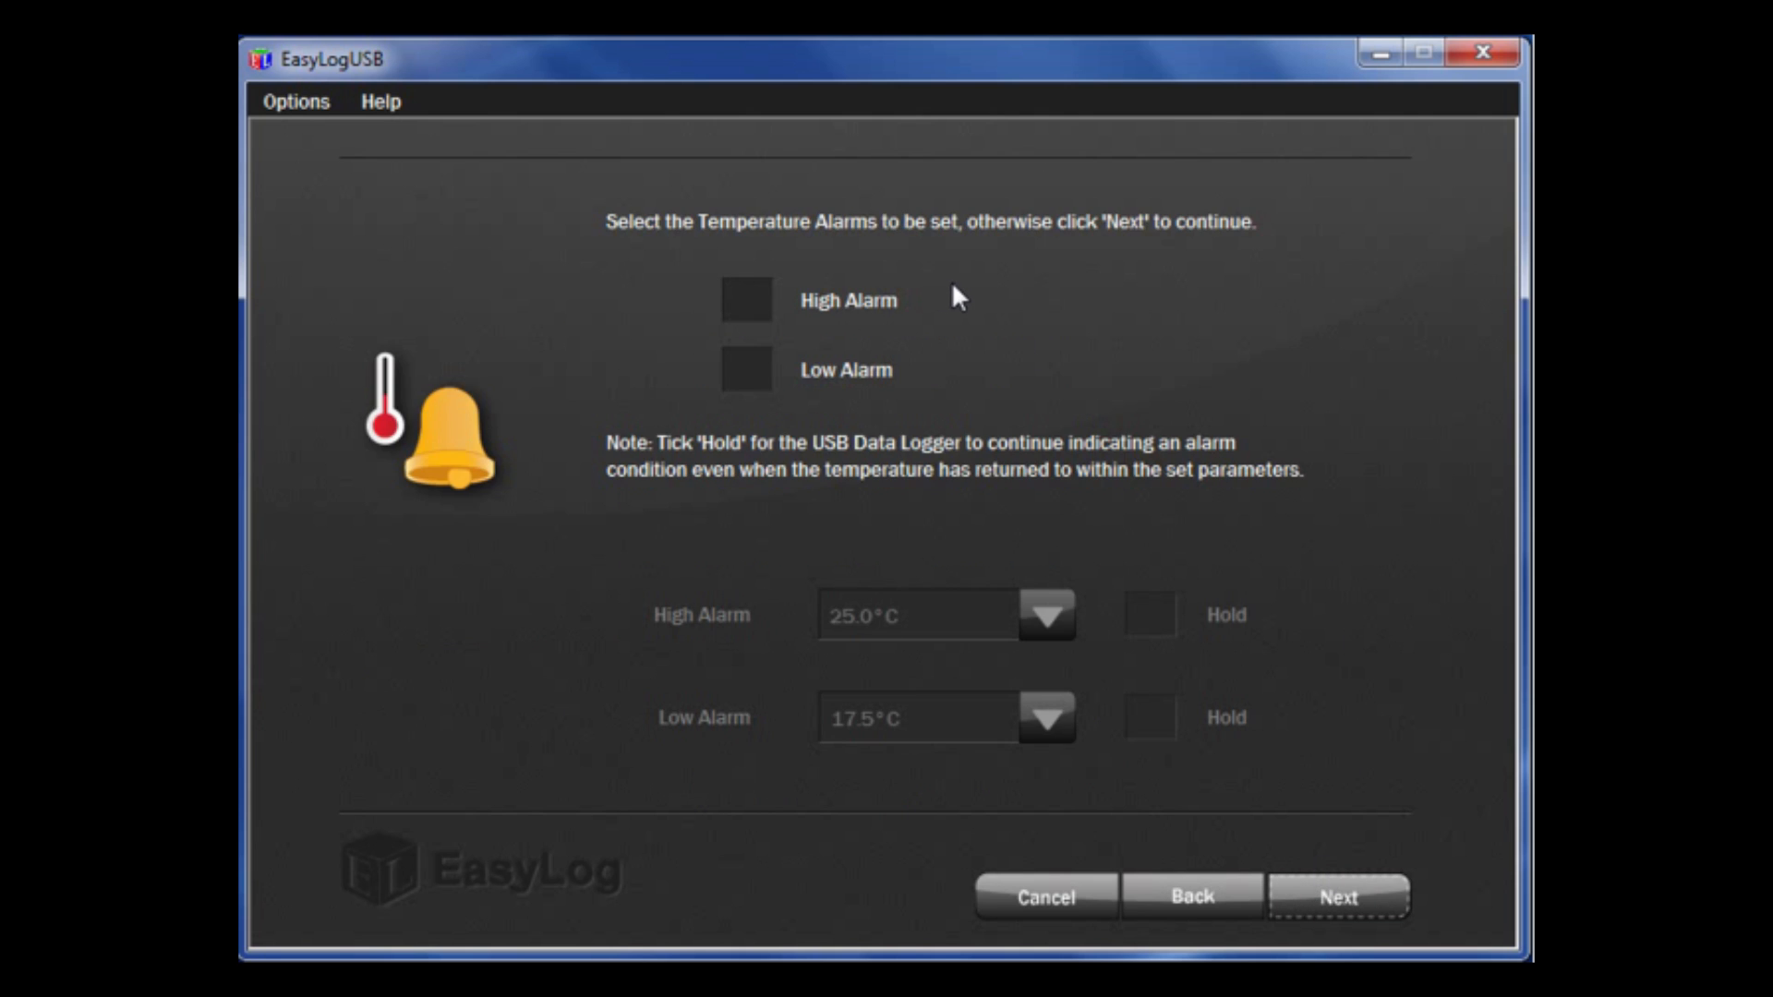
mouse_move(1339, 321)
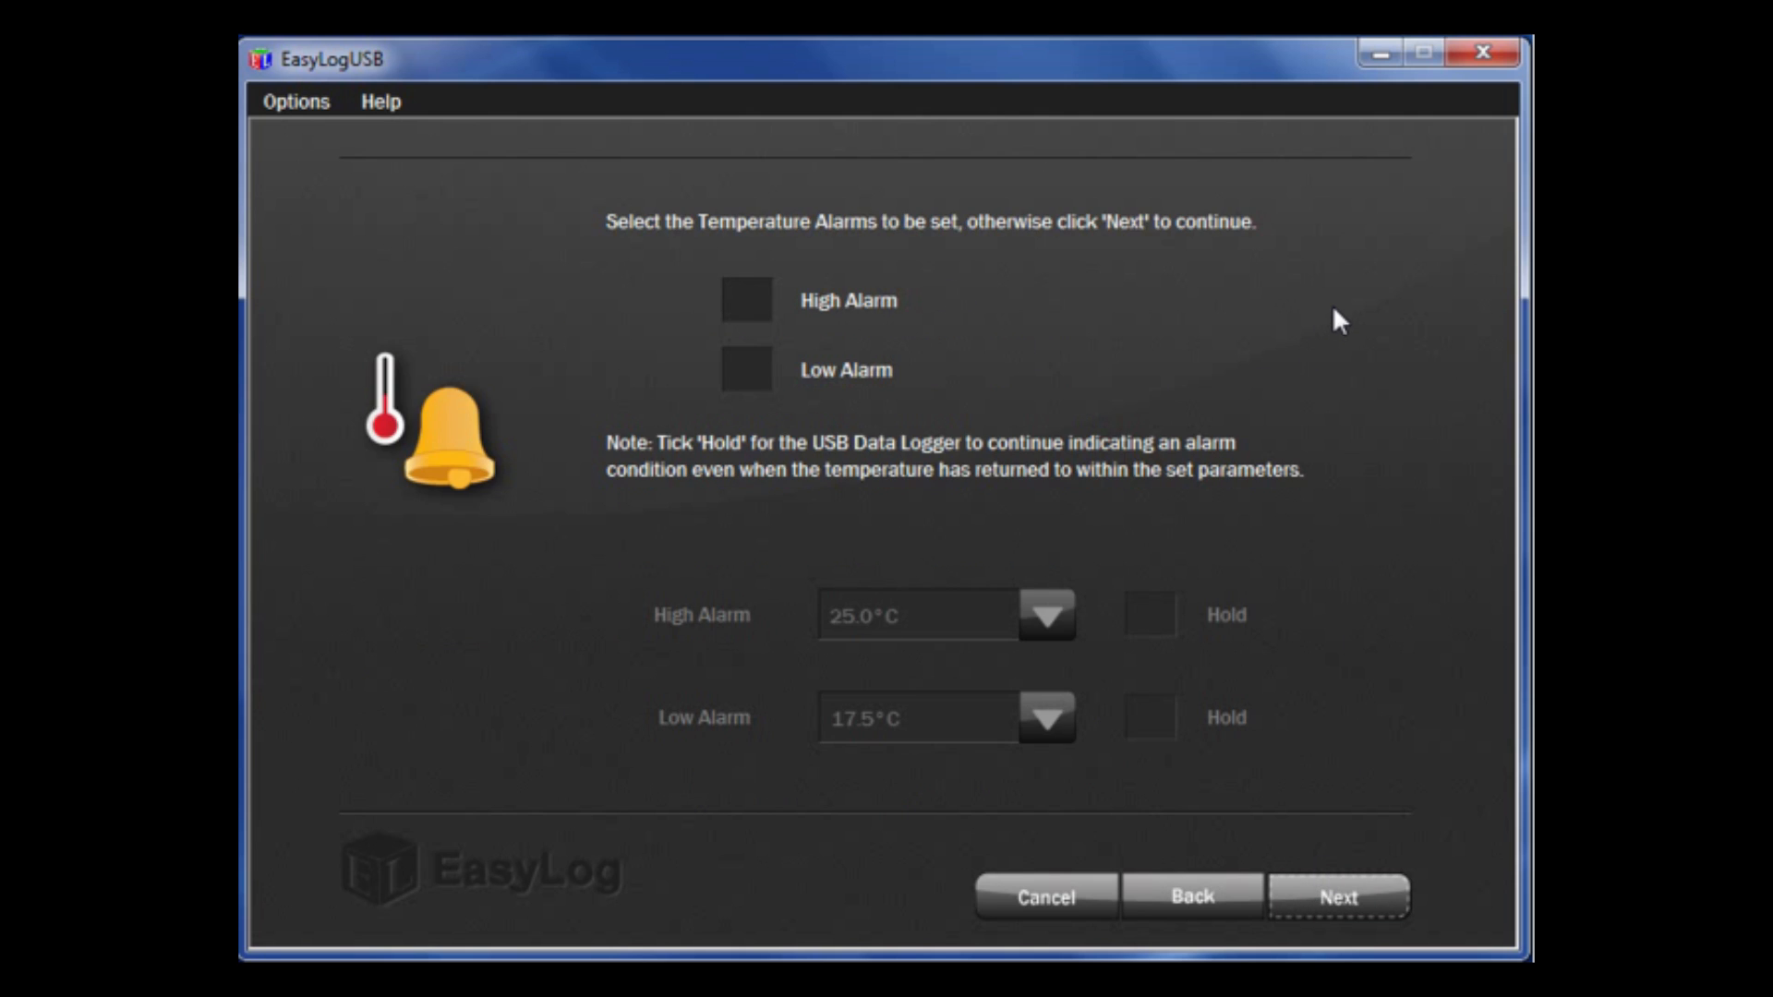
mouse_move(1240, 321)
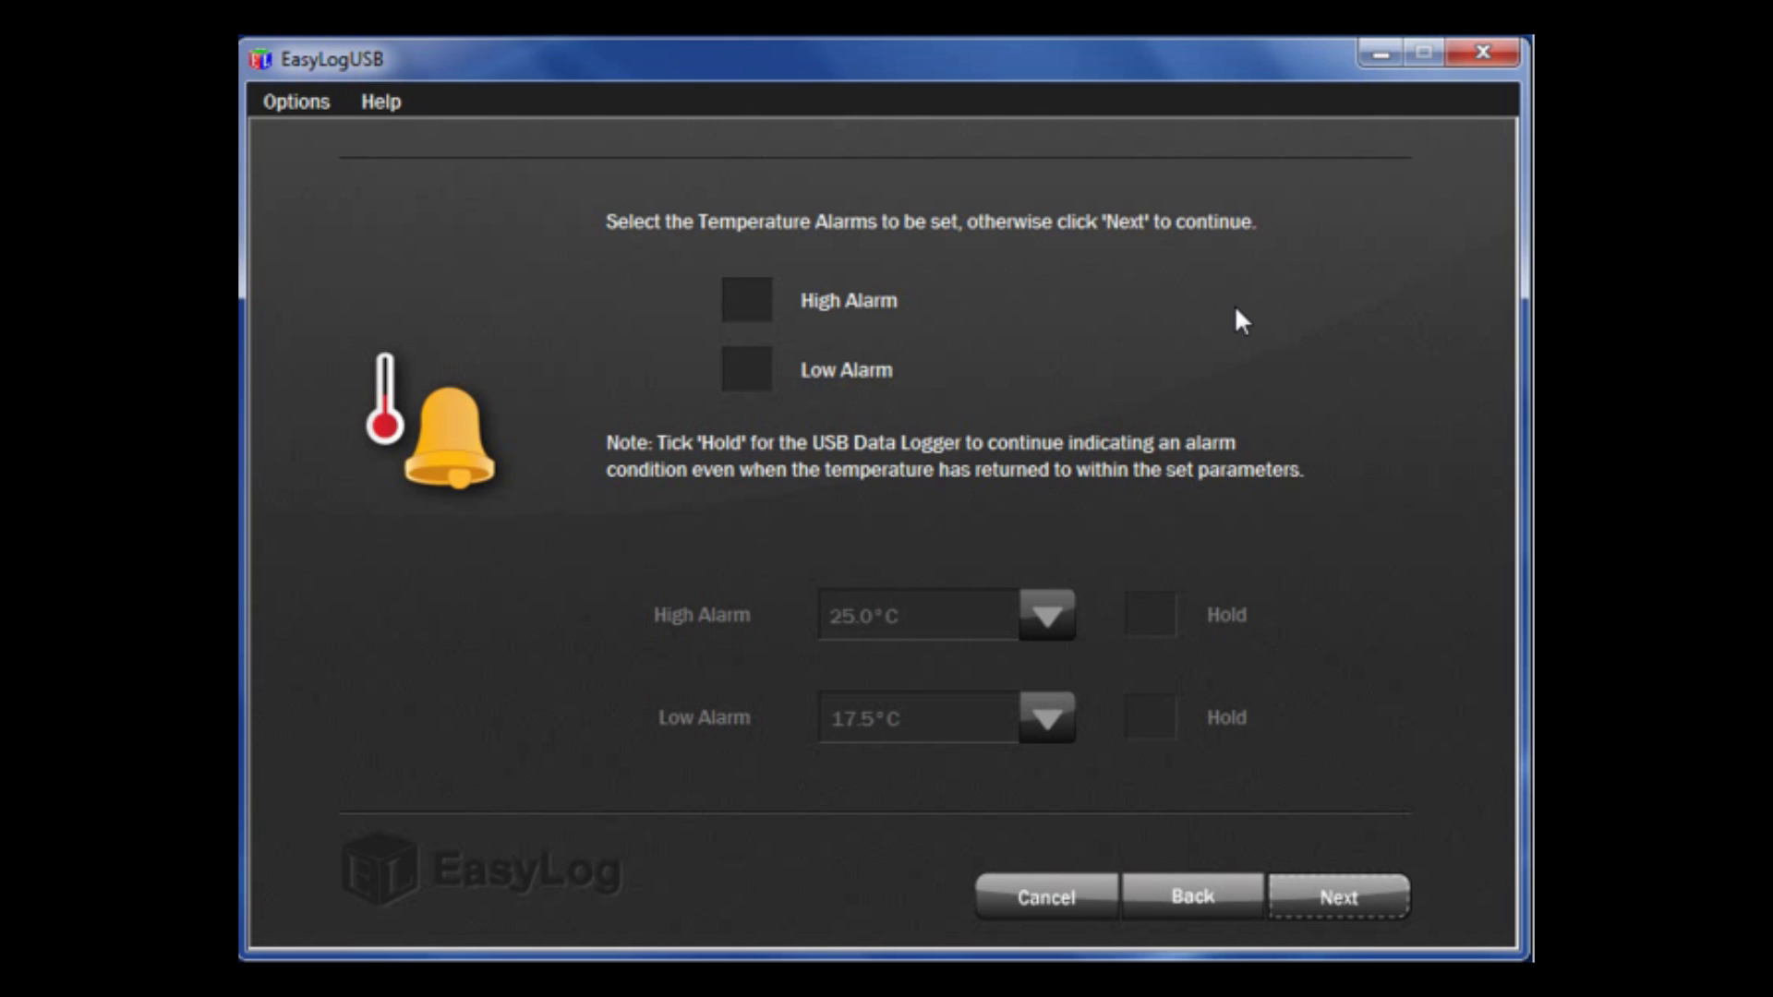
mouse_move(734, 314)
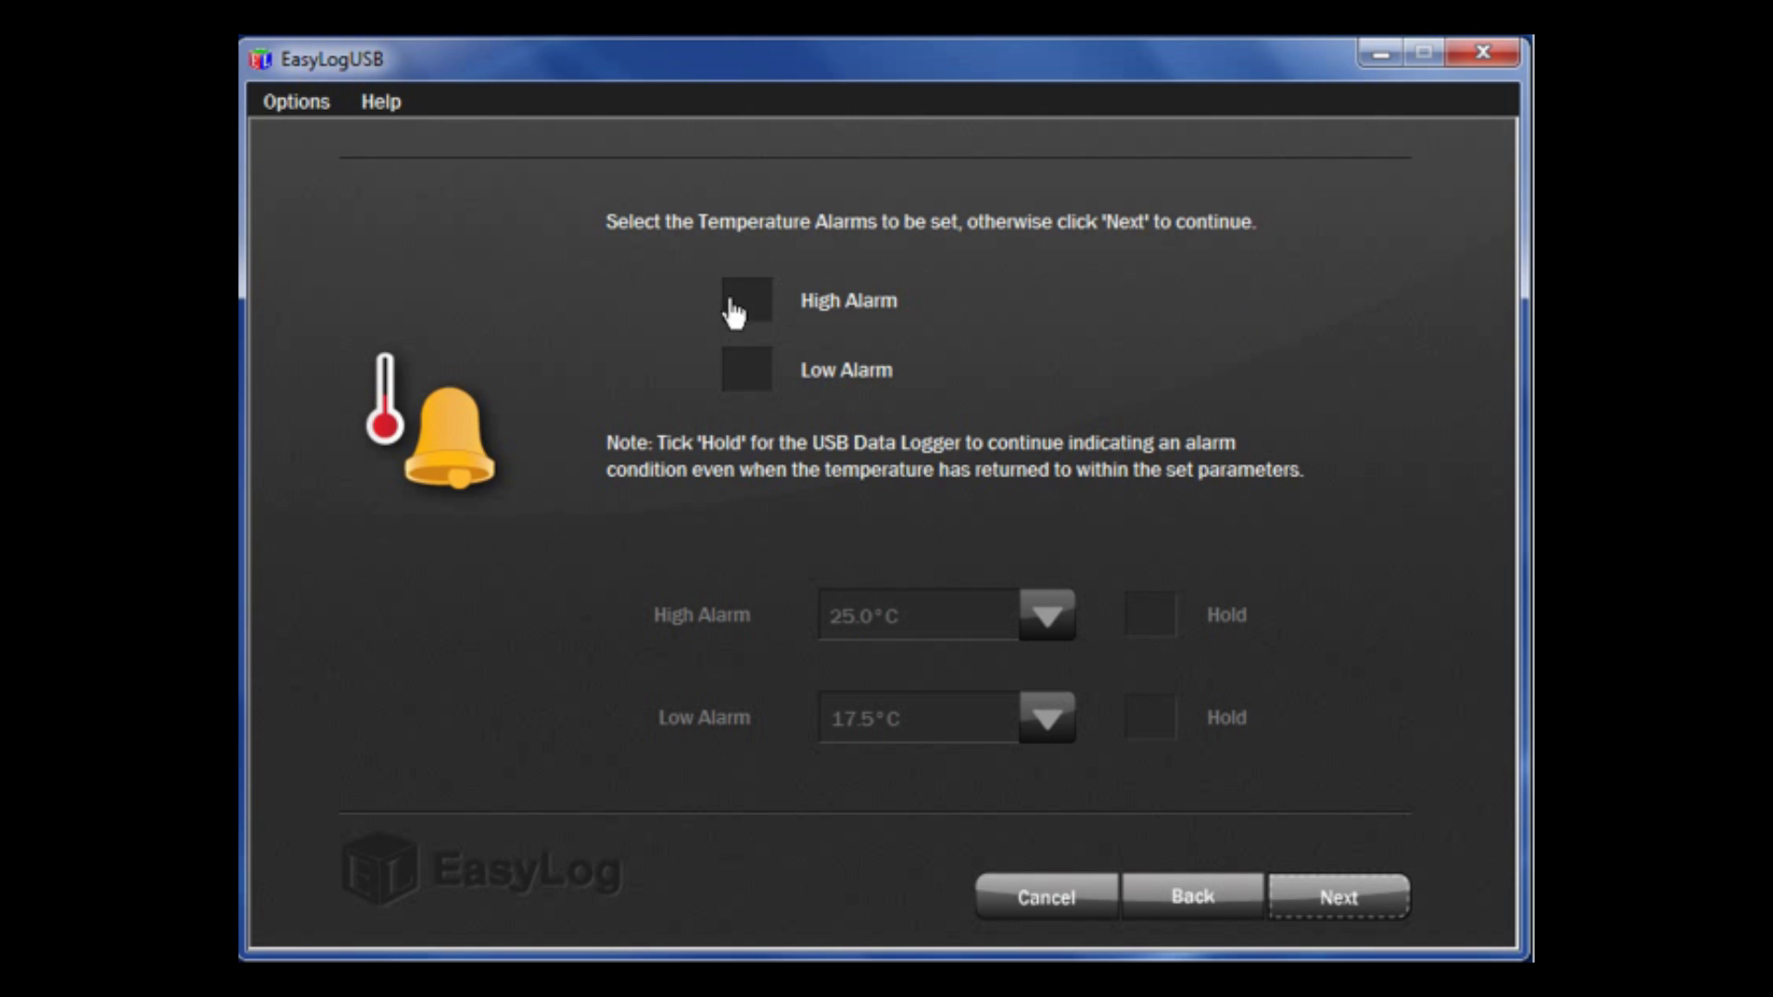
Enable a held high temperature alarm at 24.5°C
left_click(746, 300)
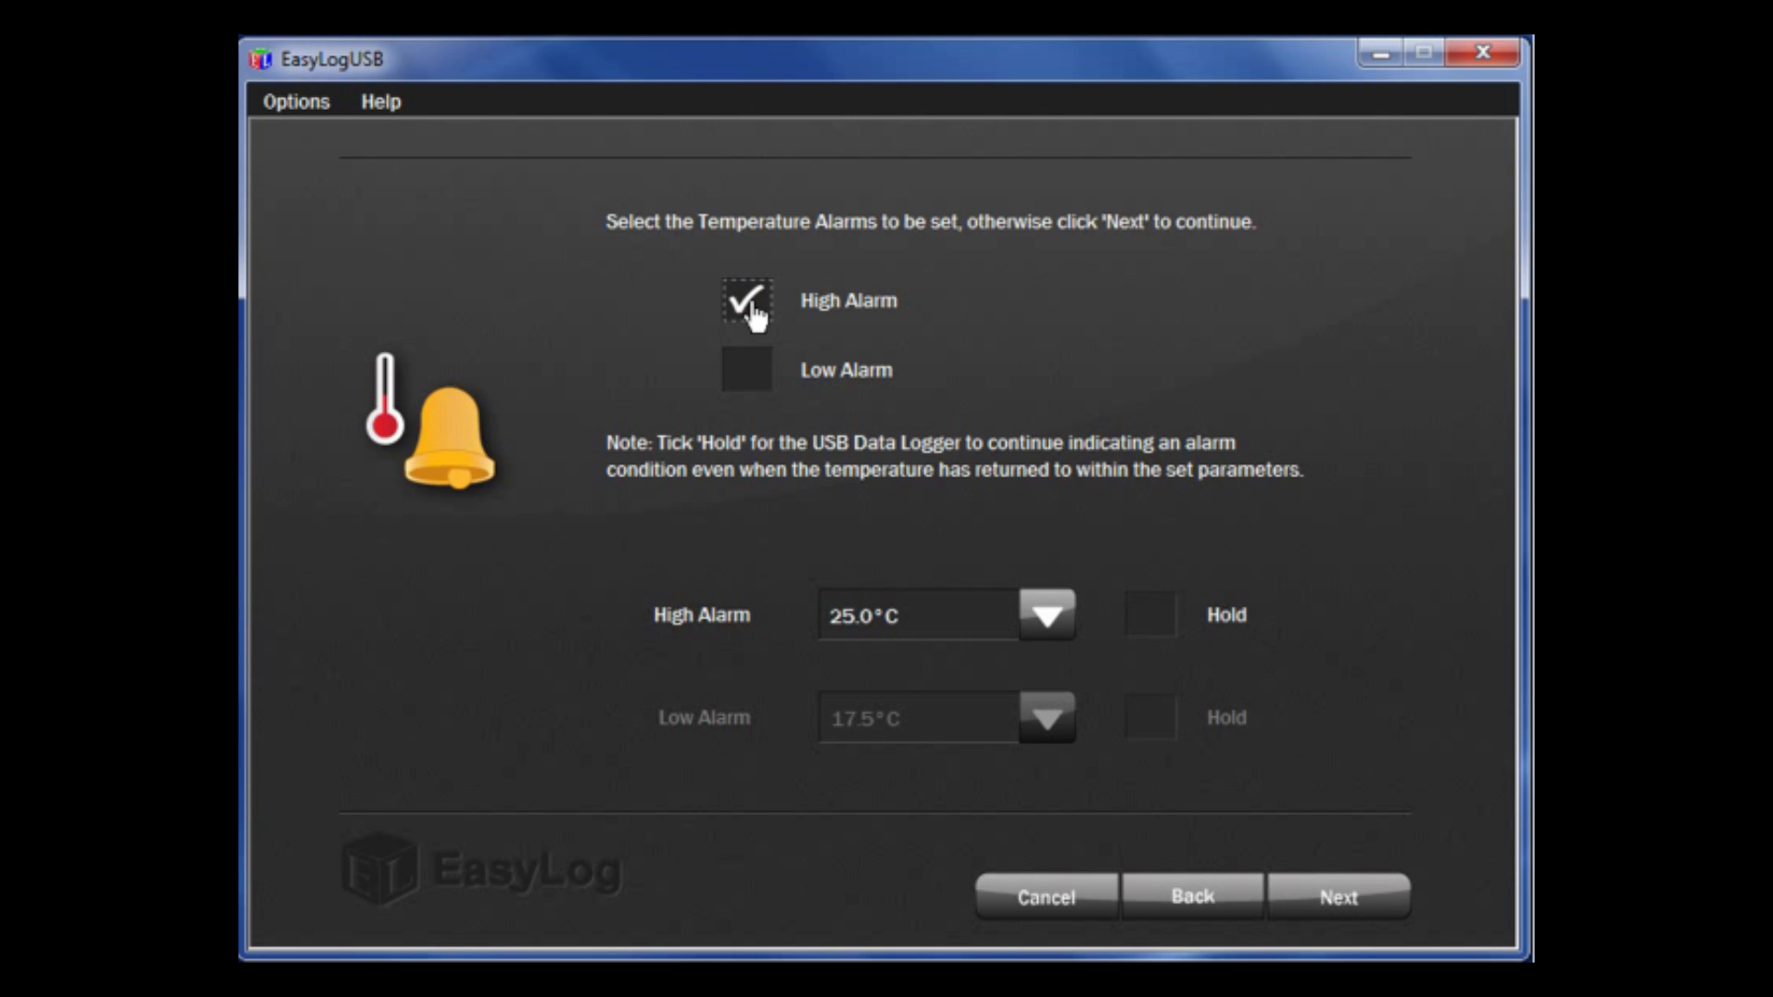
mouse_move(1046, 615)
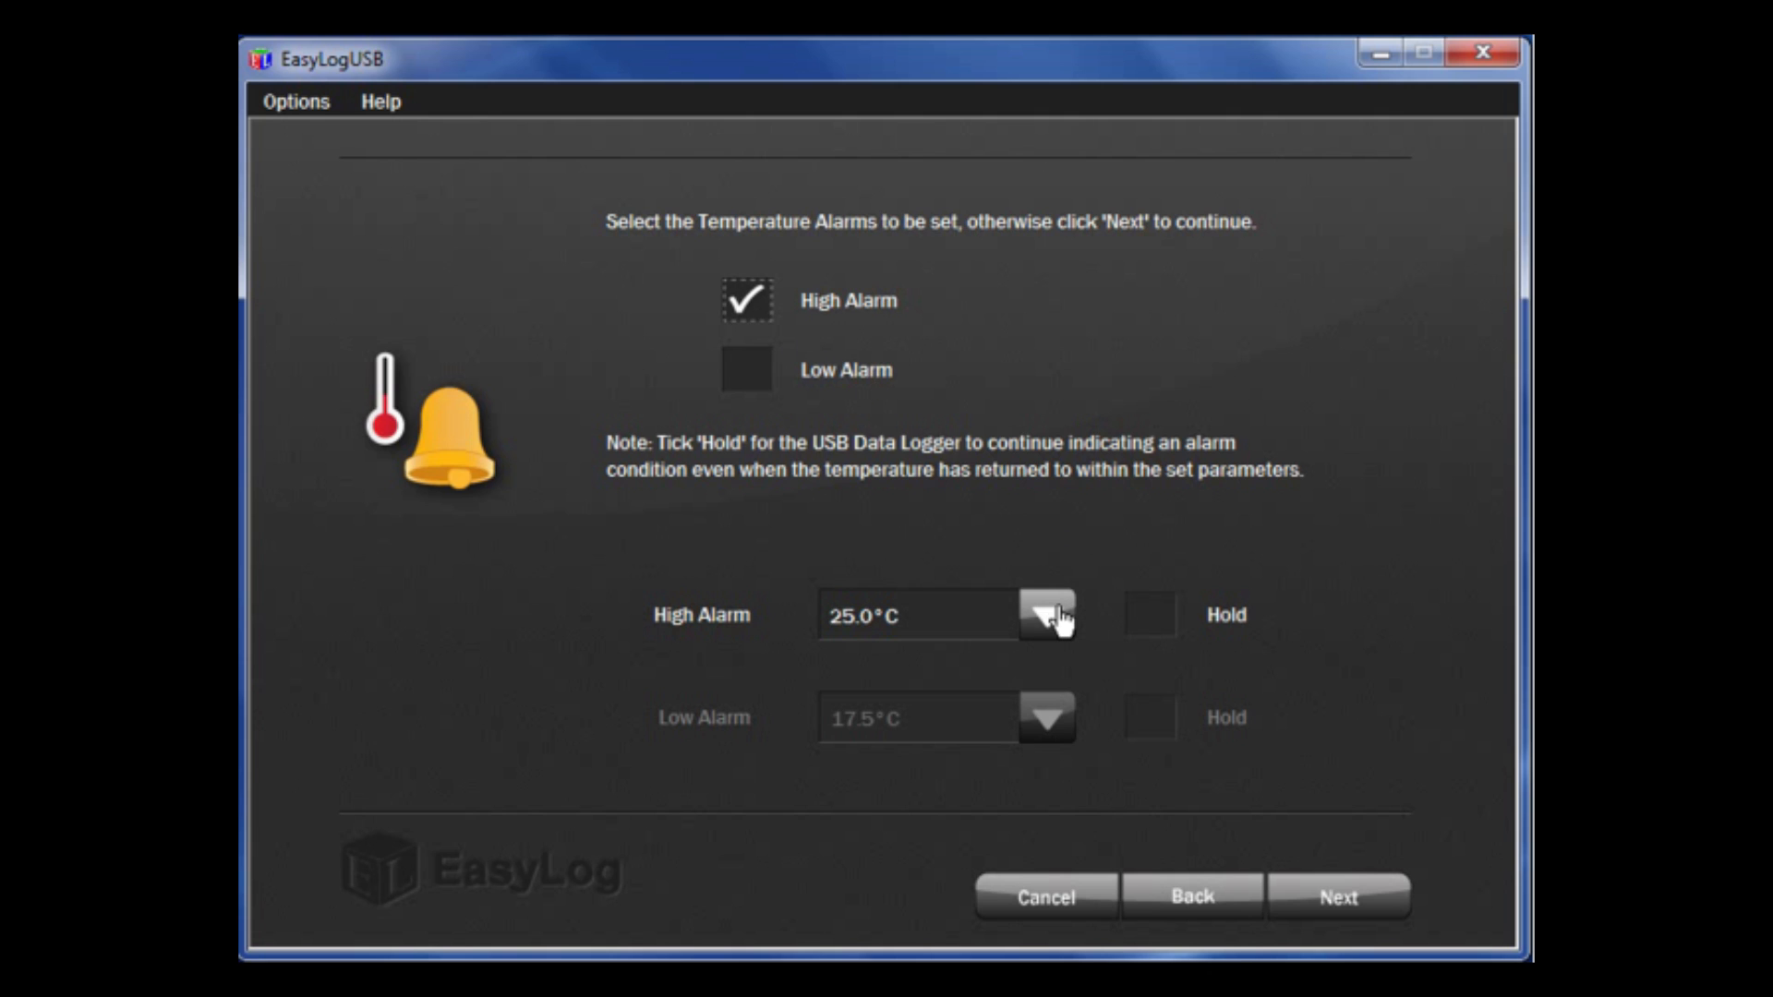
left_click(1046, 615)
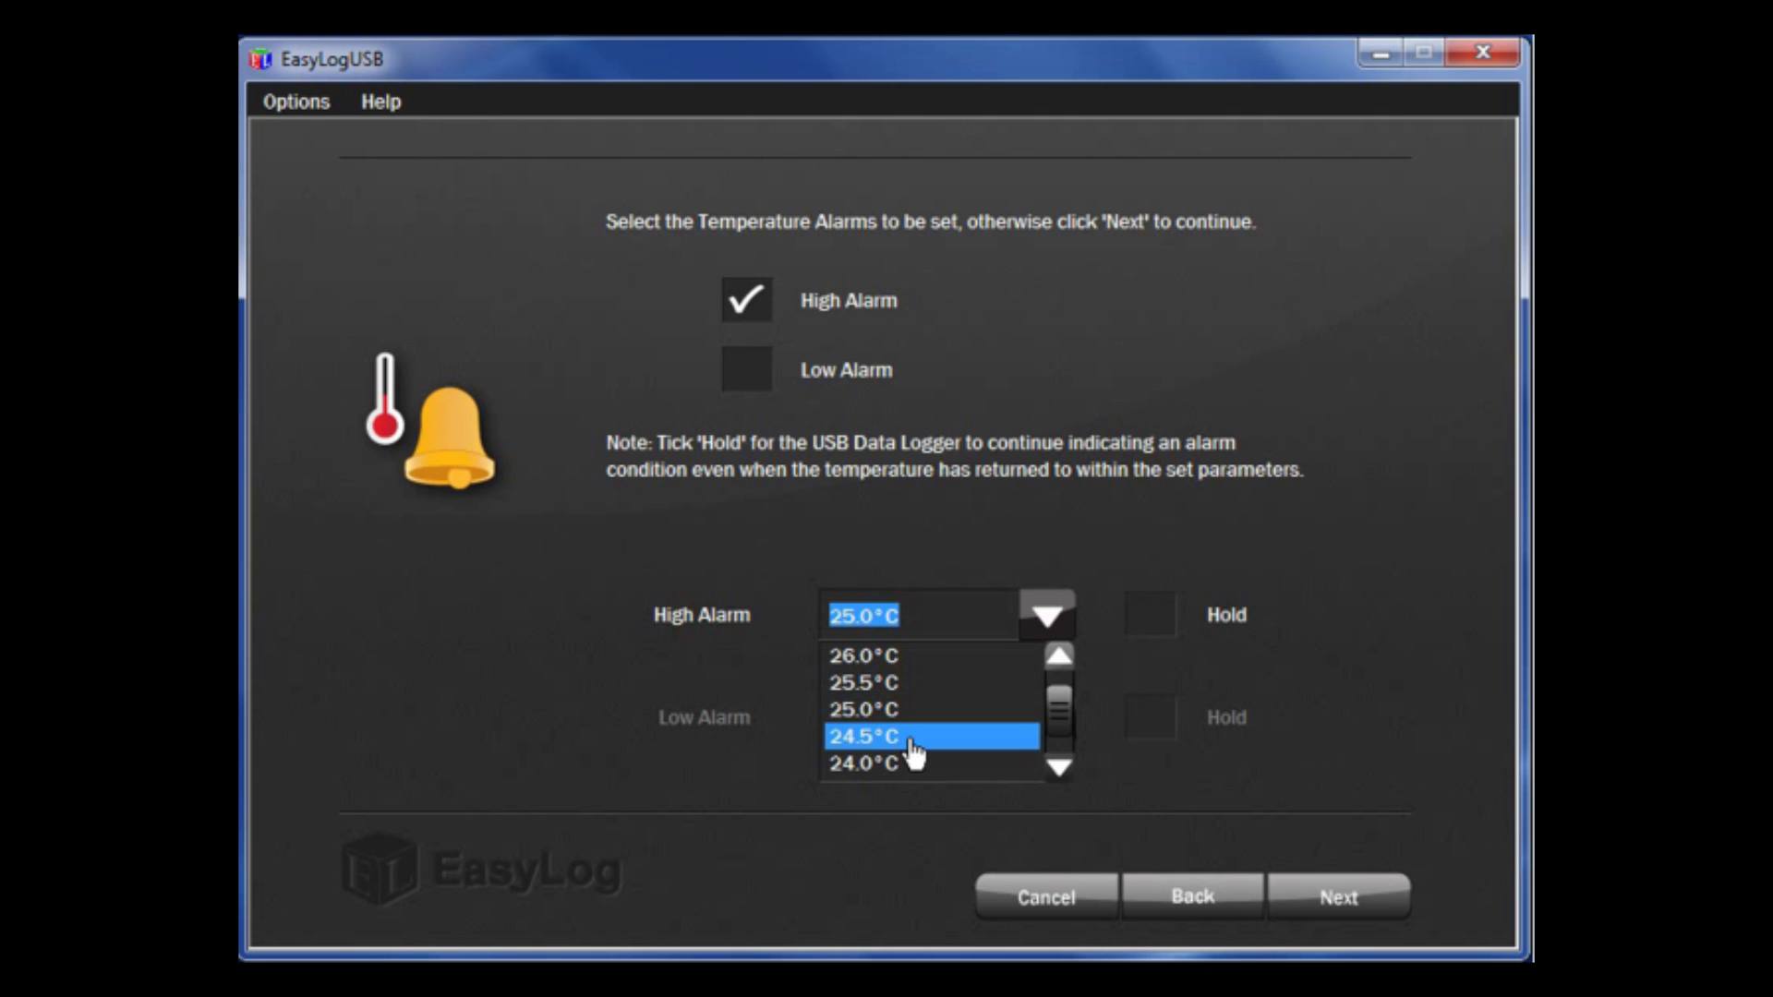
left_click(910, 738)
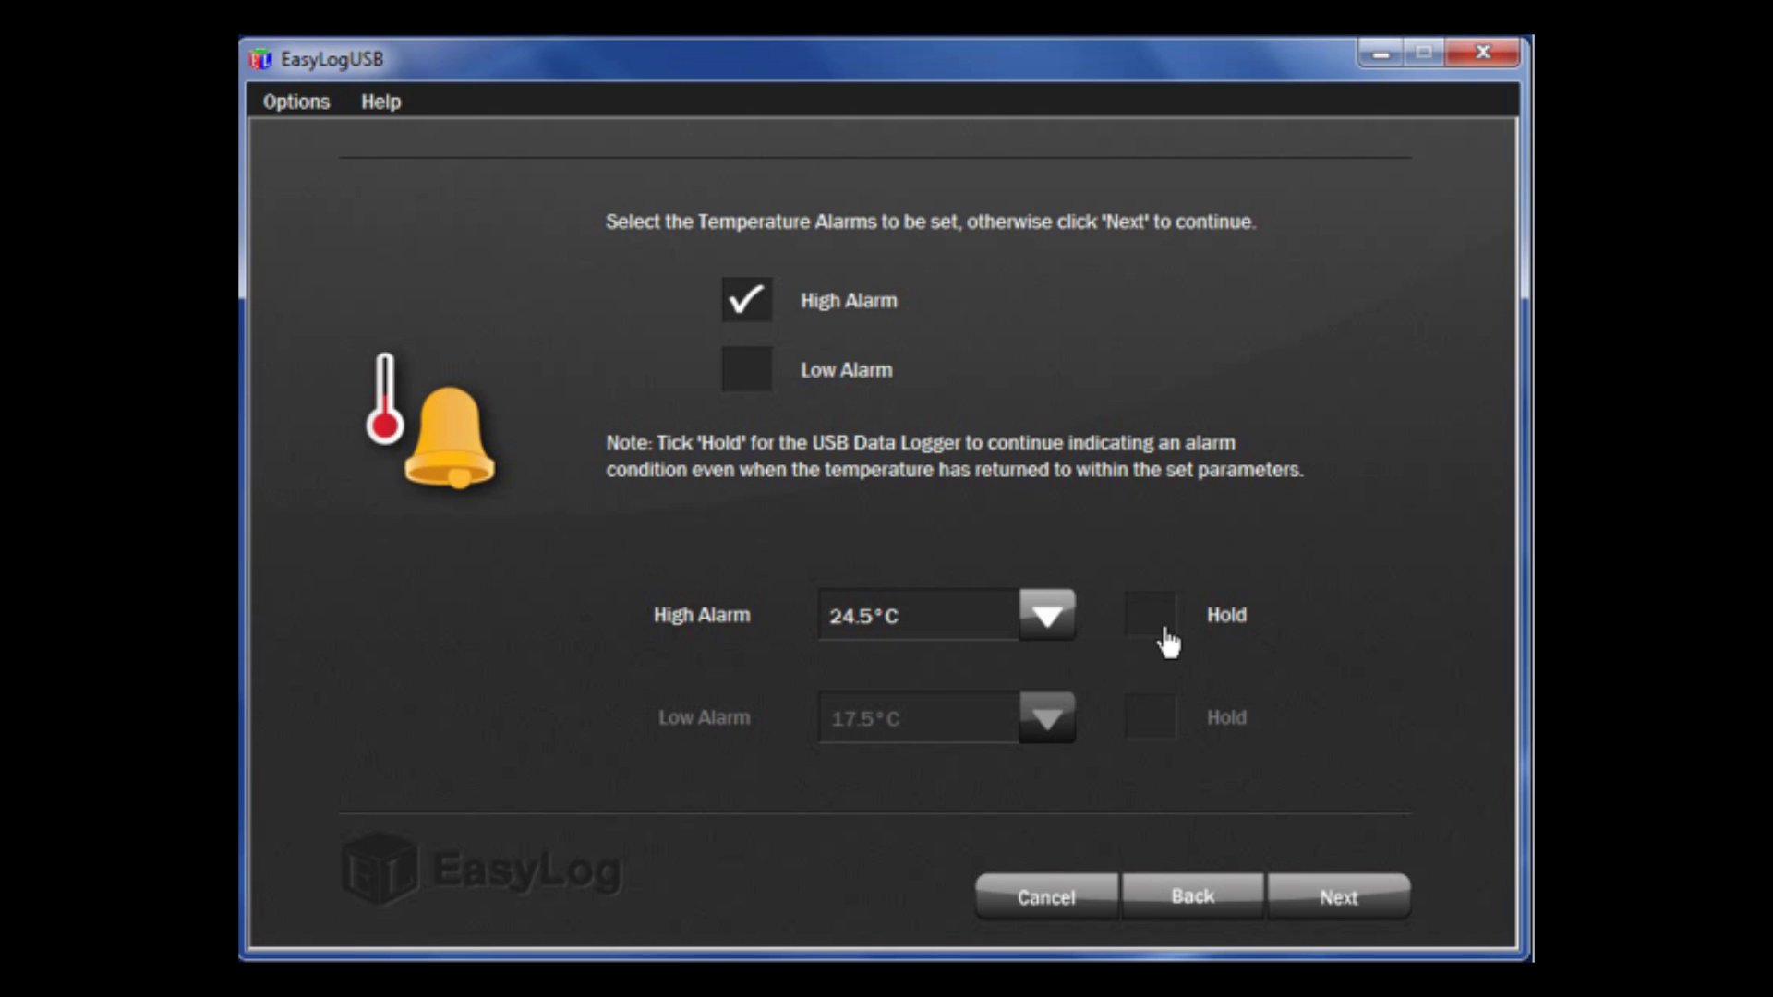
left_click(1150, 614)
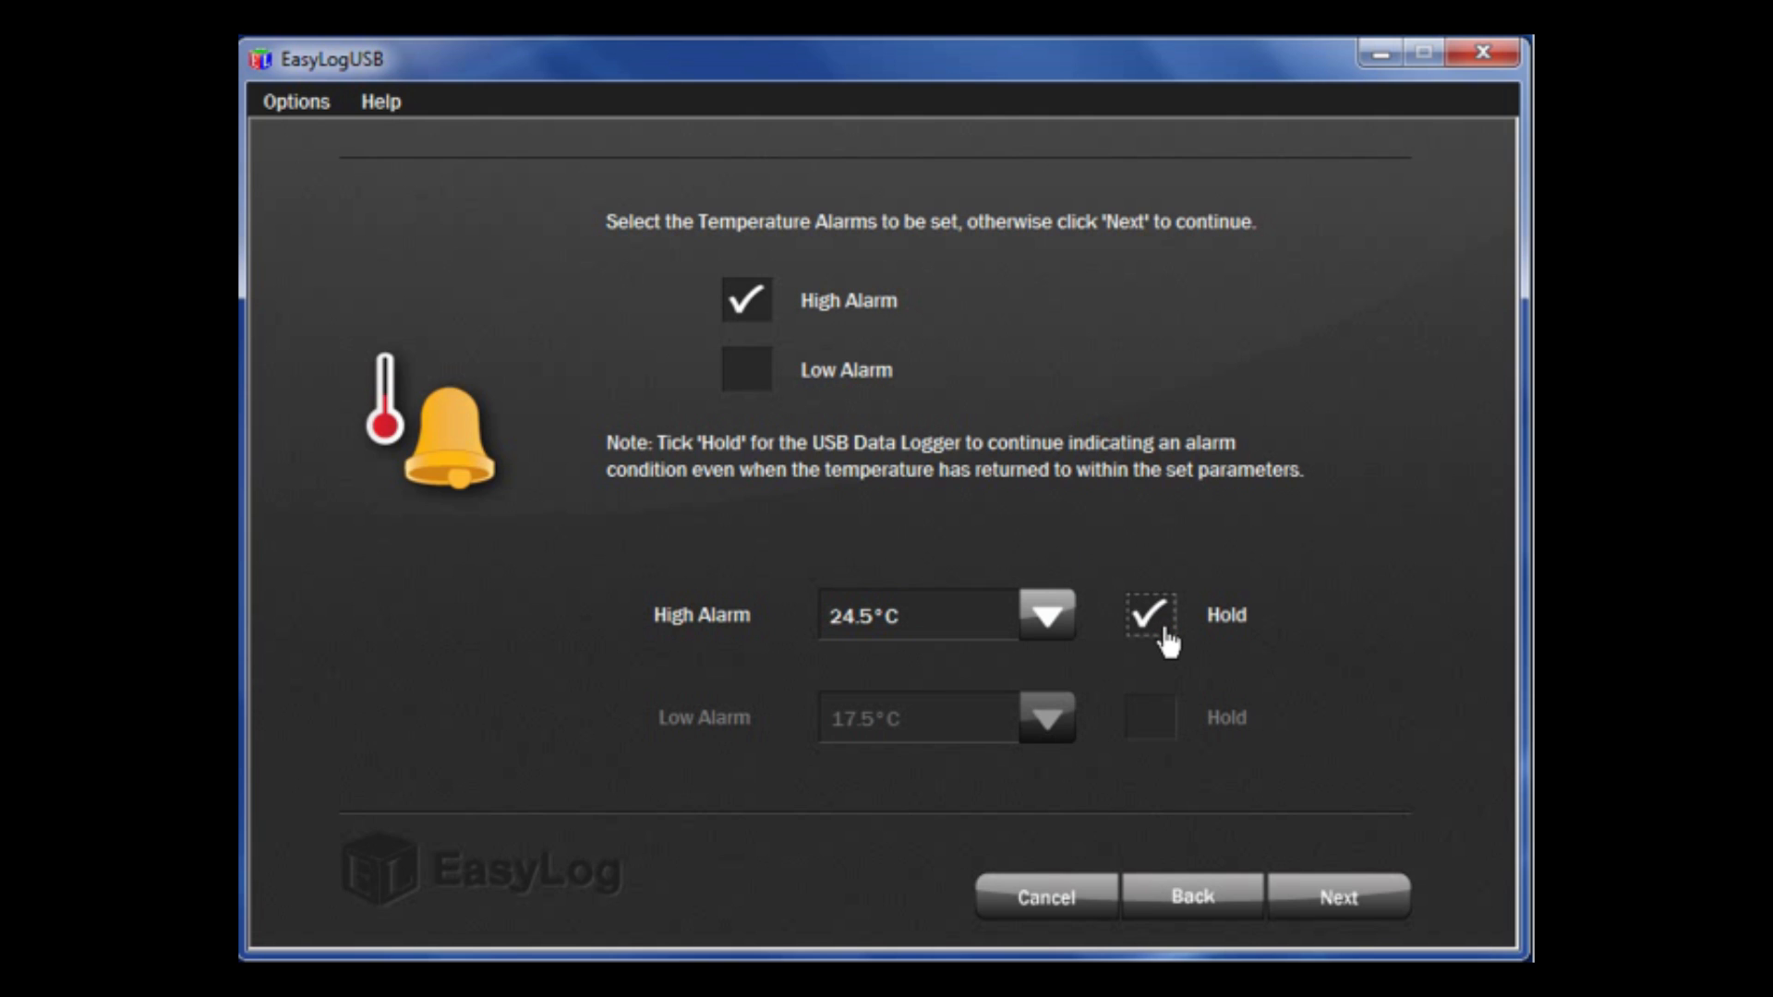
mouse_move(1112, 584)
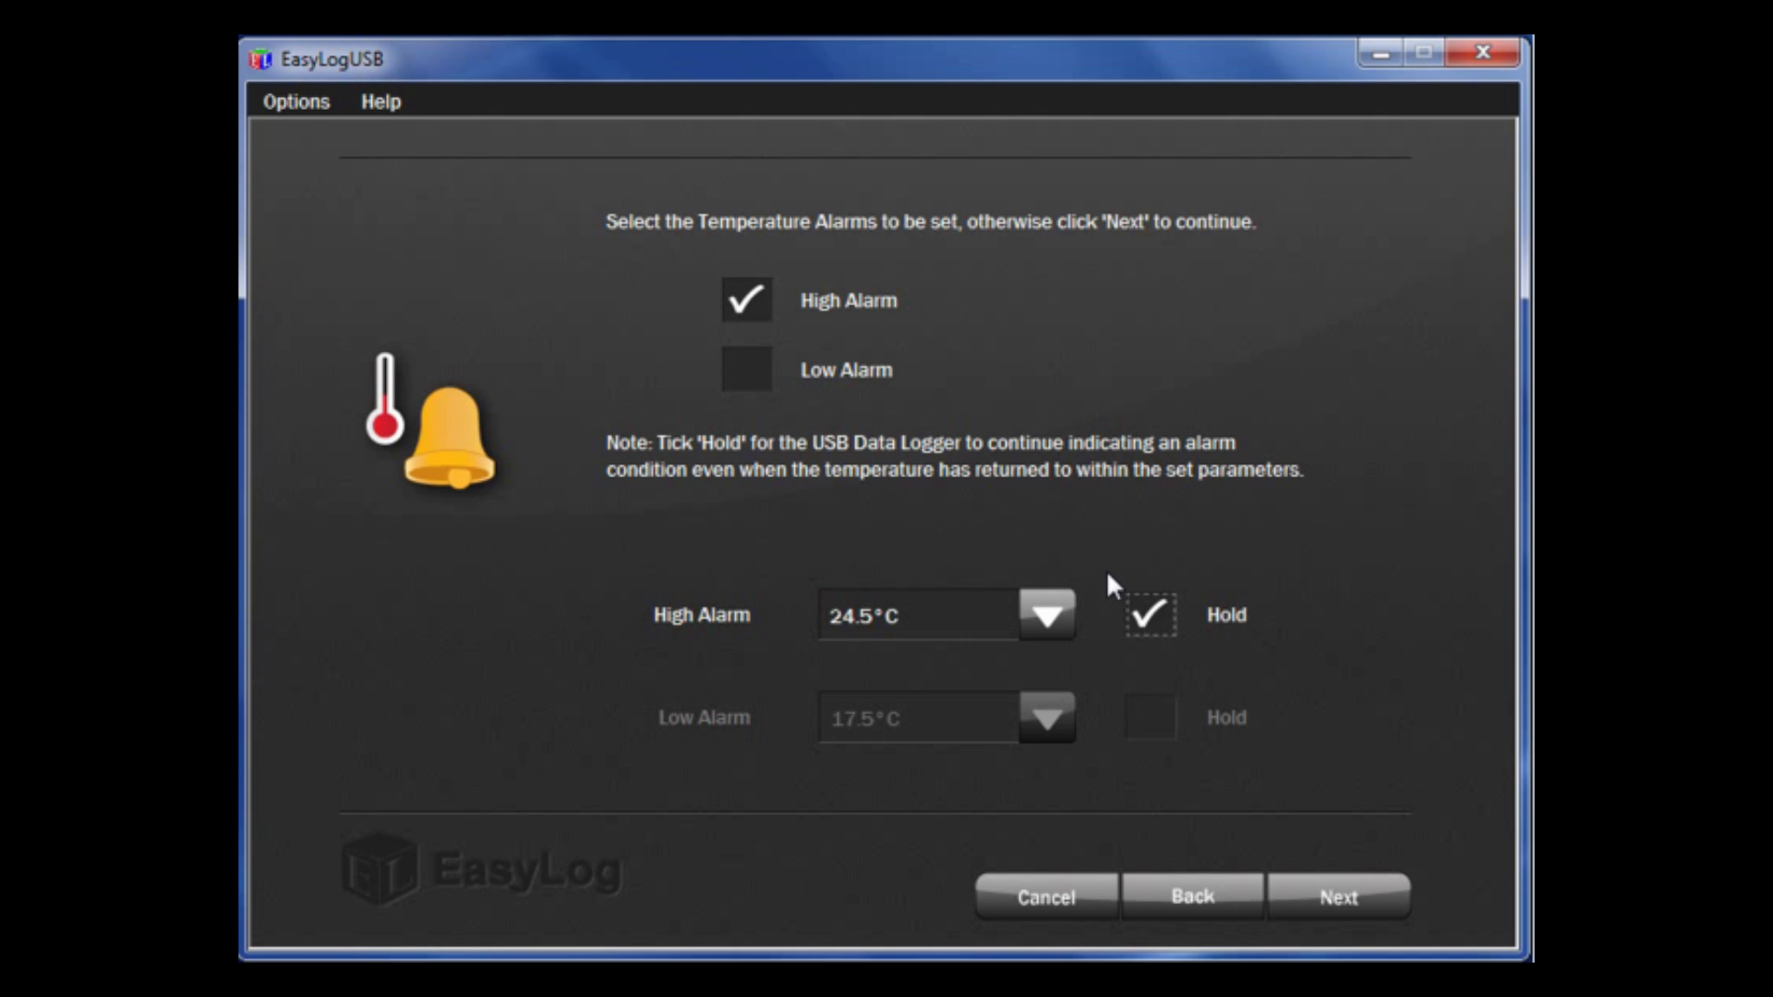
Enable a held low temperature alarm at 18.0°C and continue to humidity alarms
left_click(747, 368)
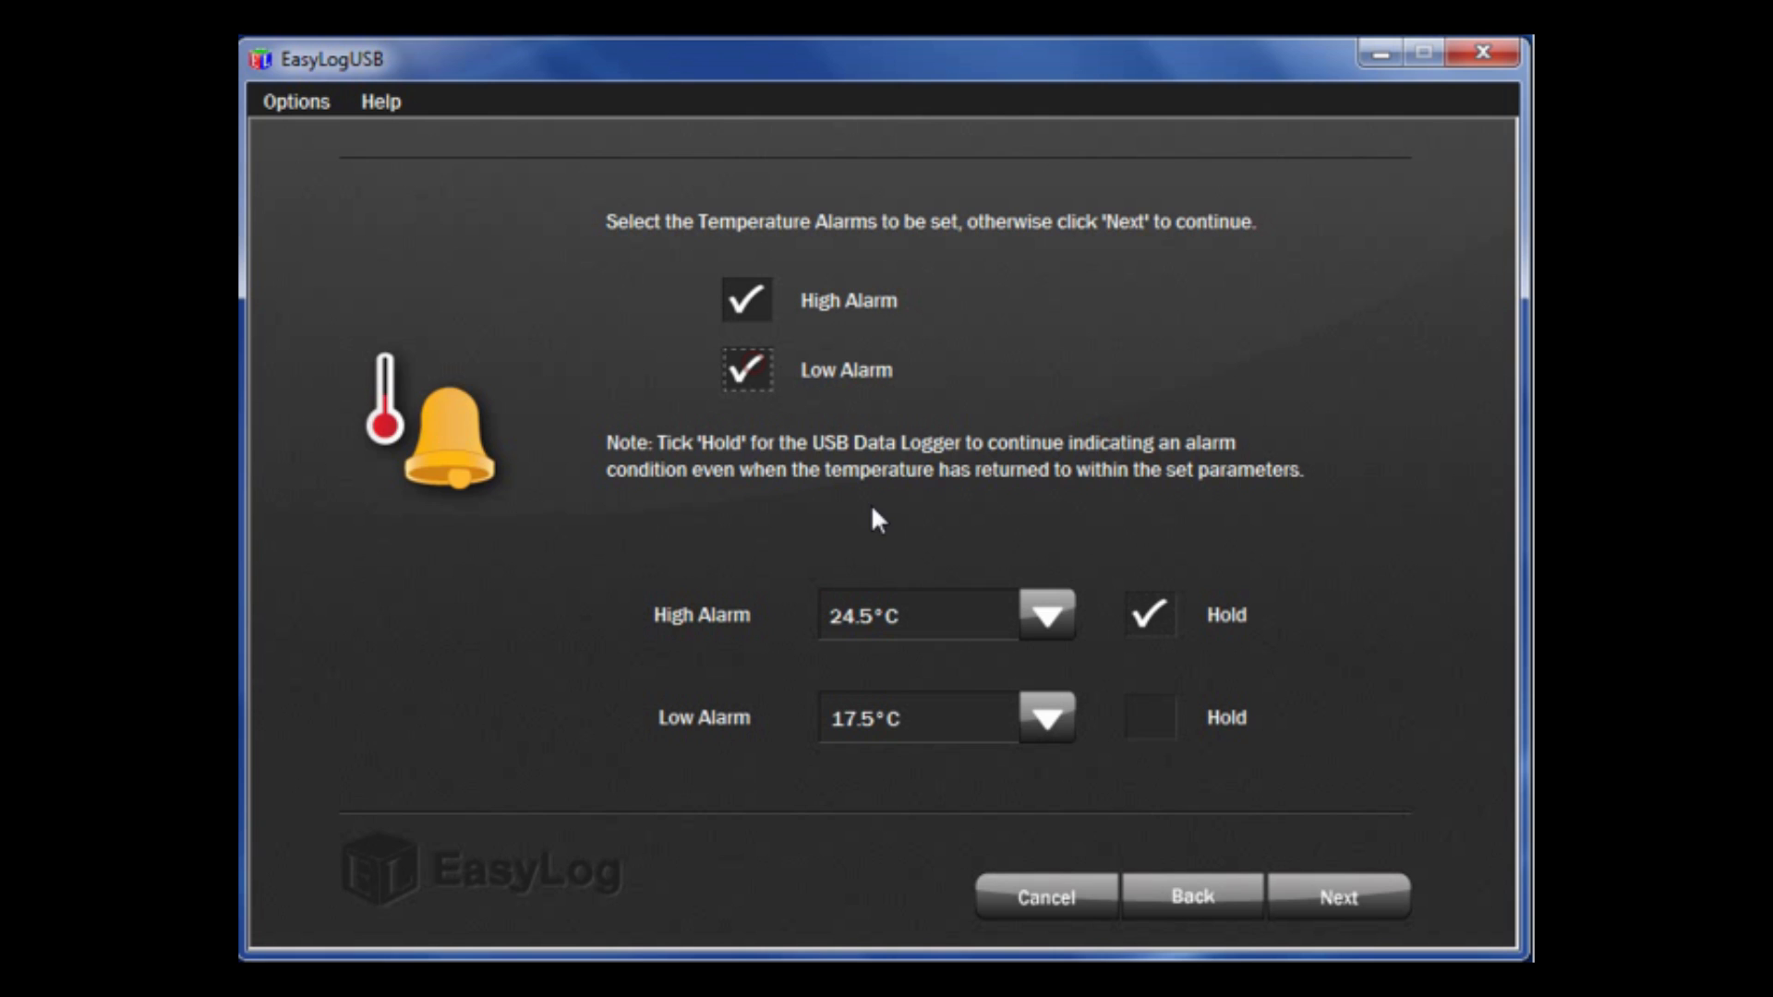
left_click(1044, 719)
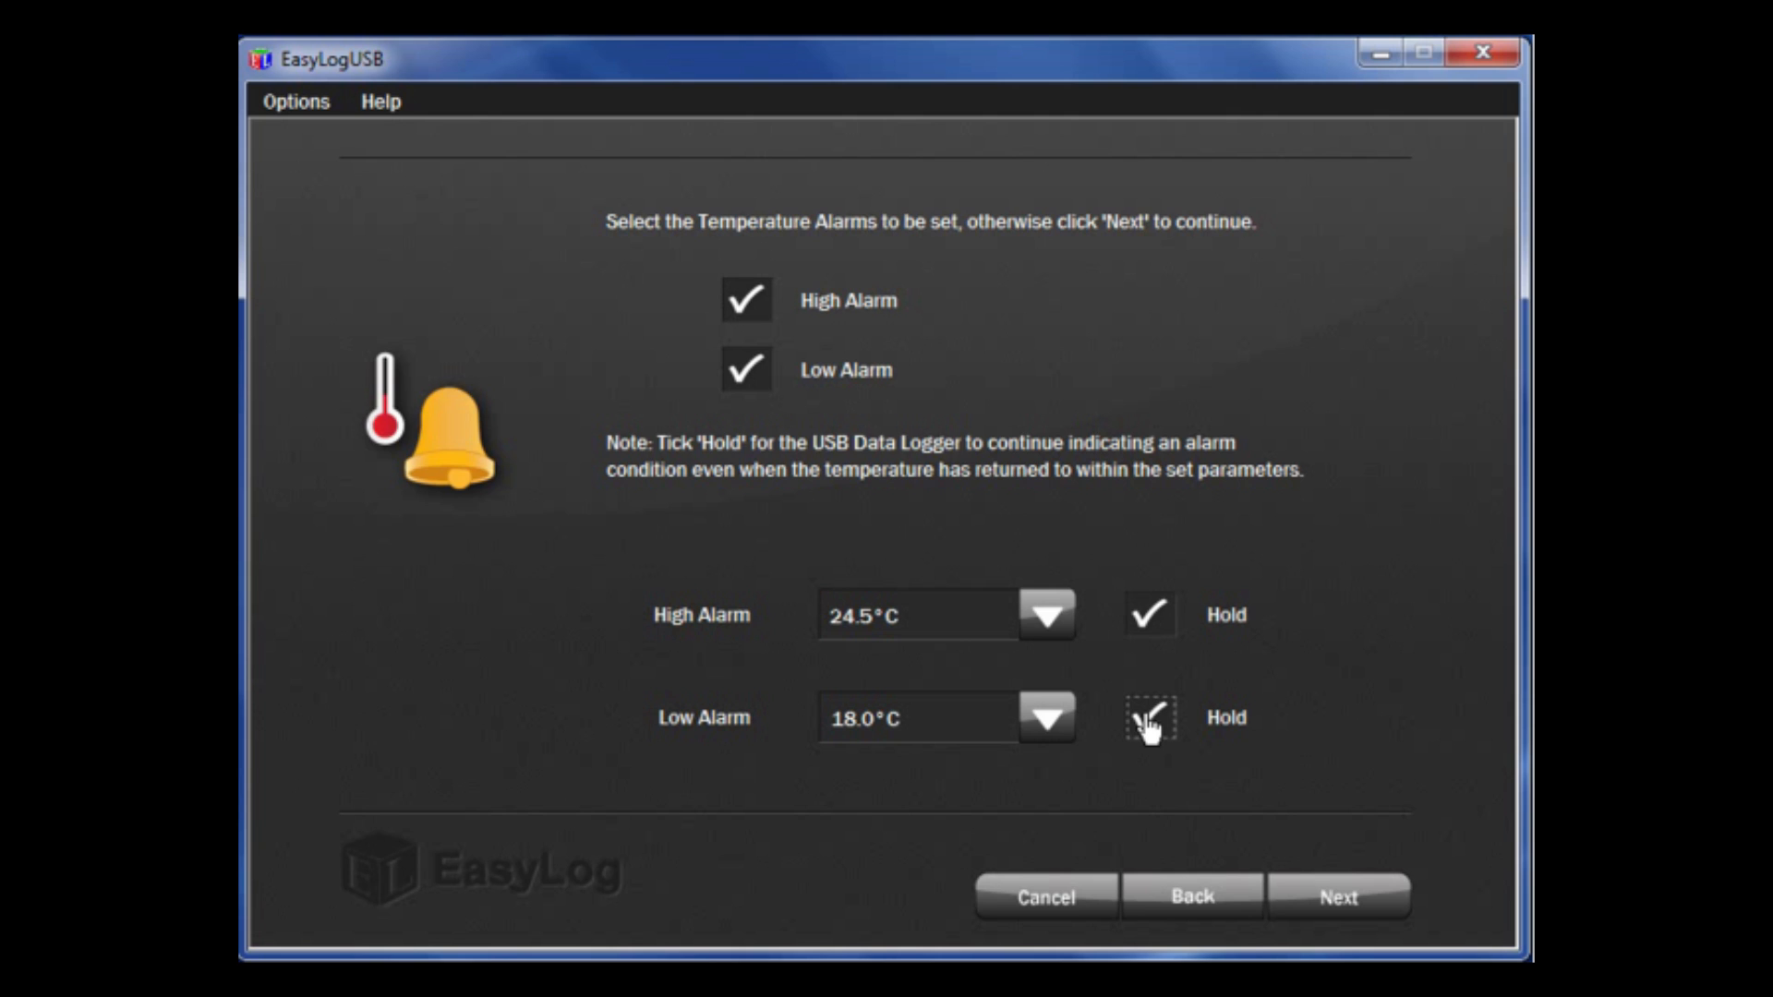
left_click(1147, 719)
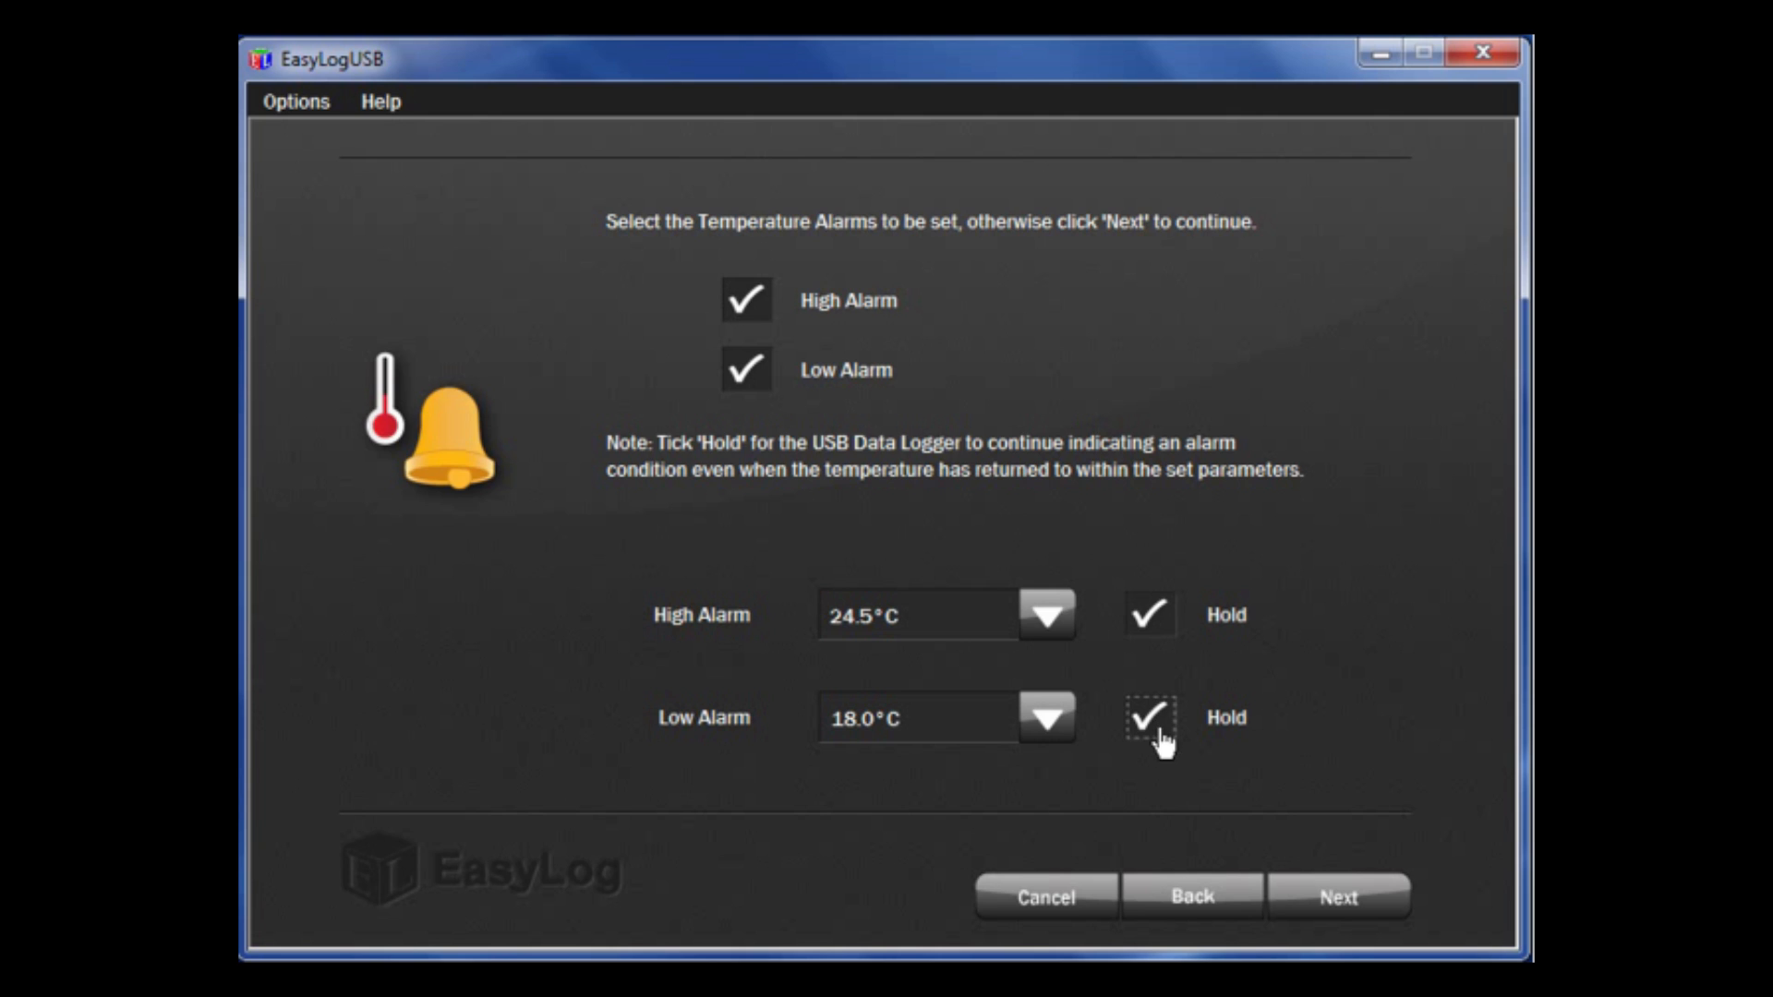
left_click(1338, 896)
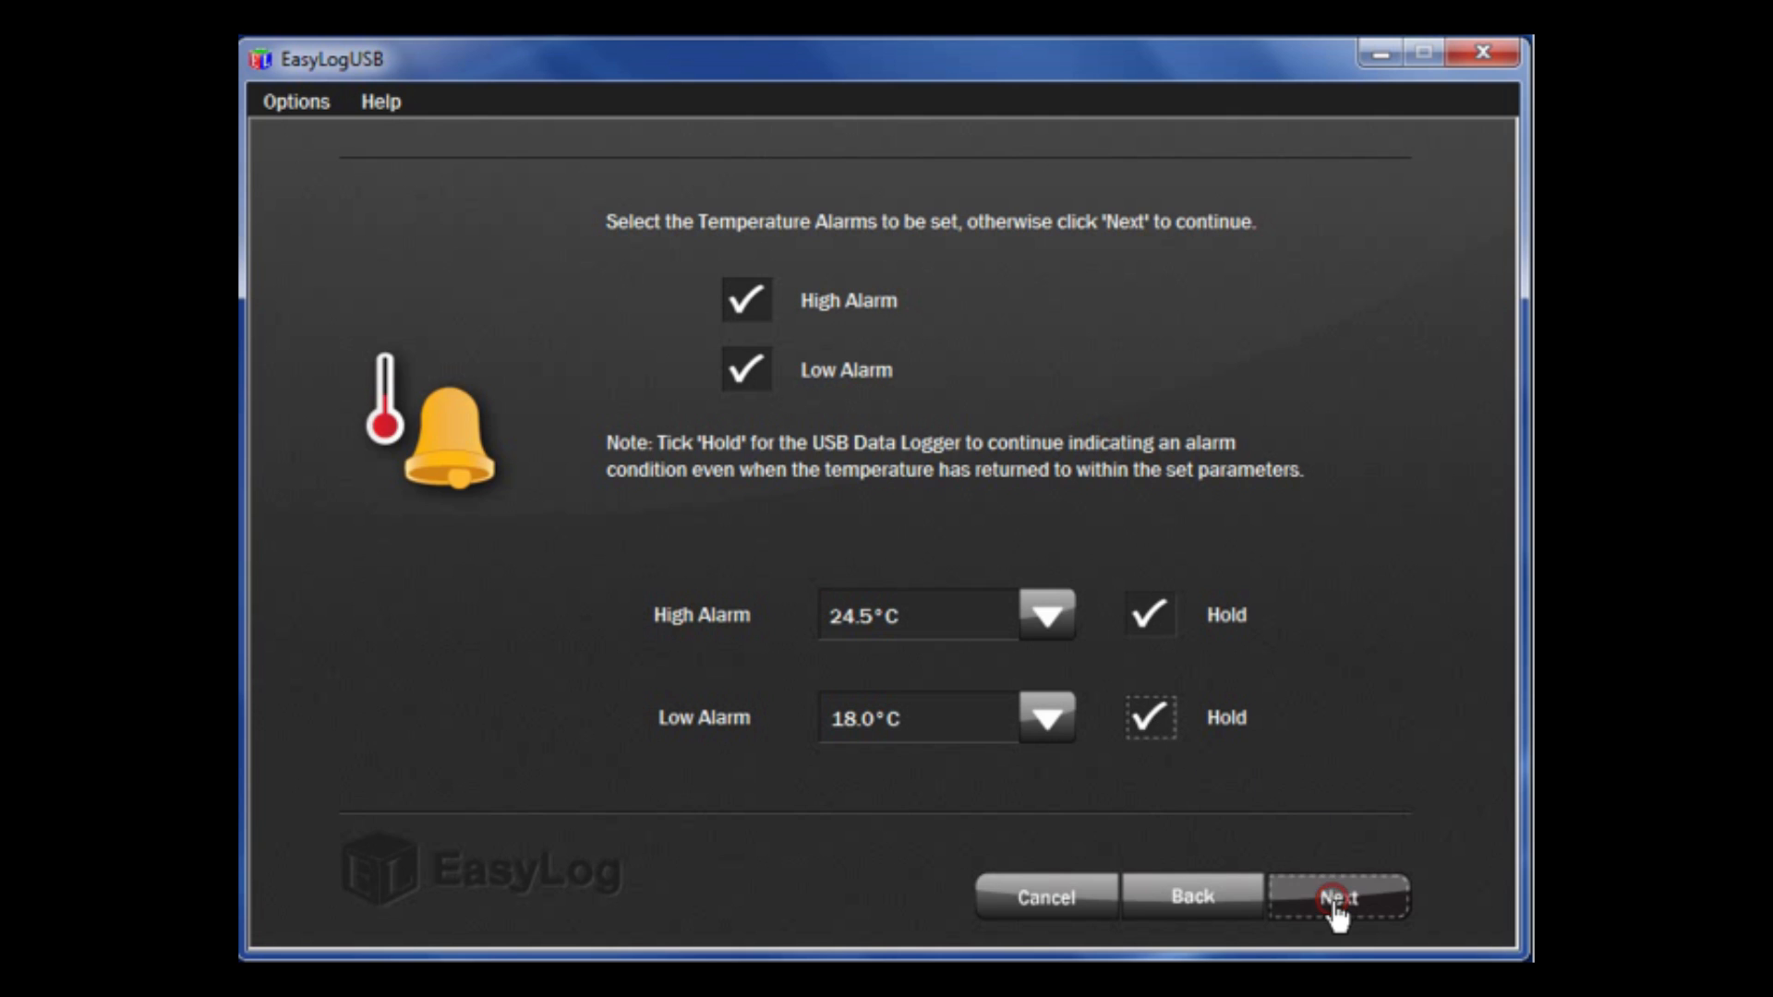
left_click(1338, 896)
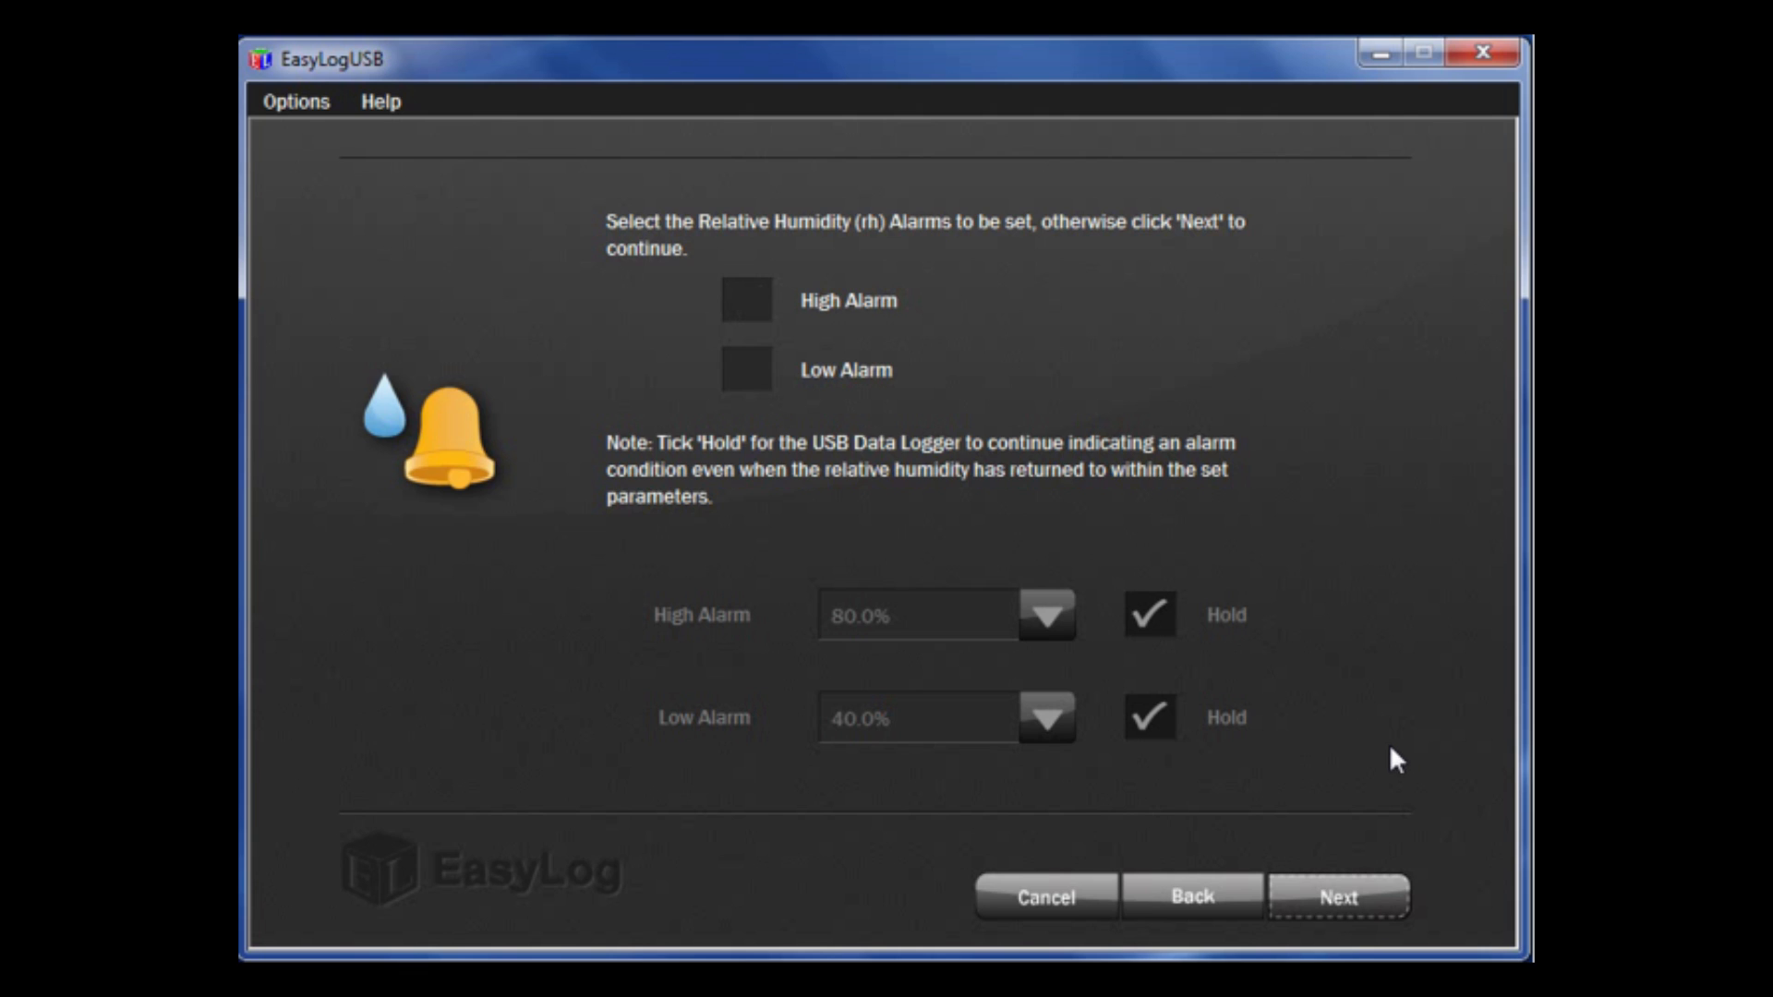
mouse_move(1380, 752)
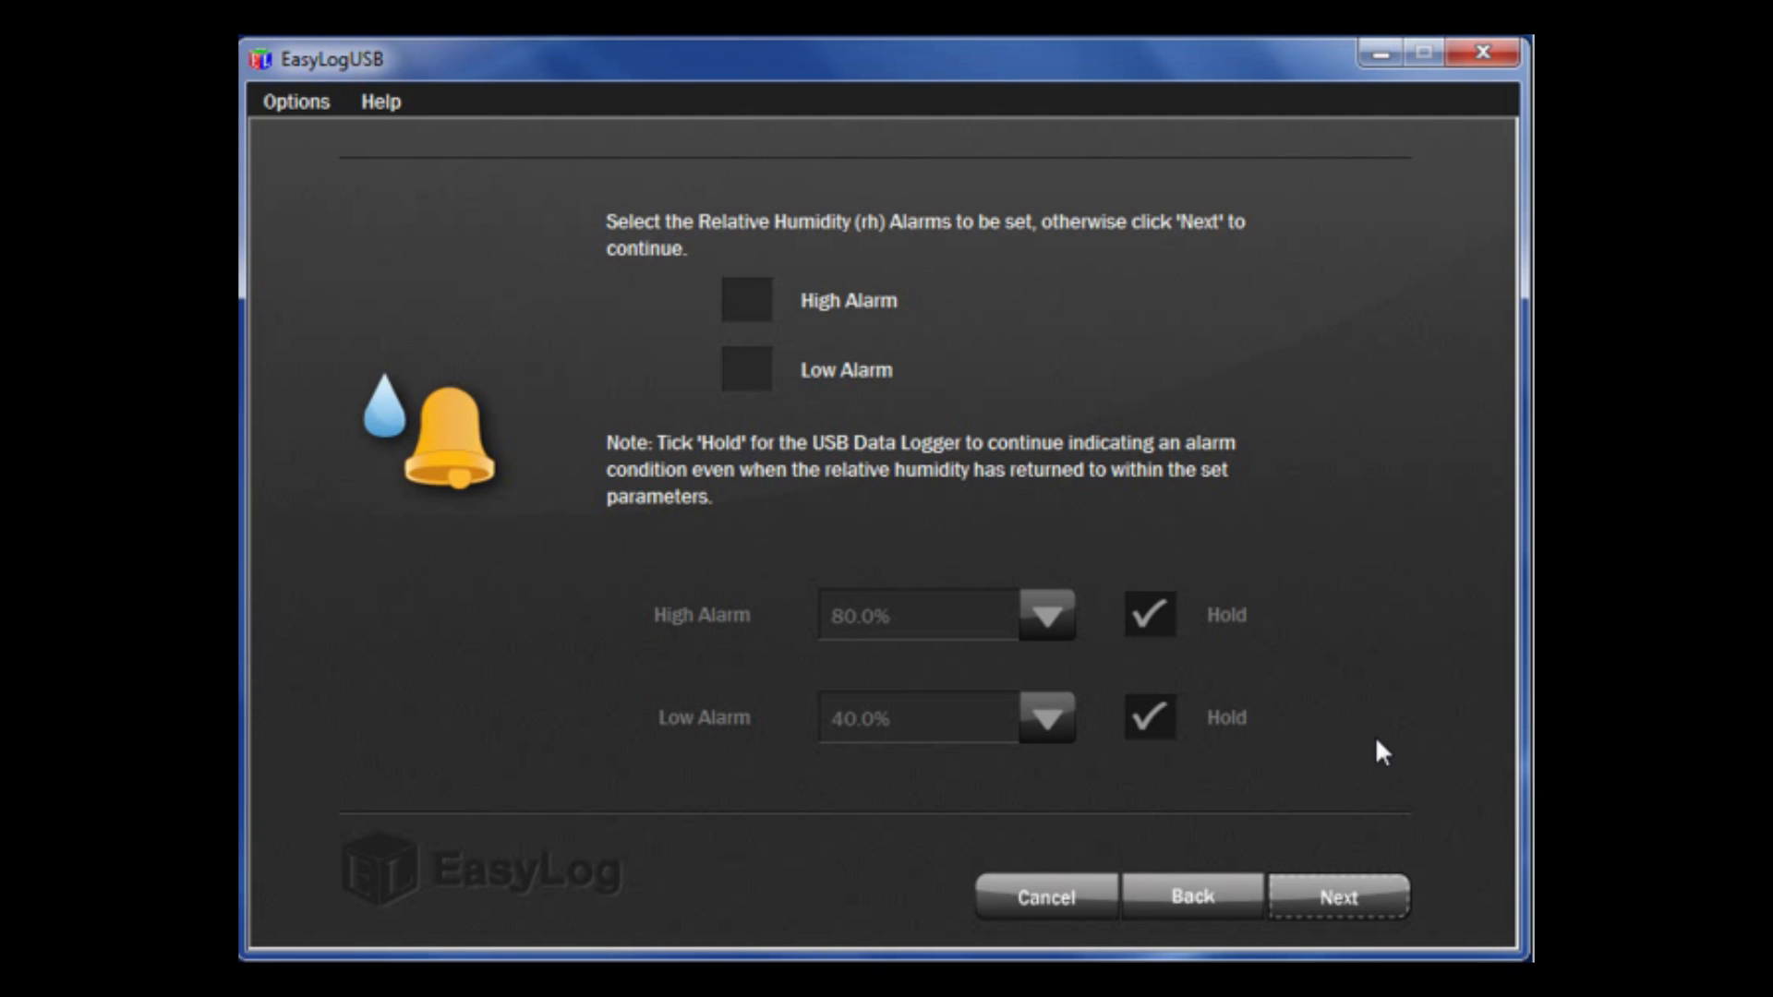
mouse_move(1359, 701)
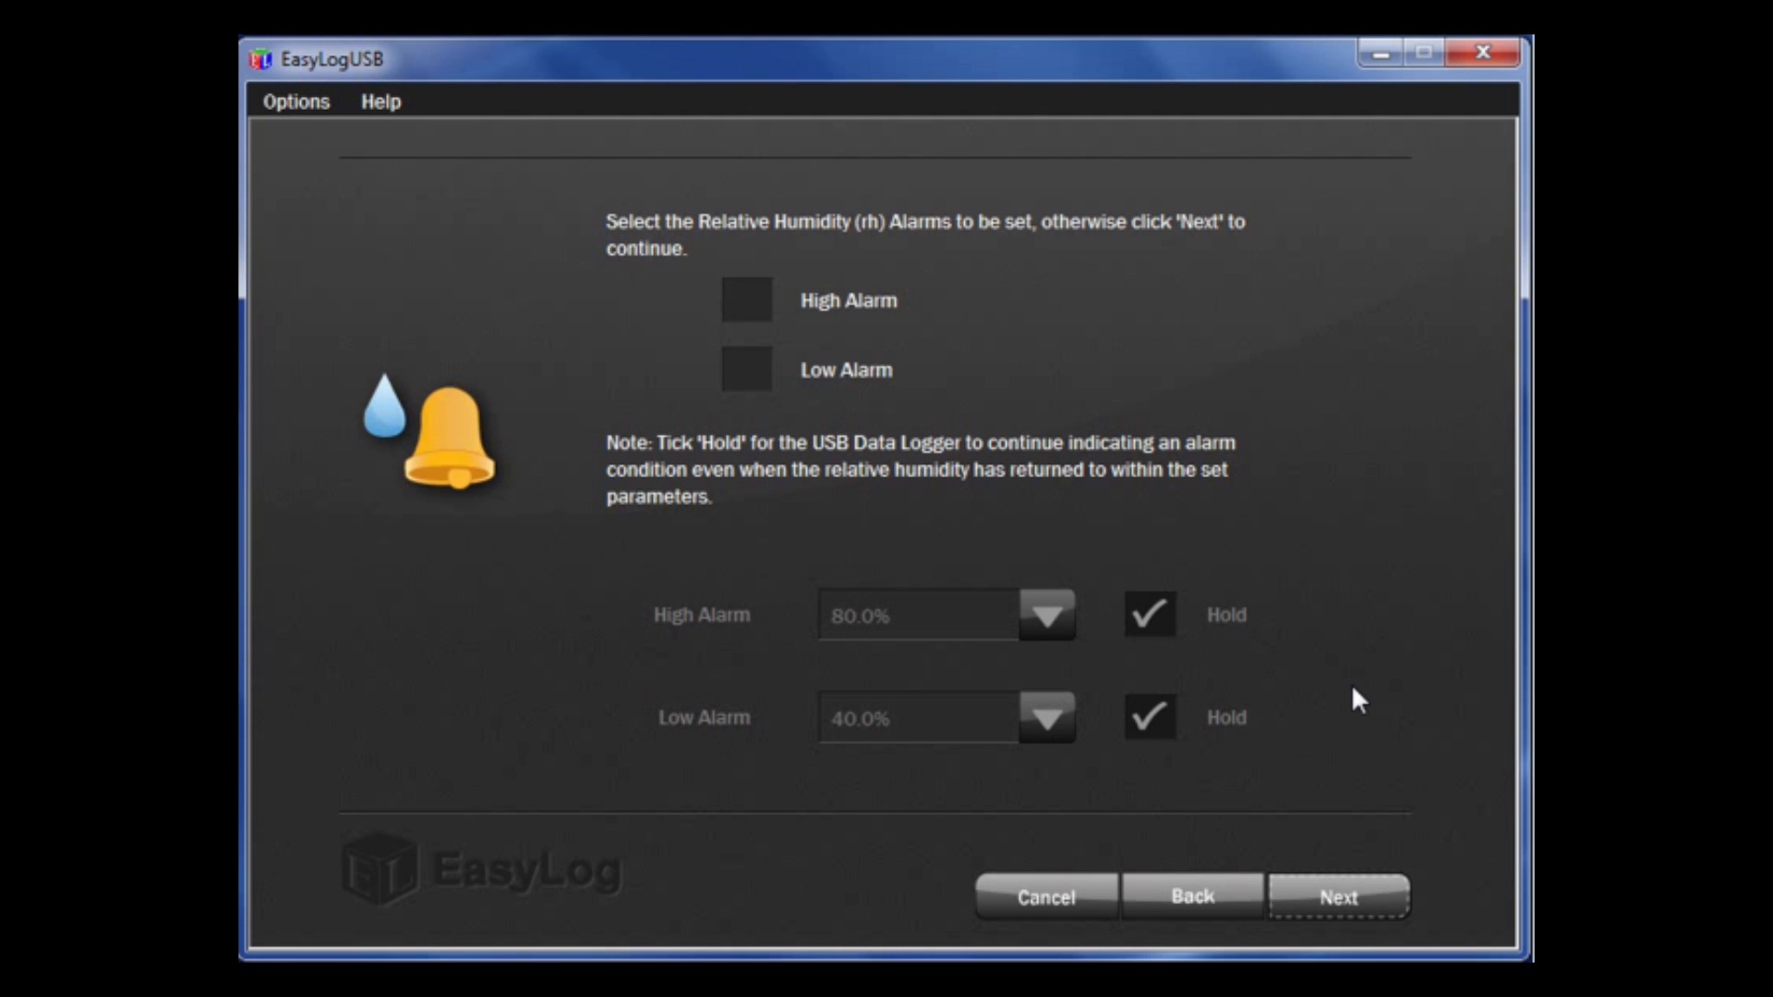
mouse_move(1355, 923)
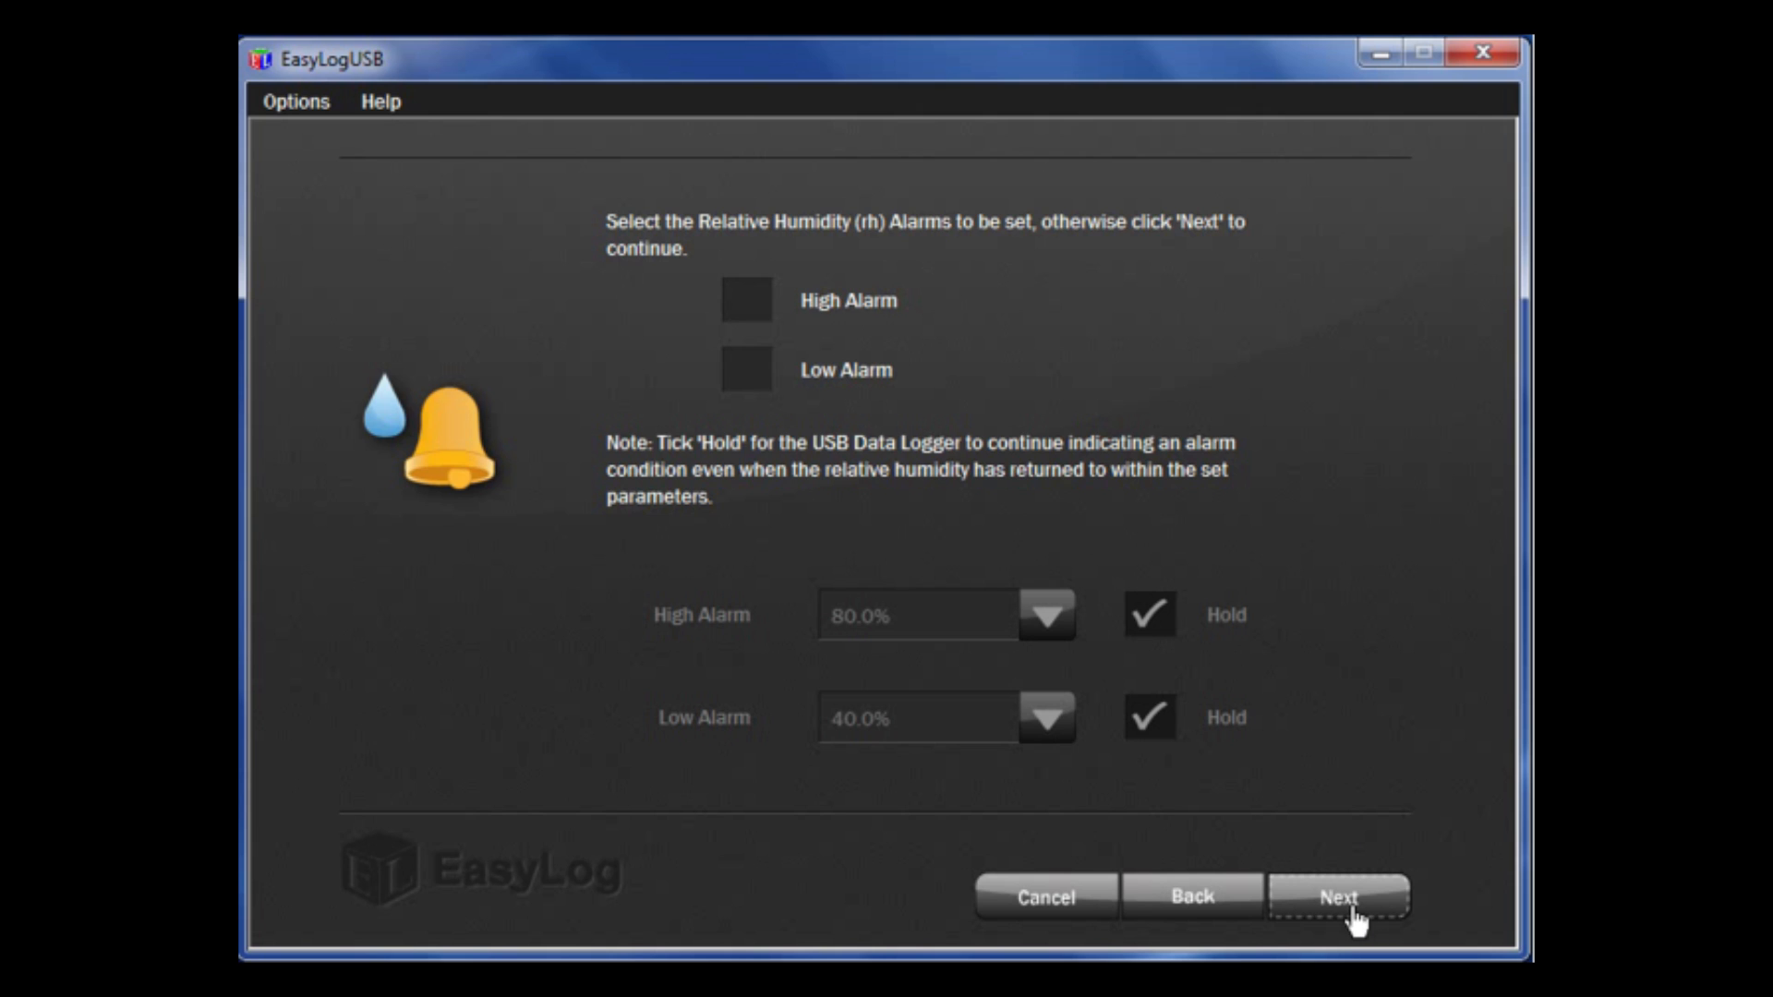
Leave both humidity alarms unset and continue to the start-time step
left_click(1338, 895)
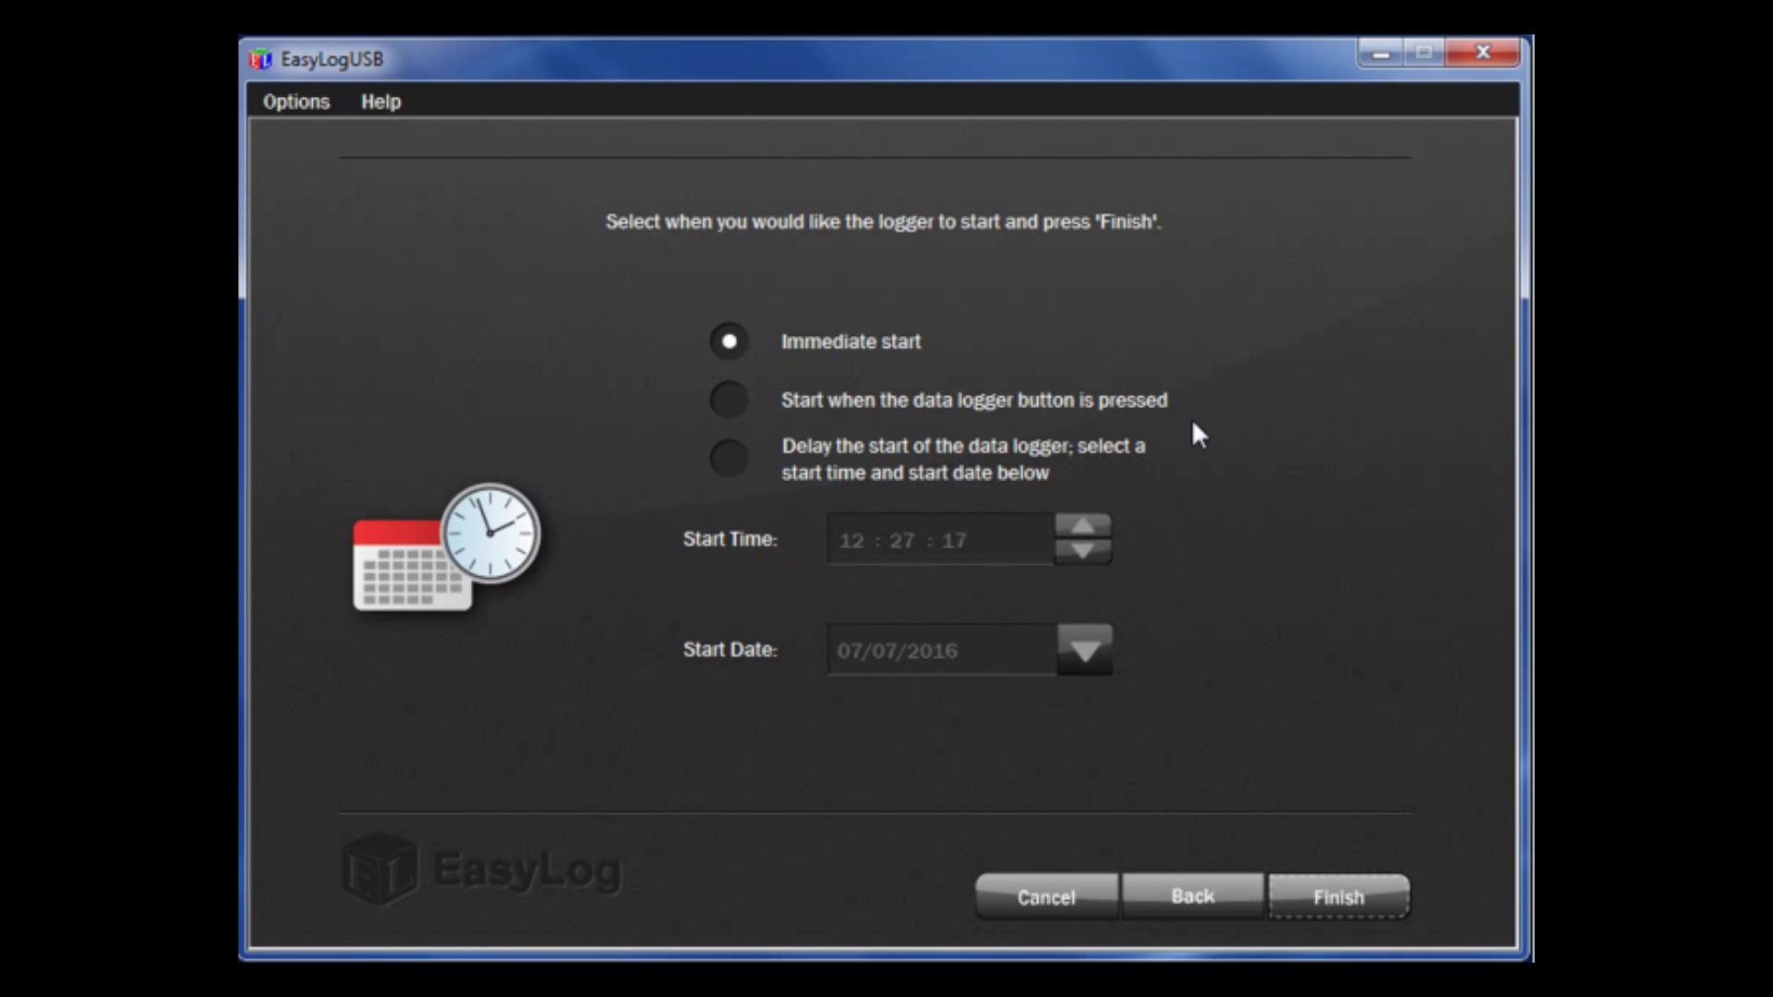
mouse_move(1191, 451)
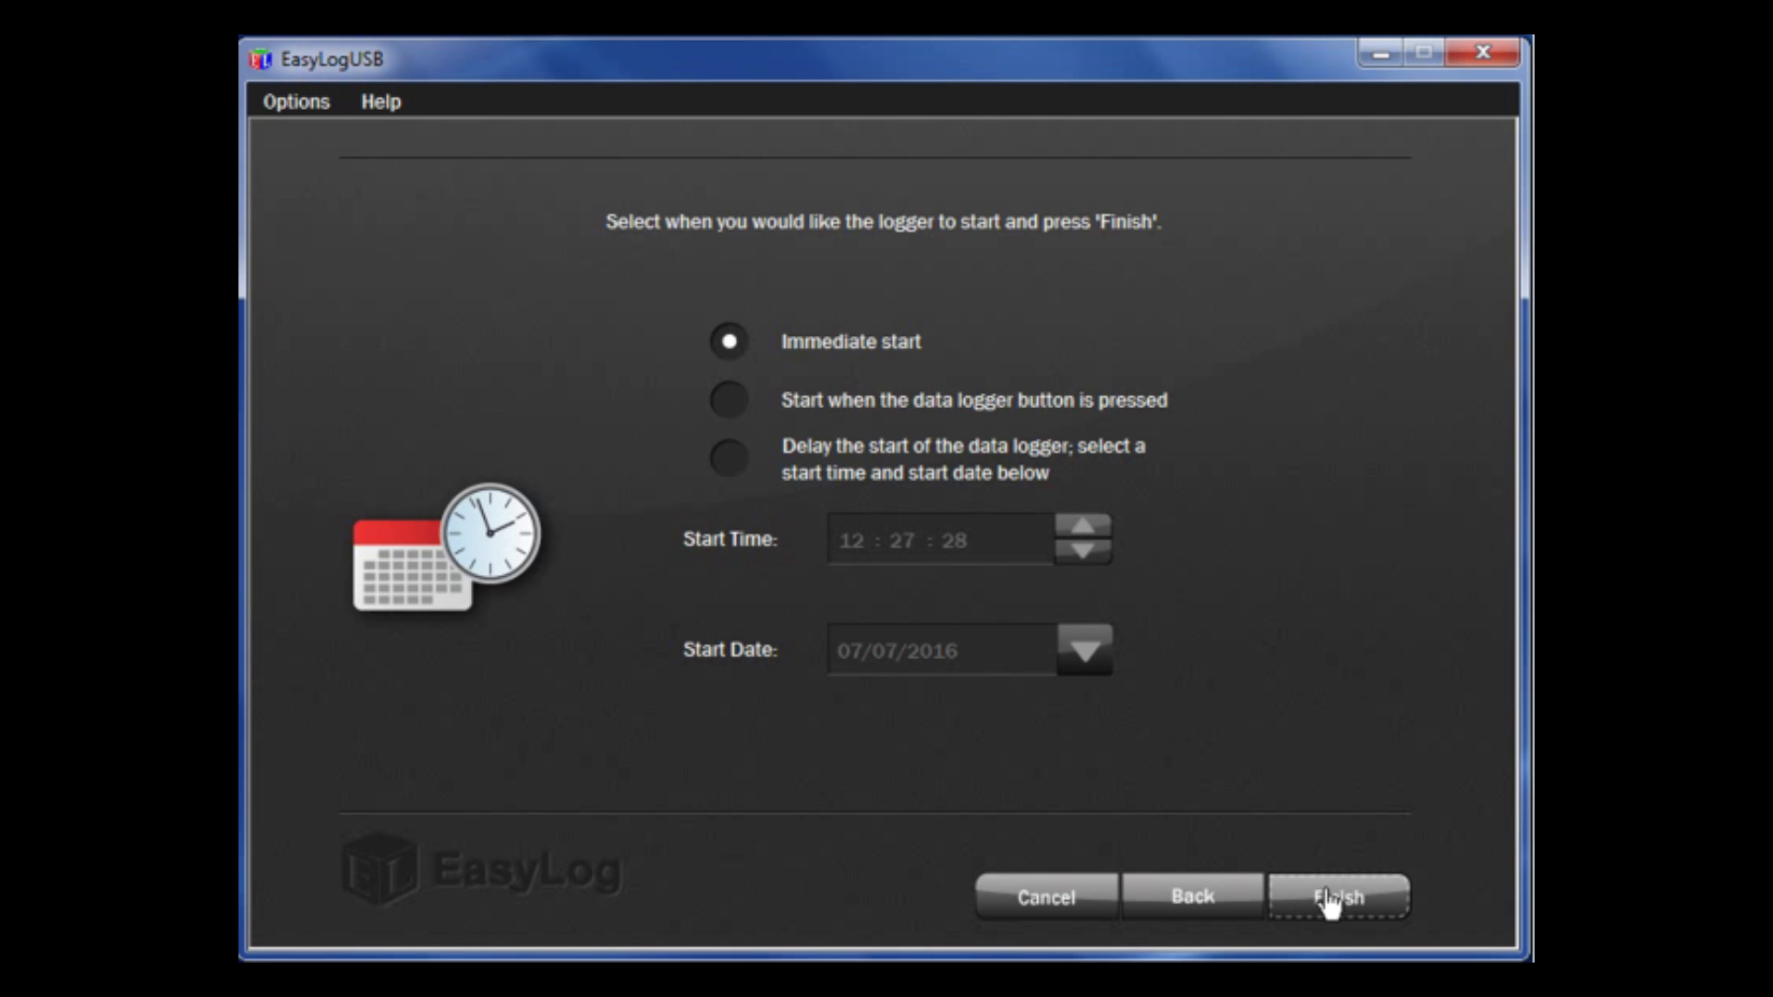
Finish setup with immediate start, configuring the Black Mamba III logger
left_click(1339, 896)
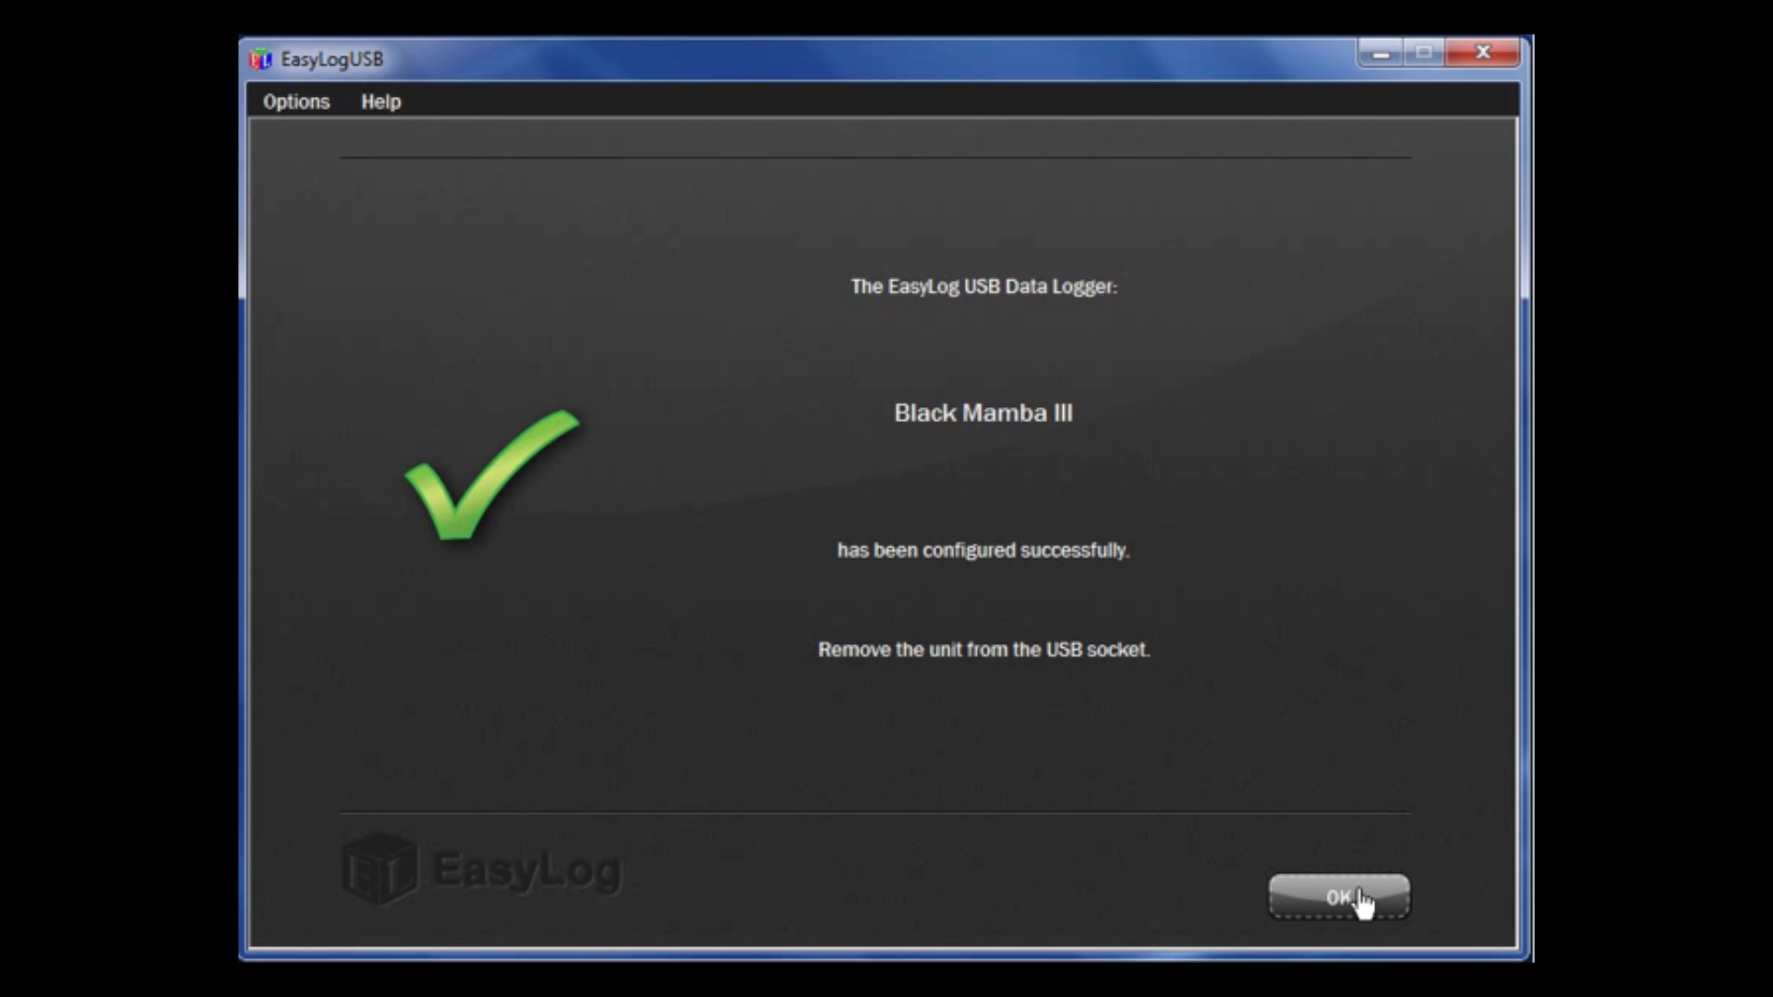
Dismiss the success message and return to the main menu
left_click(1338, 895)
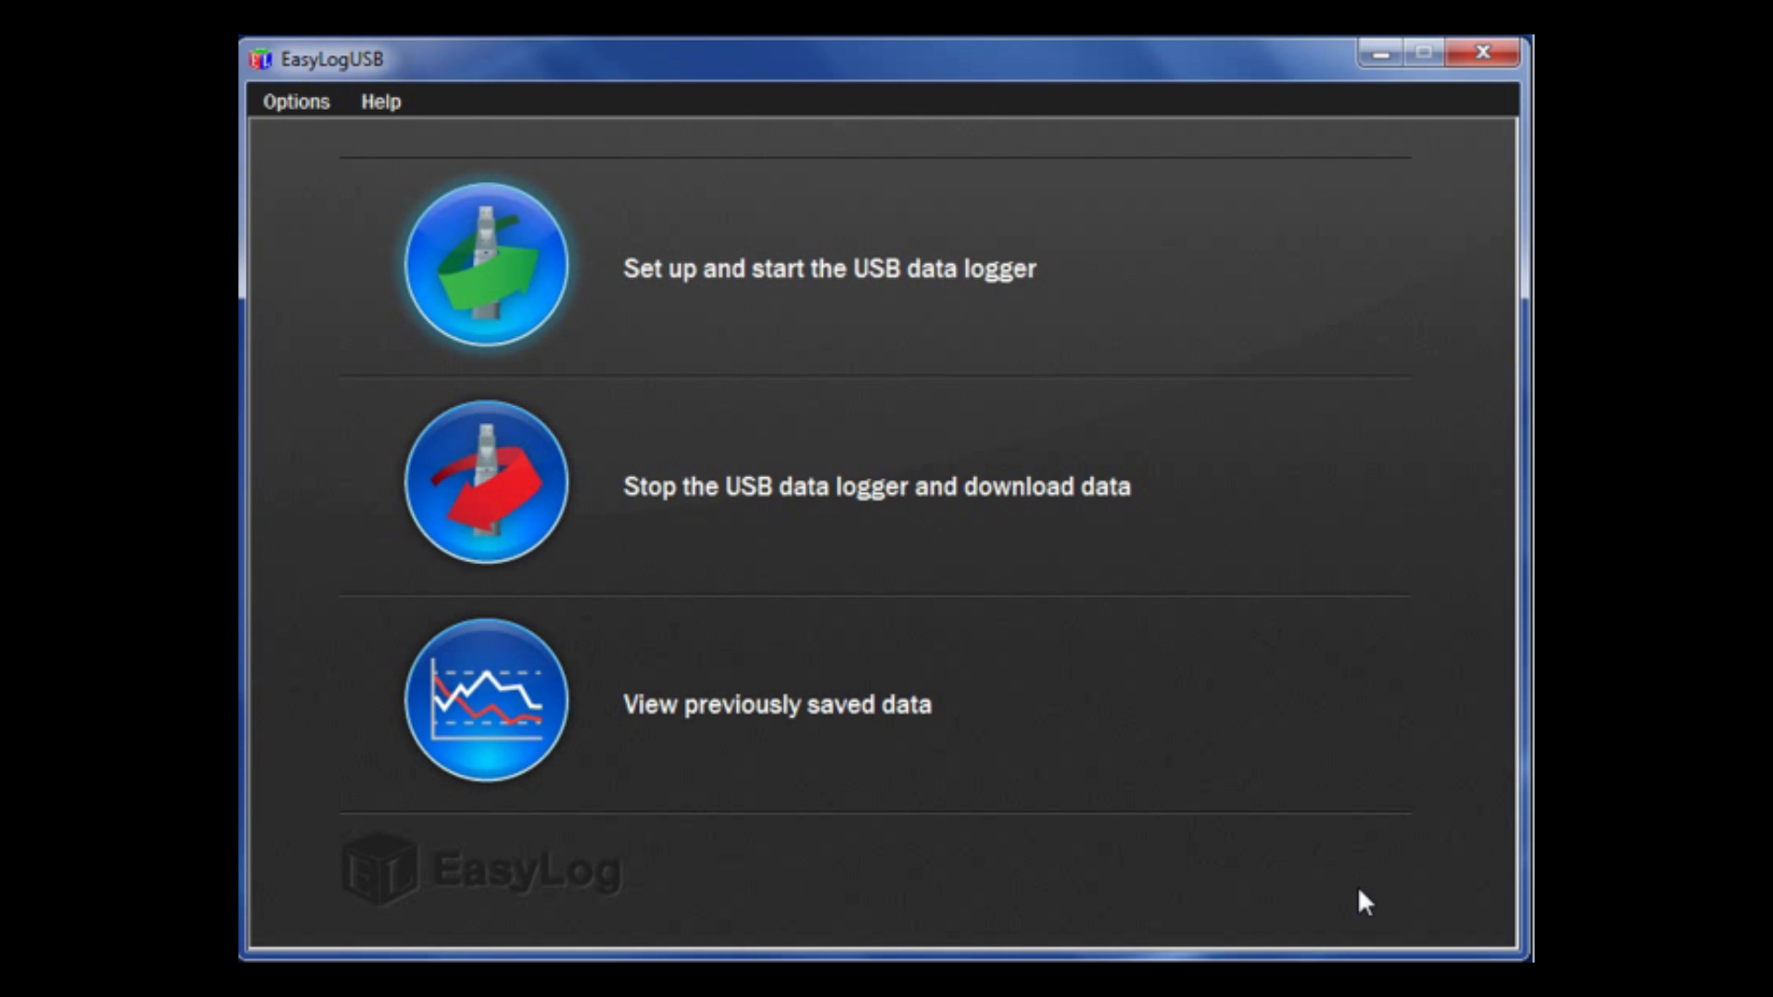
mouse_move(650, 488)
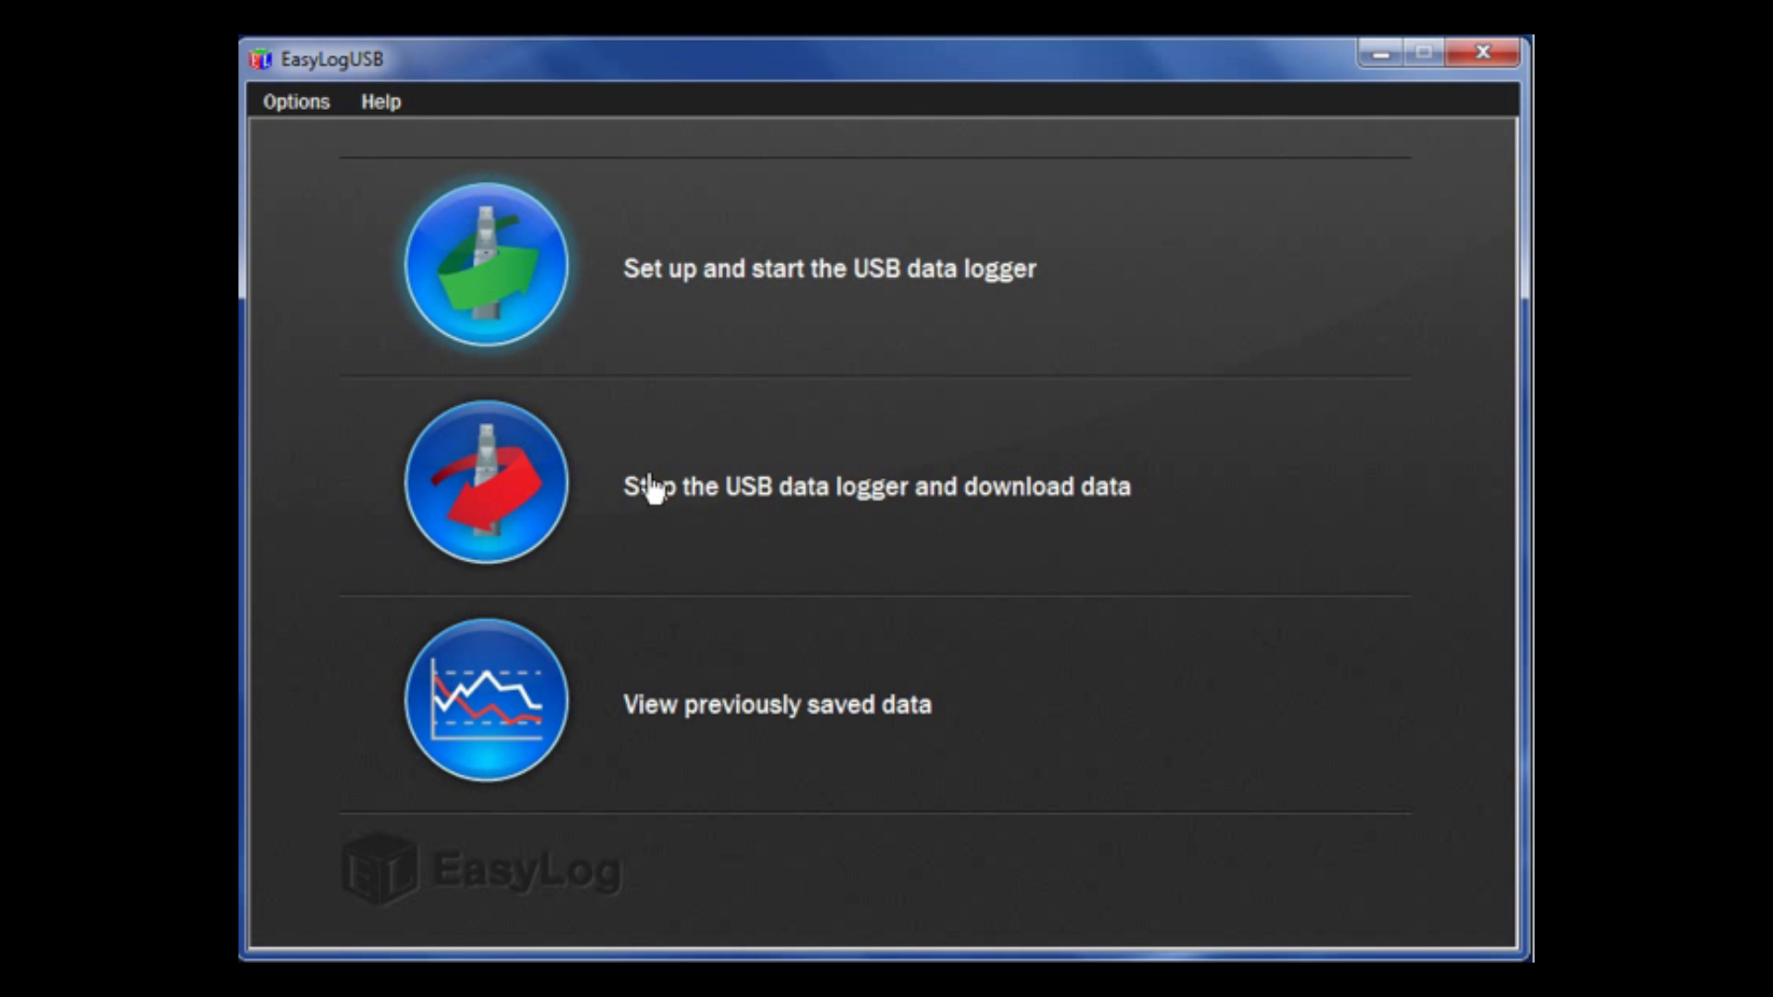